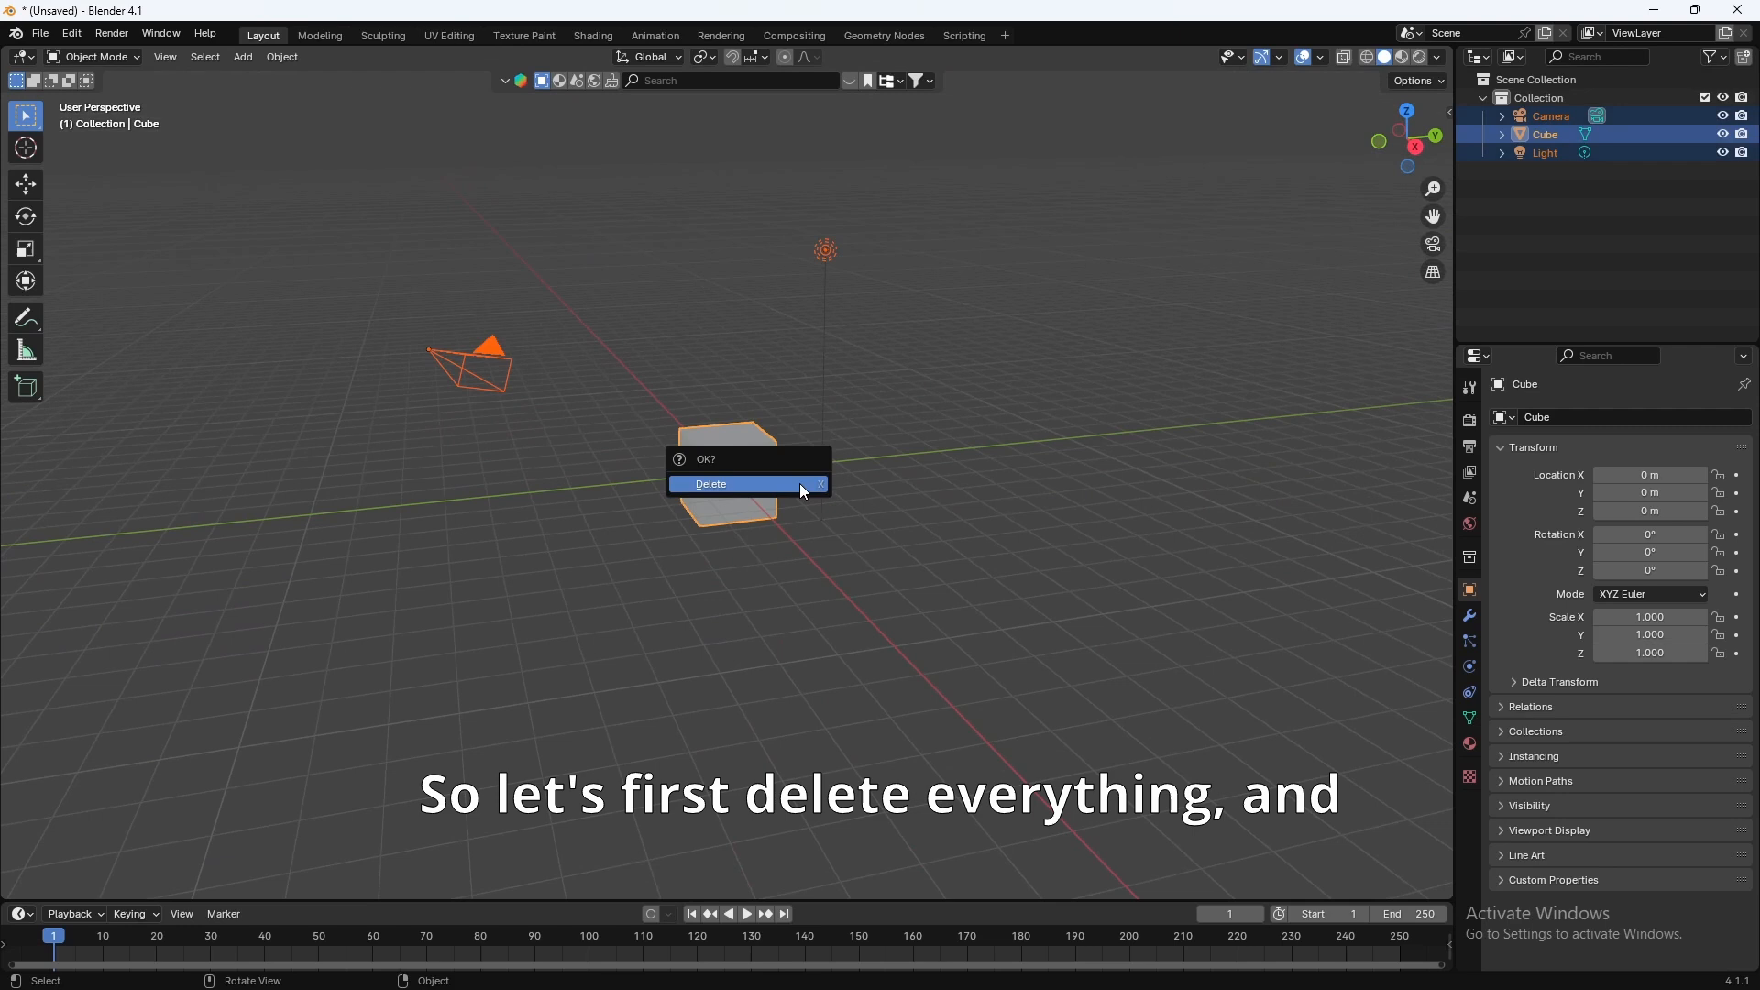
Step: Delete every default object and add a UV sphere at the scene origin
{"action": "left_click", "coordinate": [711, 484]}
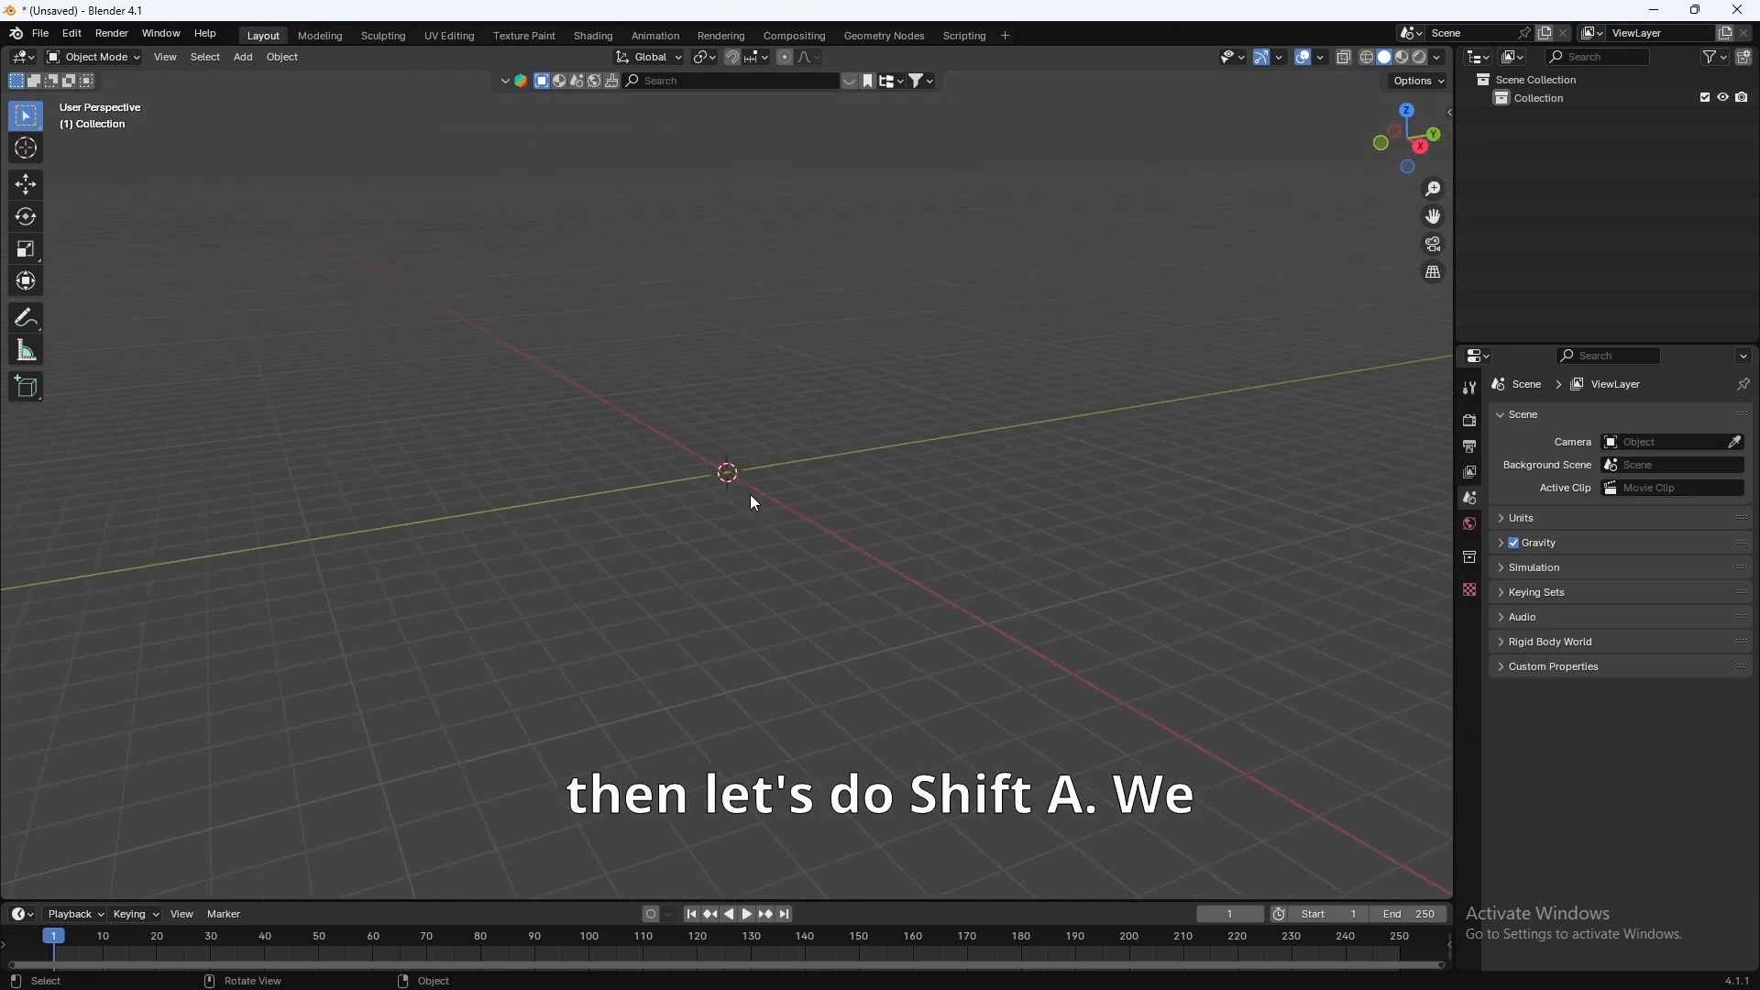
{"action": "key", "text": "shift+a"}
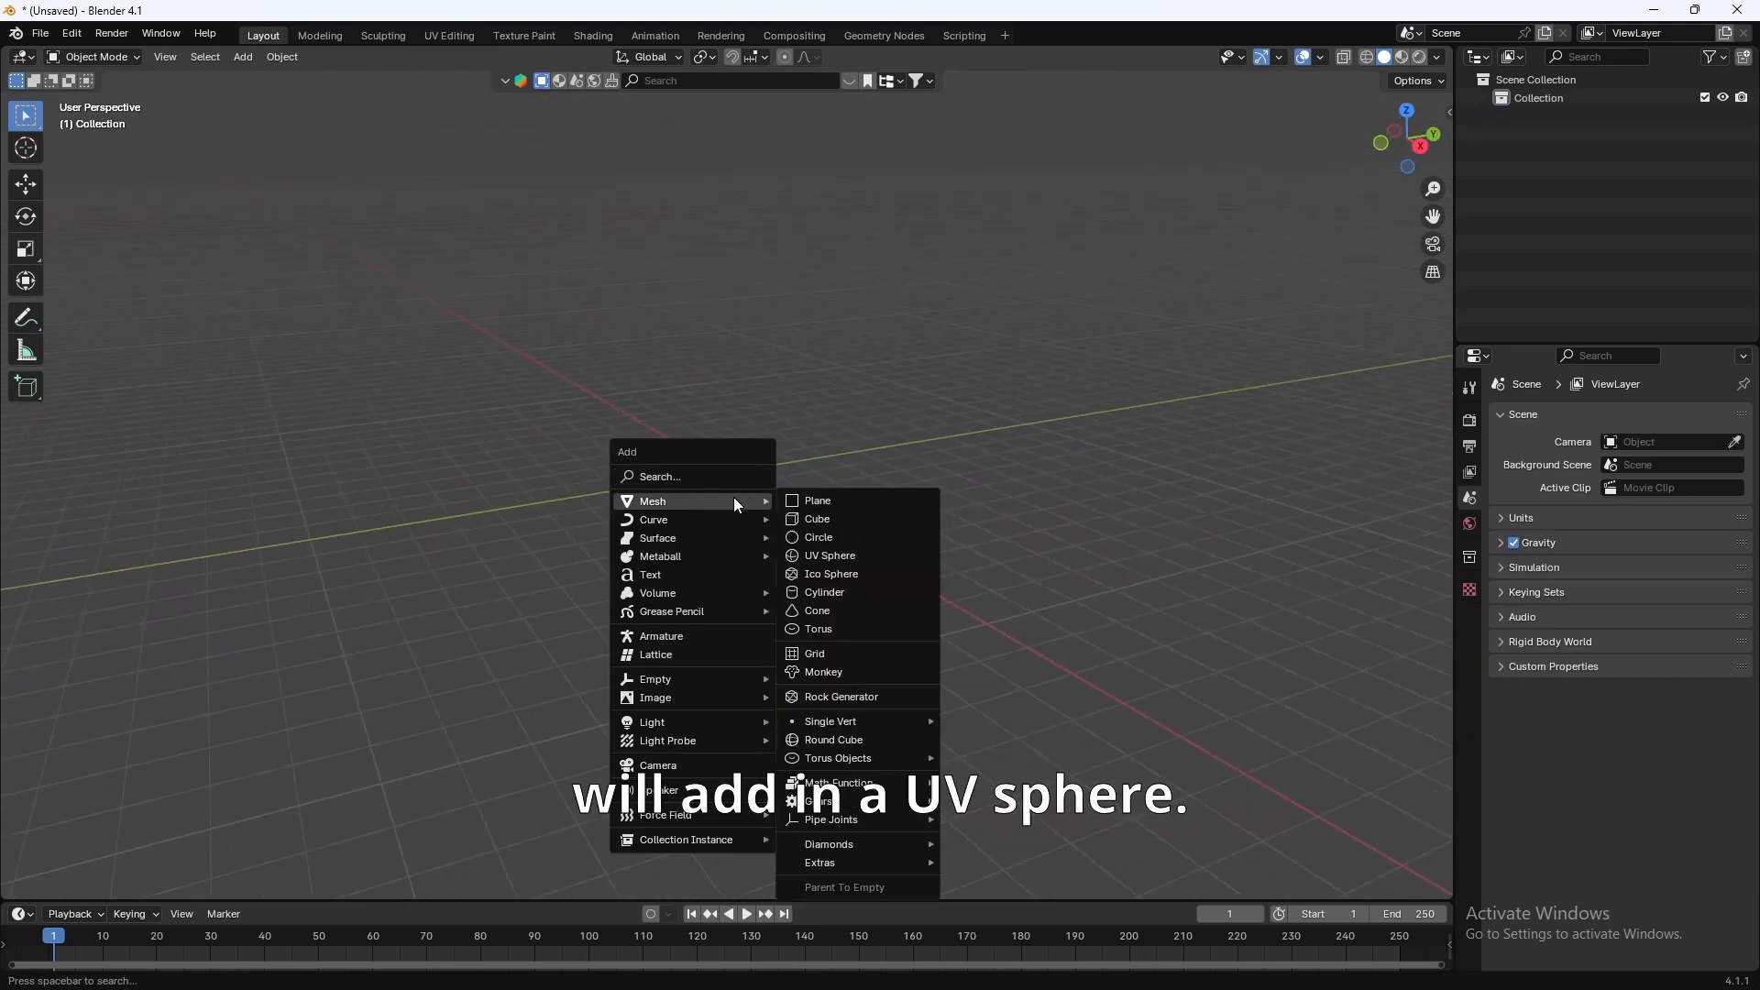
{"action": "mouse_move", "coordinate": [830, 556]}
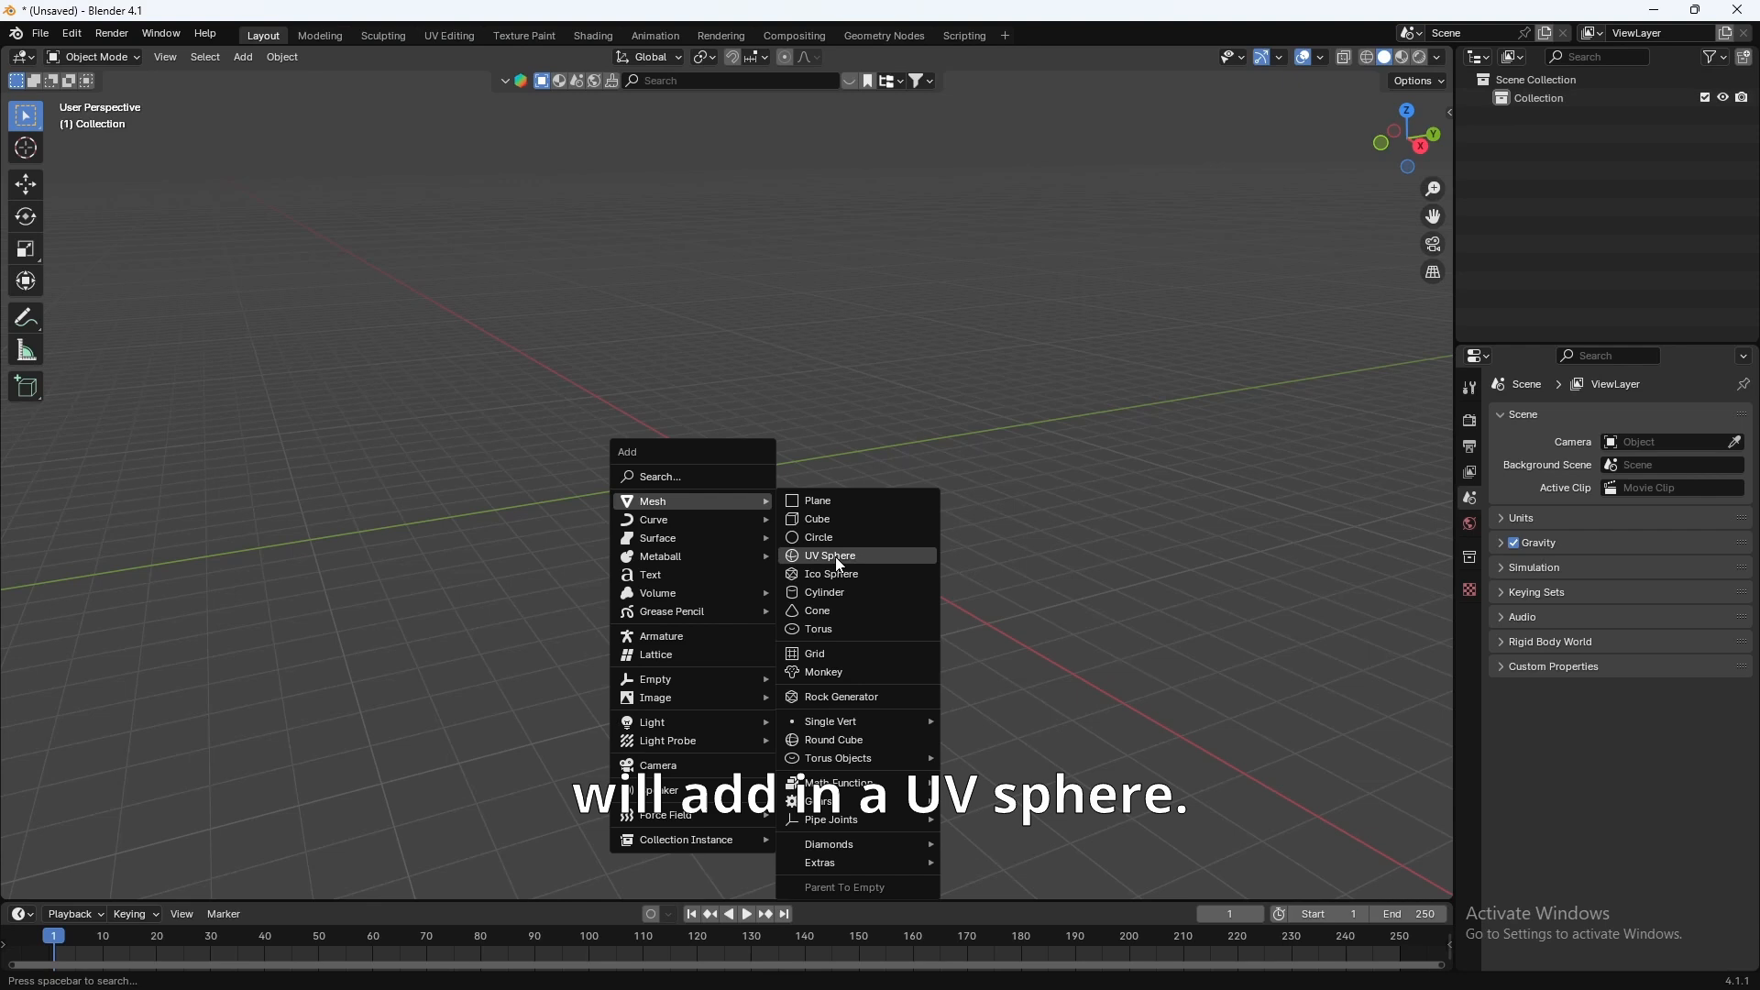
{"action": "left_click", "coordinate": [831, 555]}
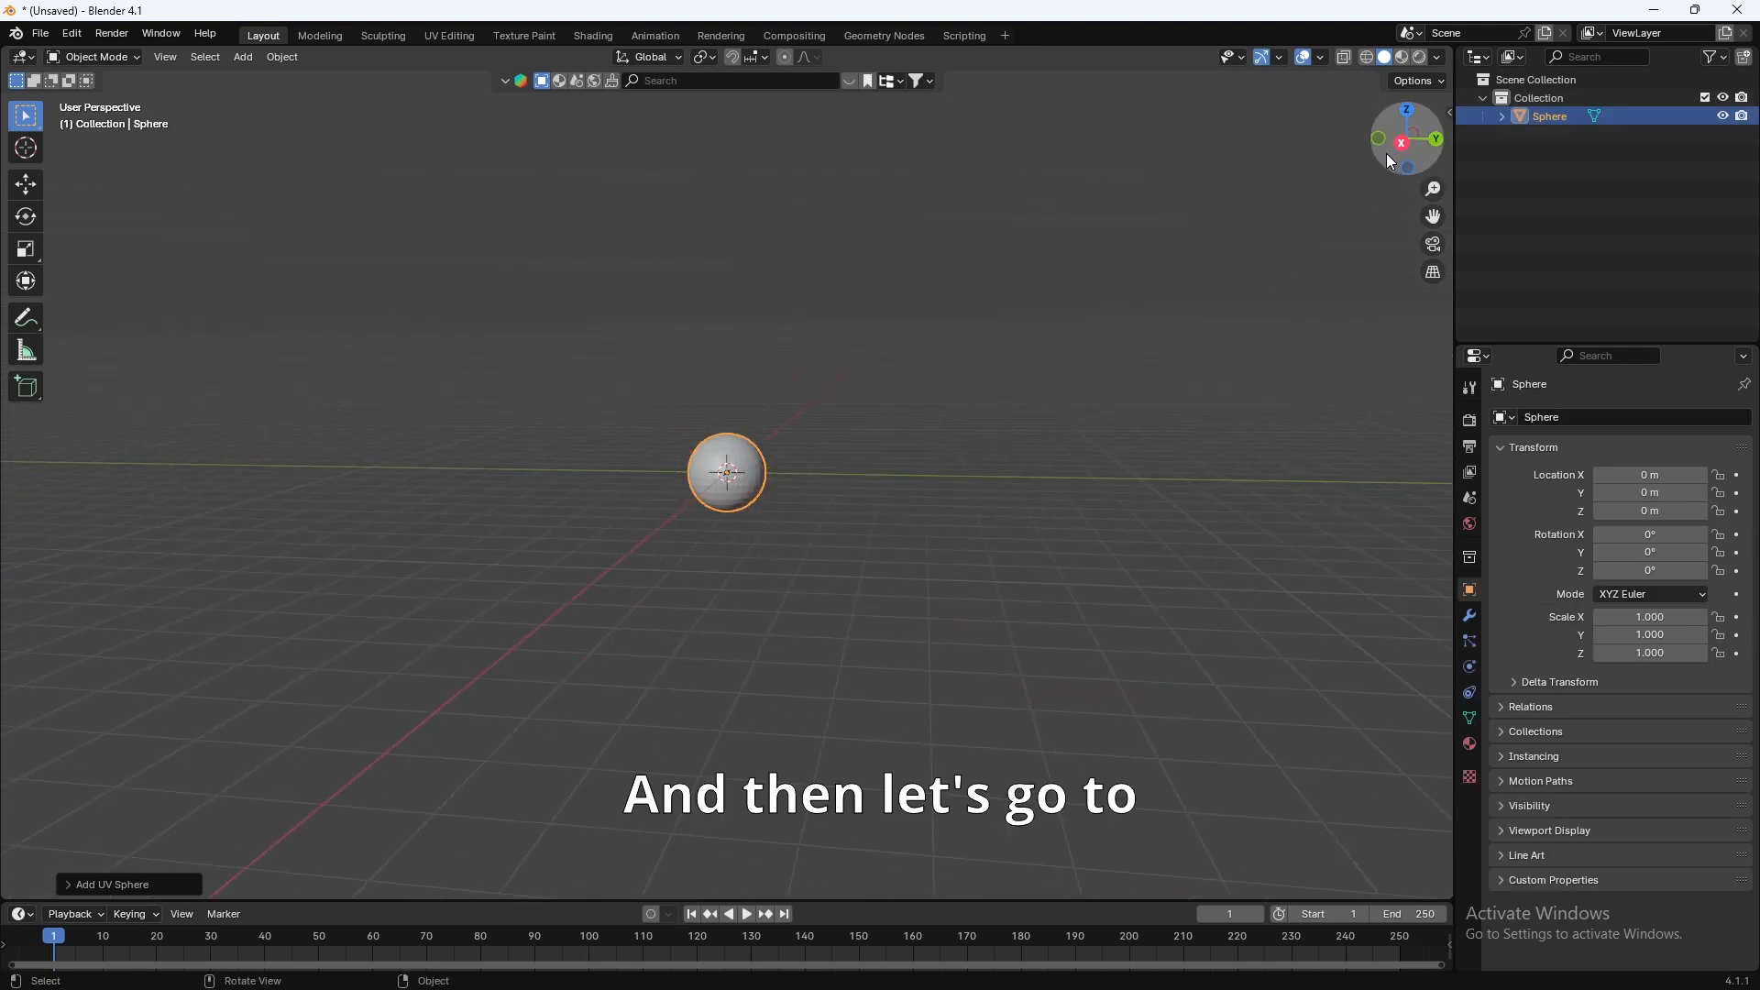
Step: In side view and Edit Mode, scale the sphere's lower half to zero in Z for a flat base
{"action": "left_click", "coordinate": [1401, 139]}
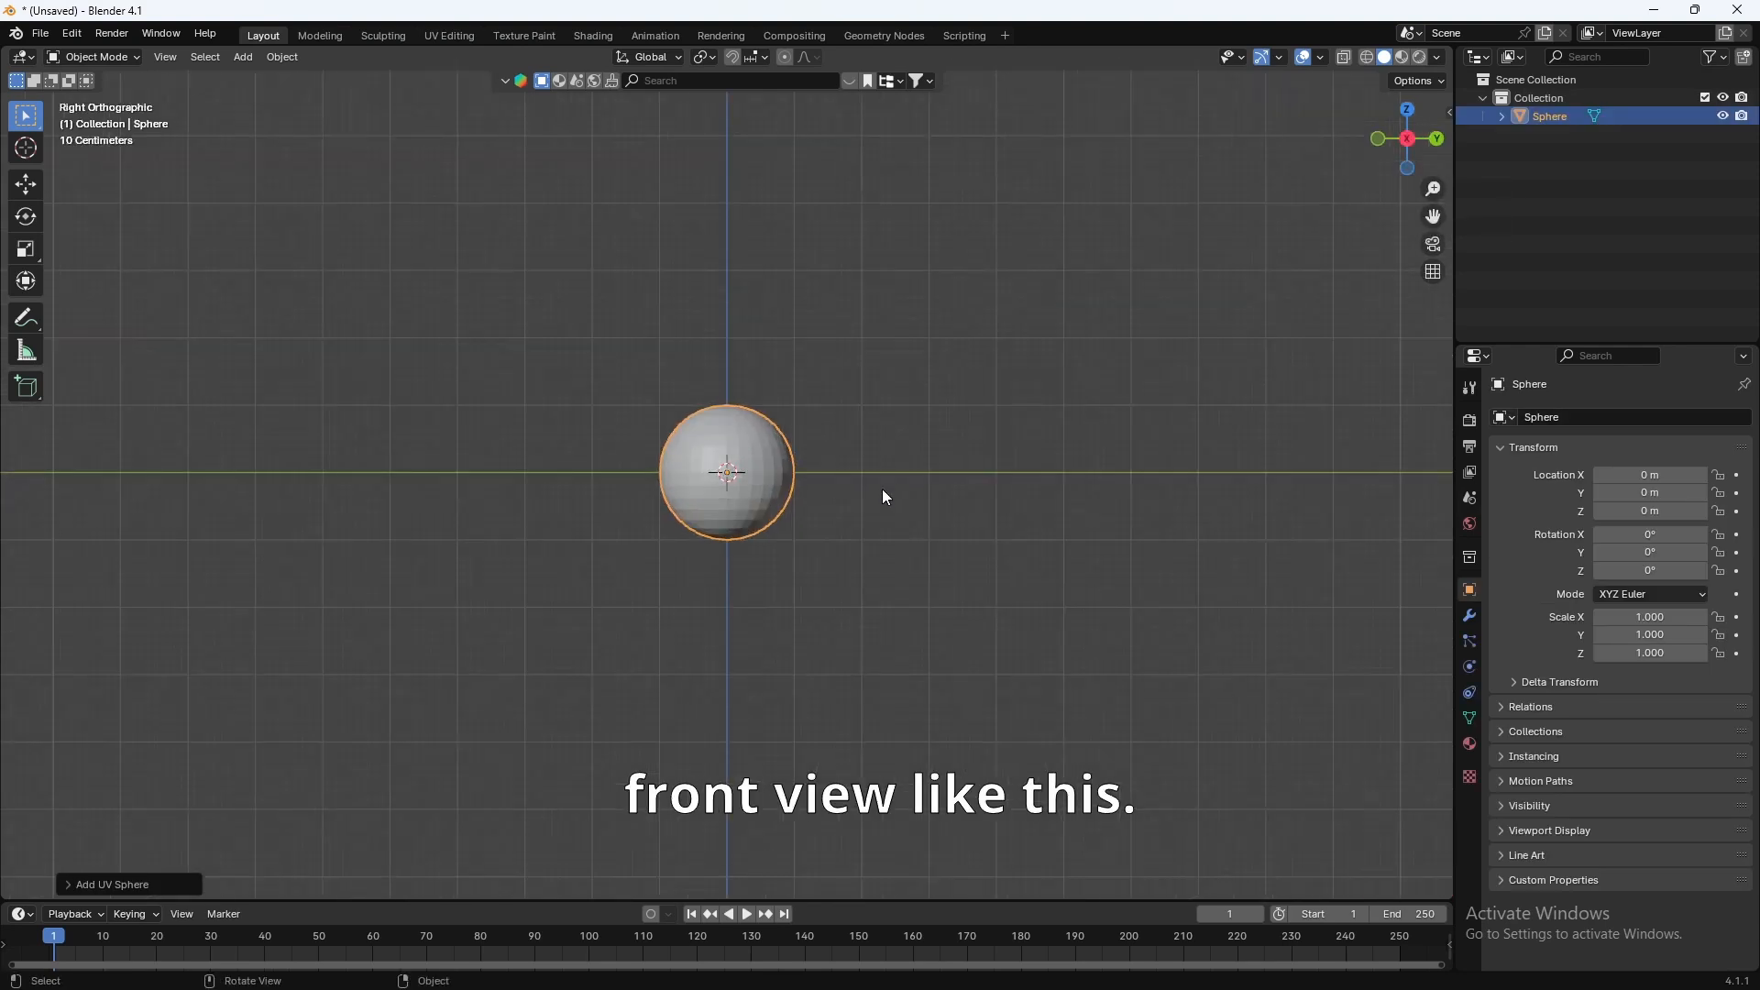
{"action": "left_click", "coordinate": [95, 57]}
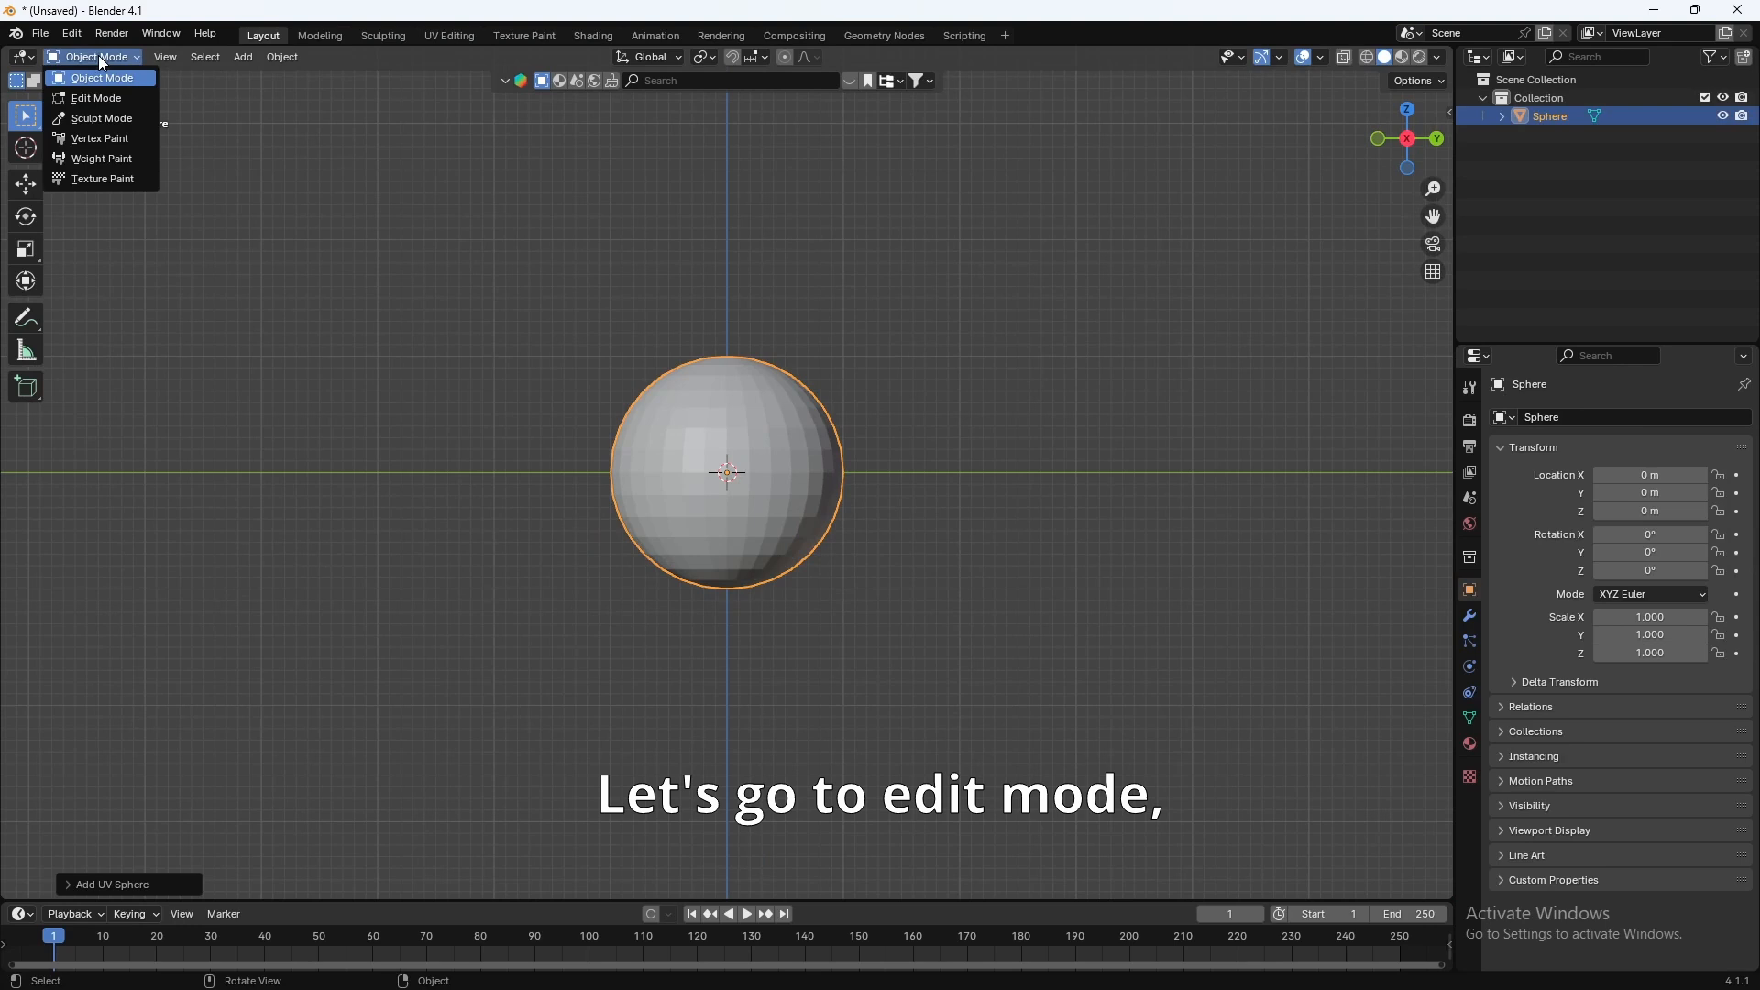
{"action": "left_click", "coordinate": [97, 97]}
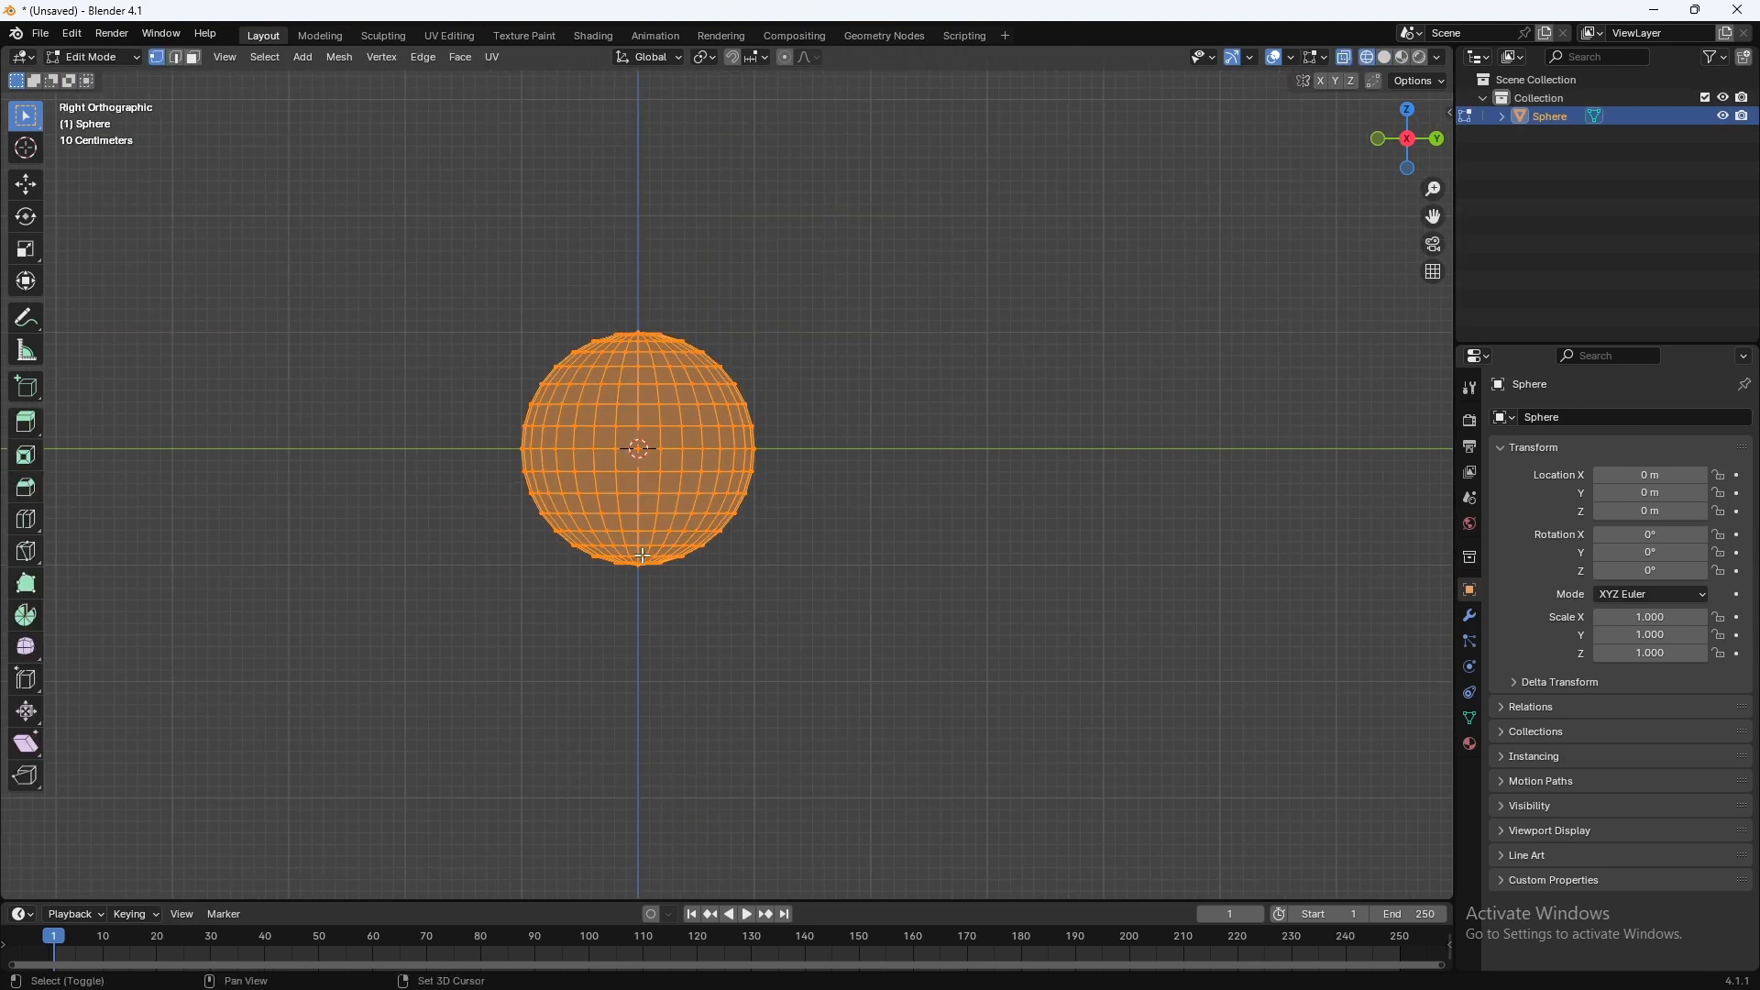
{"action": "left_click_drag", "start_coordinate": [427, 438], "coordinate": [1089, 646]}
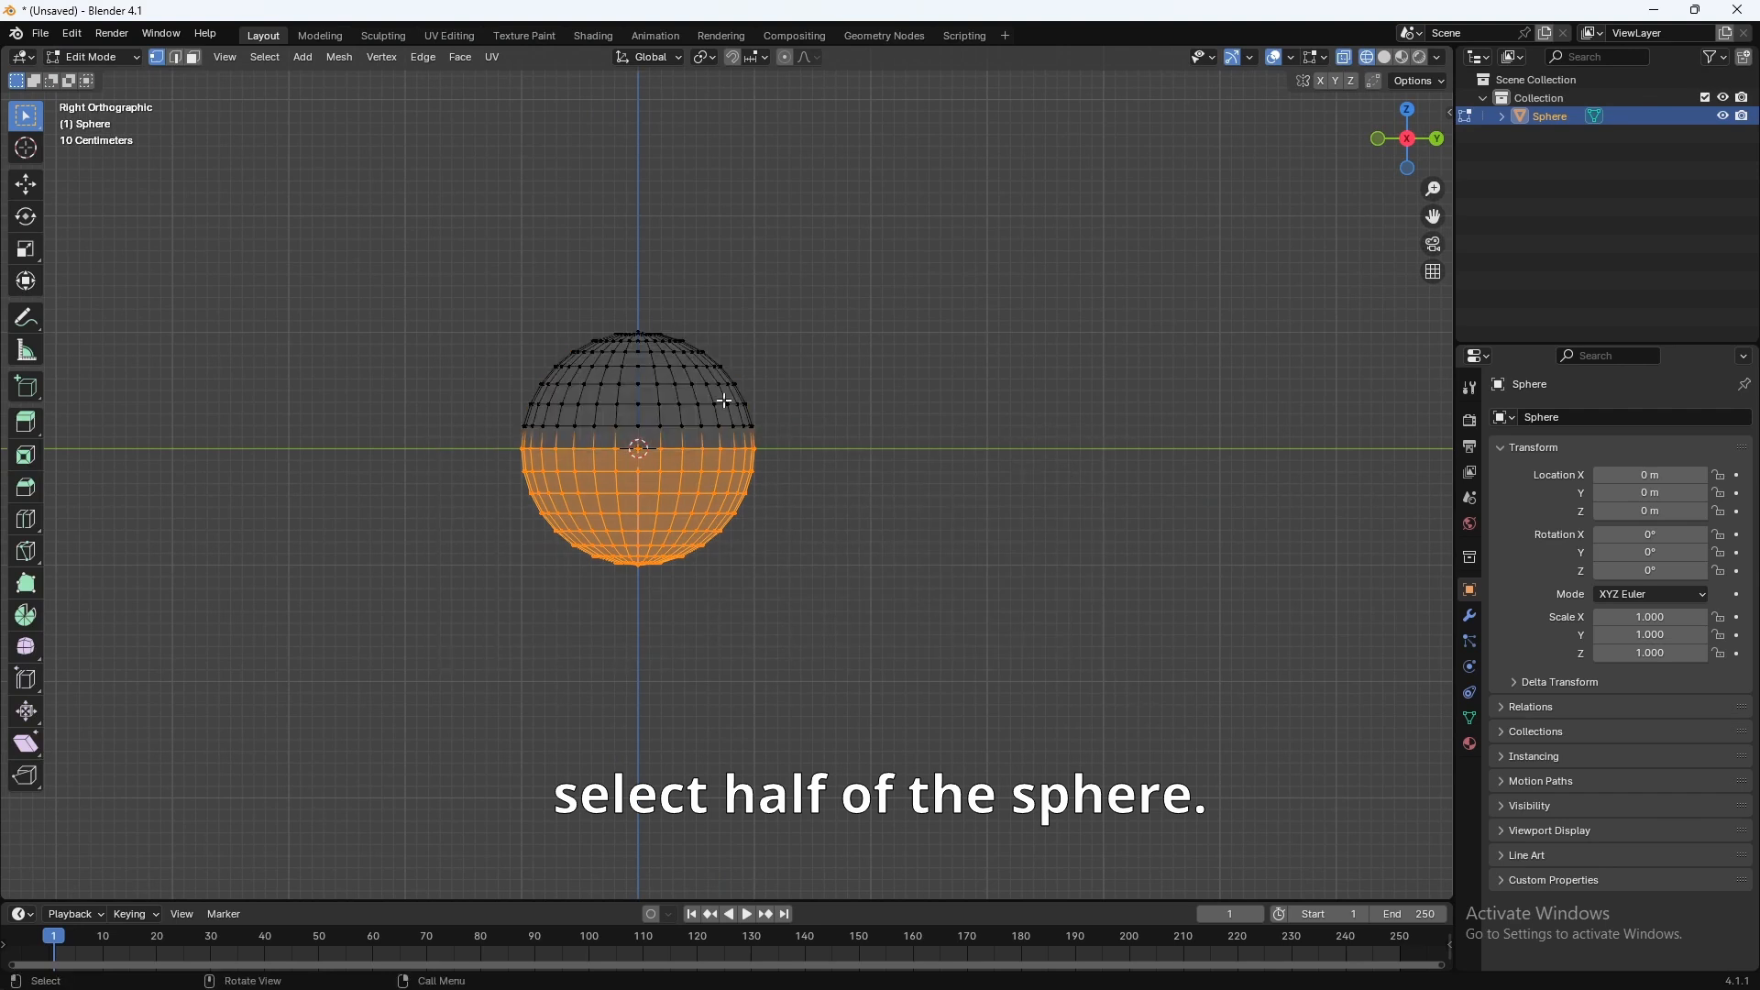
{"action": "mouse_move", "coordinate": [794, 451]}
{"action": "type", "text": "0"}
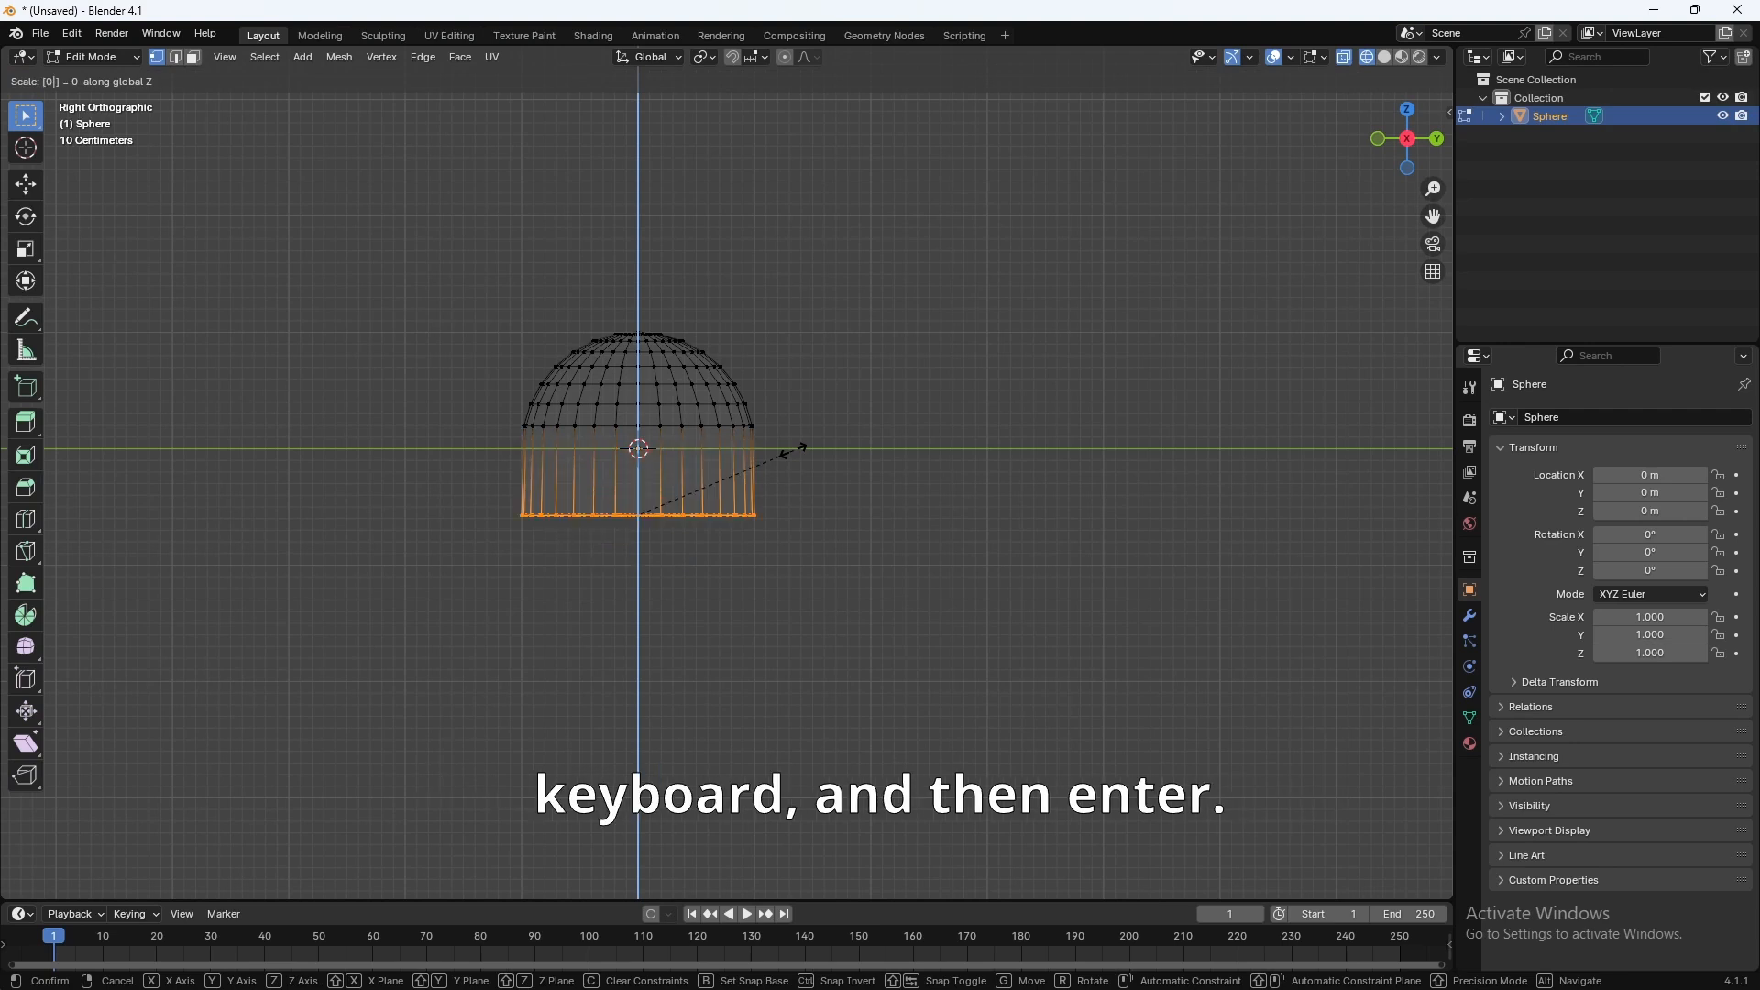
{"action": "key", "text": "Return"}
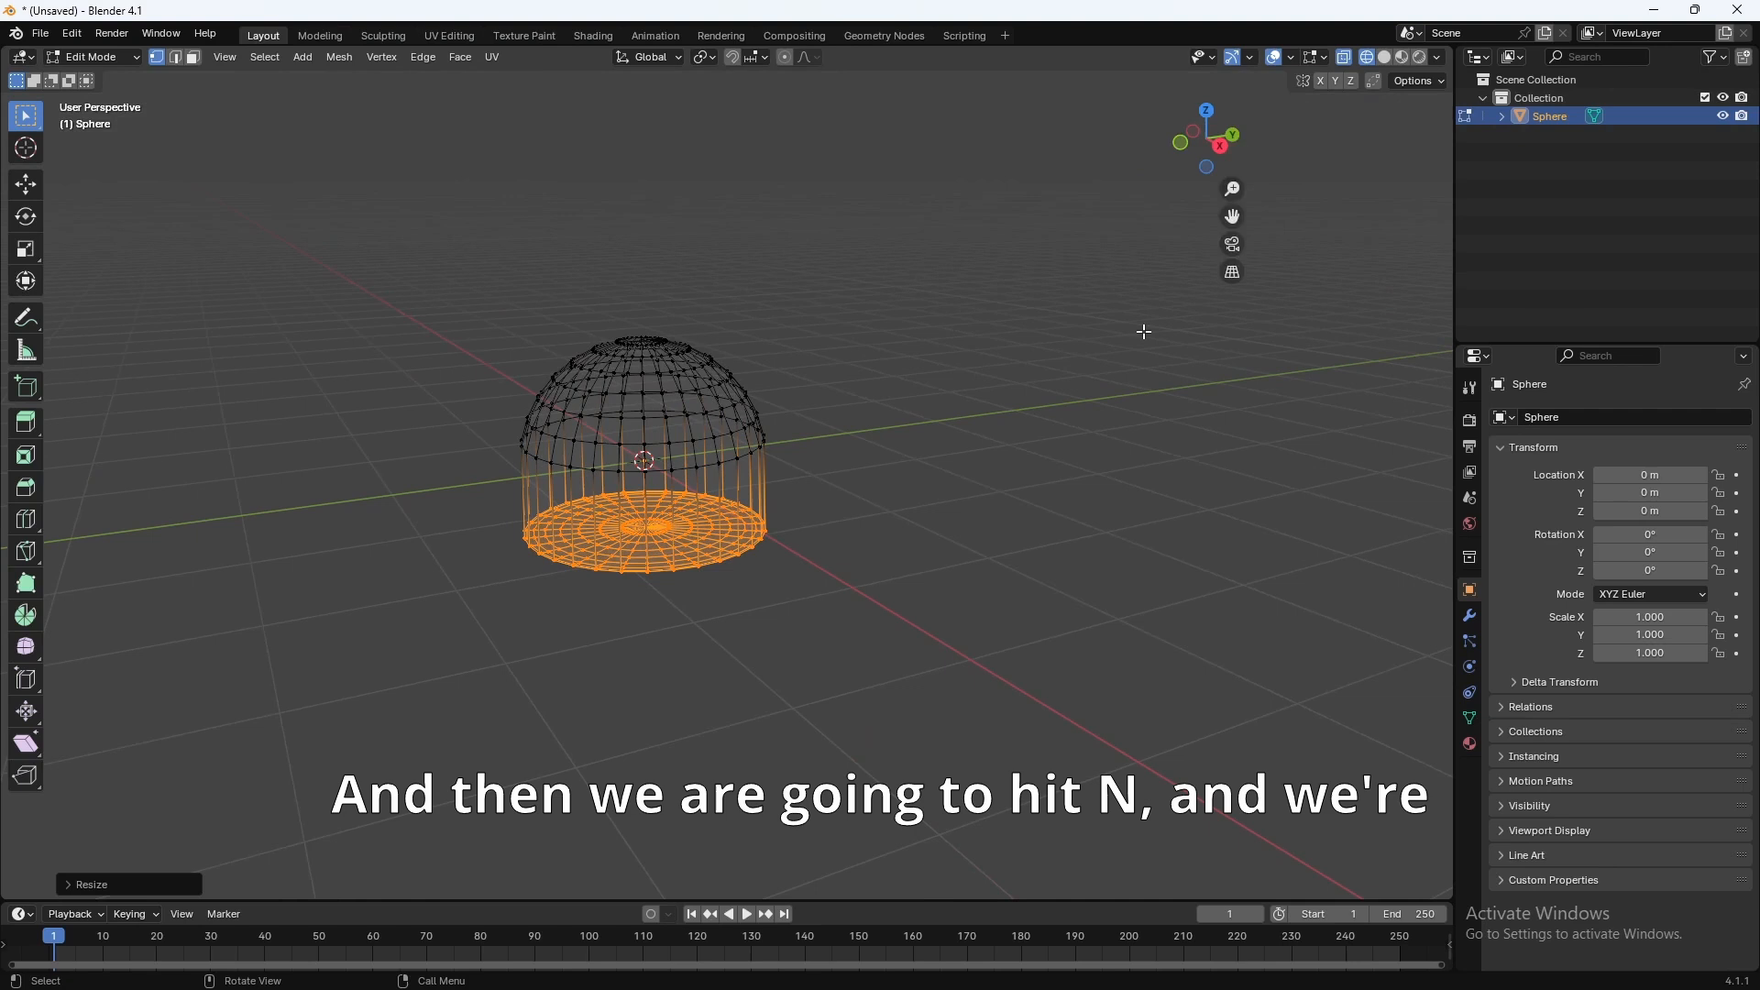
Step: Scale the dome to roughly 124 m across, apply the scale, then select the whole mesh in Edit Mode
{"action": "key", "text": "n"}
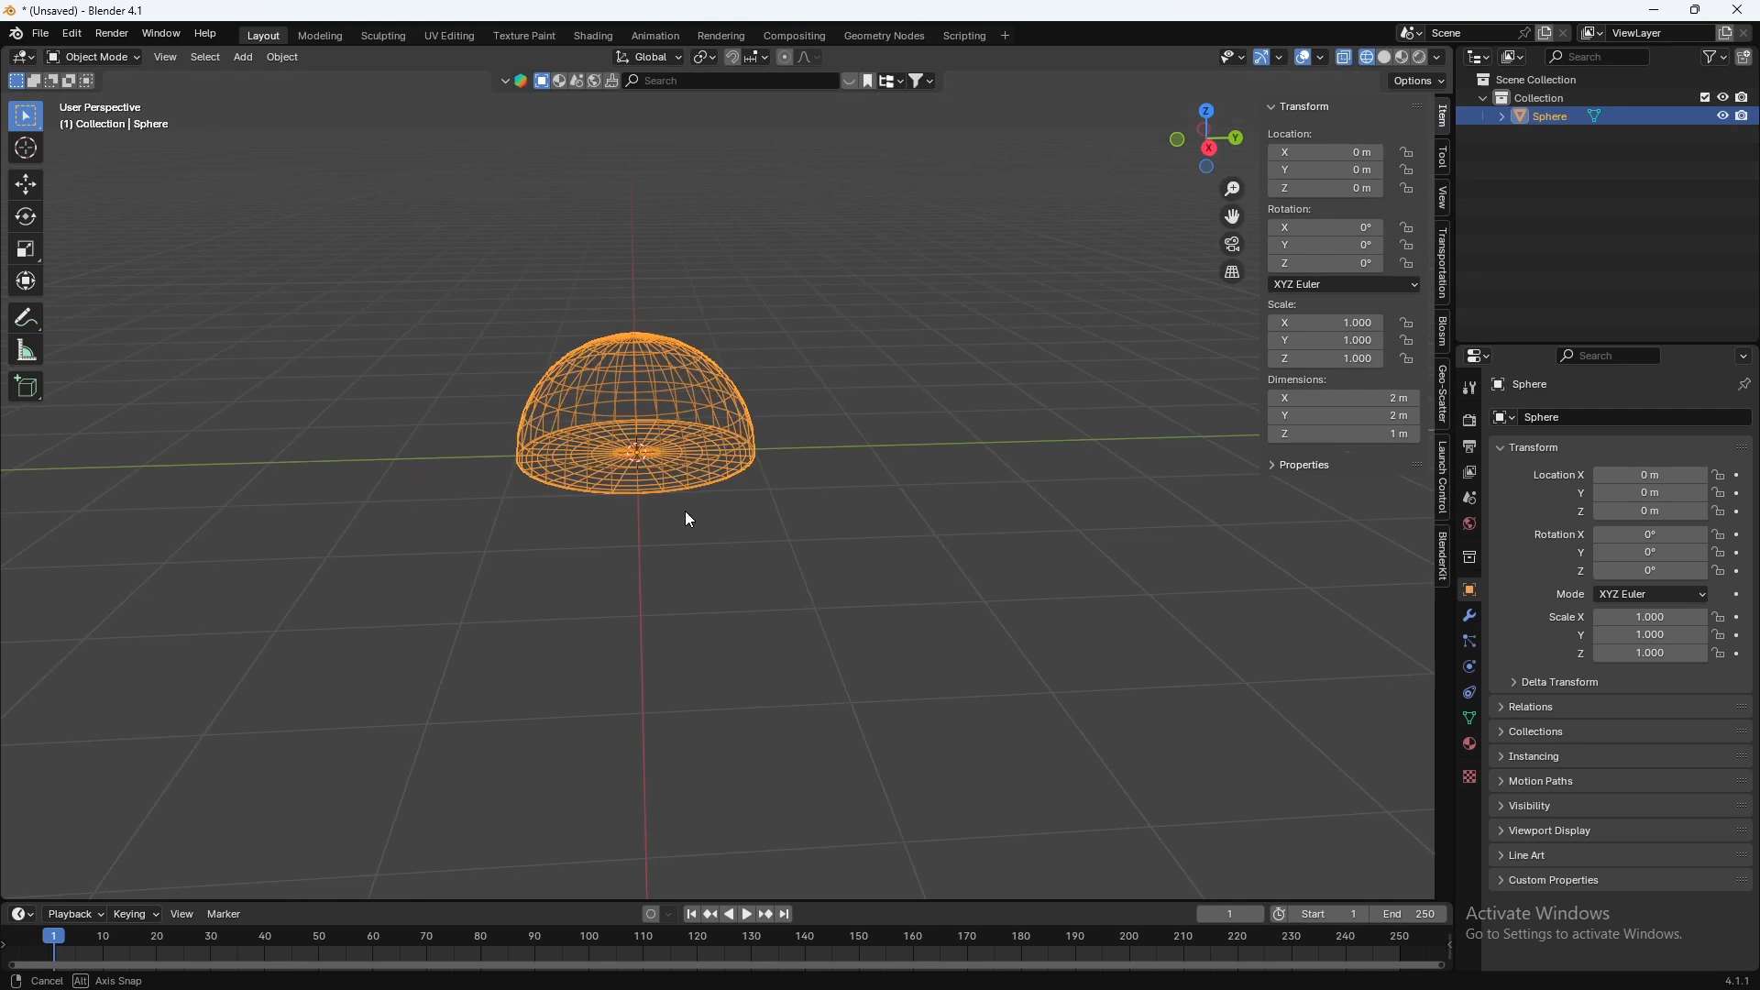
{"action": "scroll", "scroll_direction": "down", "scroll_amount": 3}
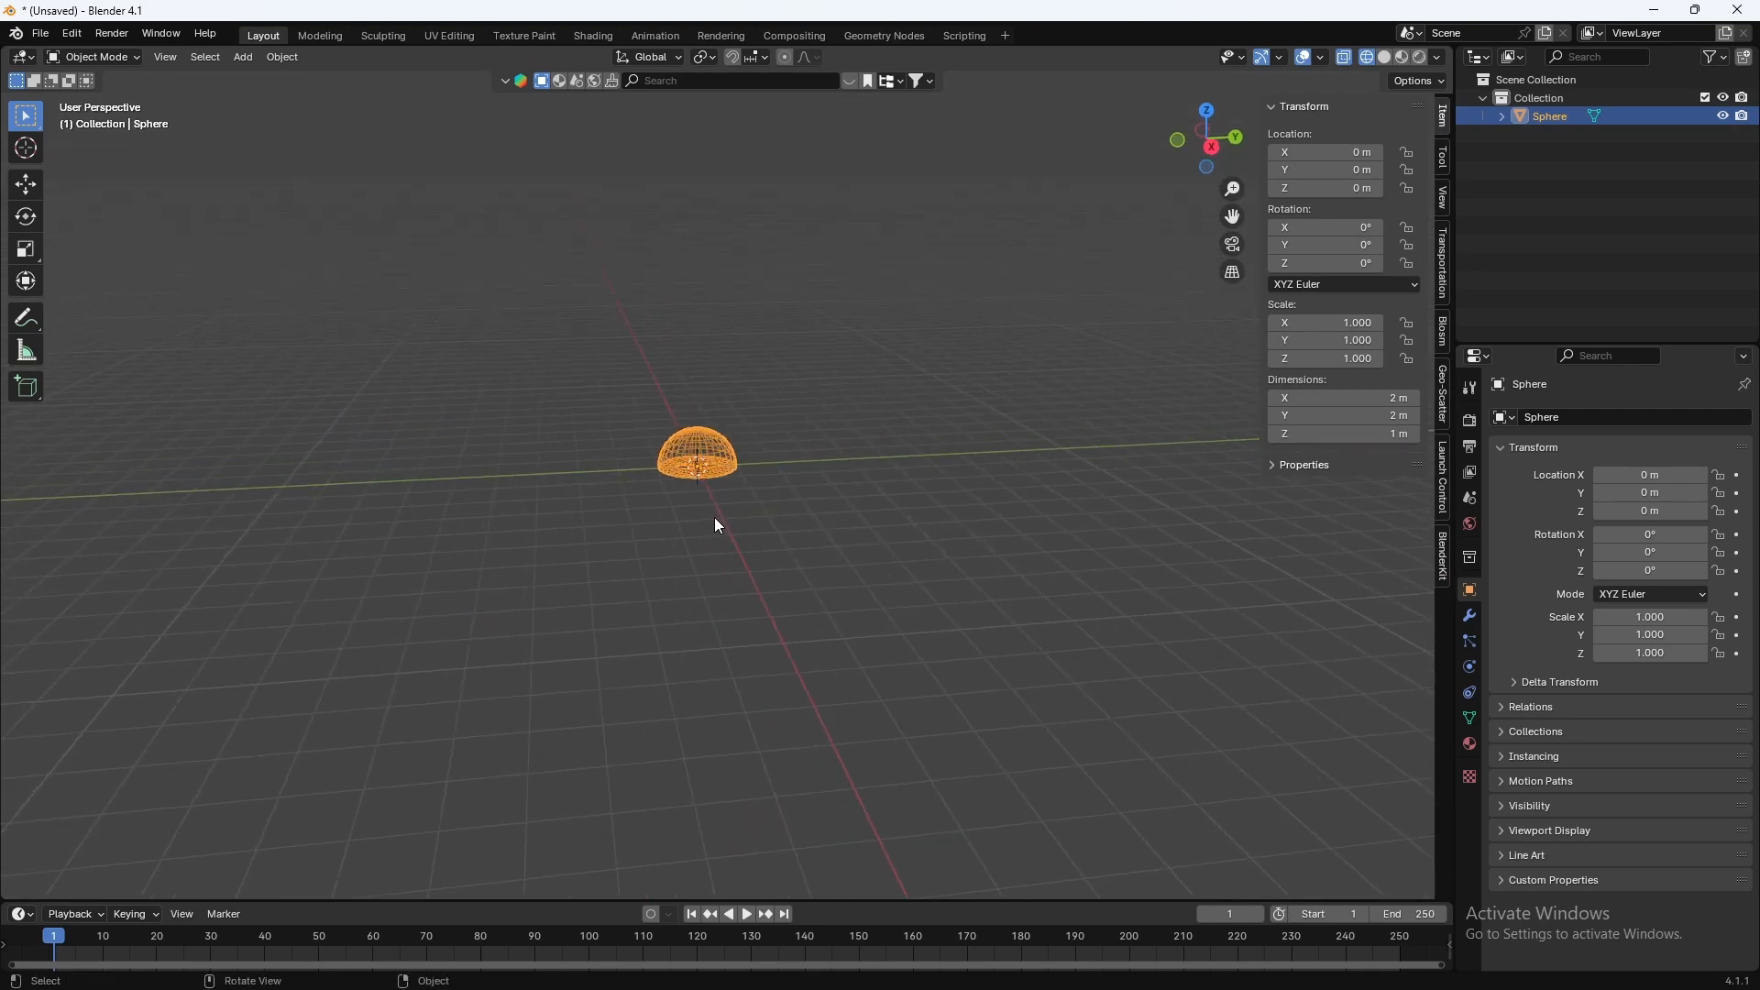
{"action": "key", "text": "s"}
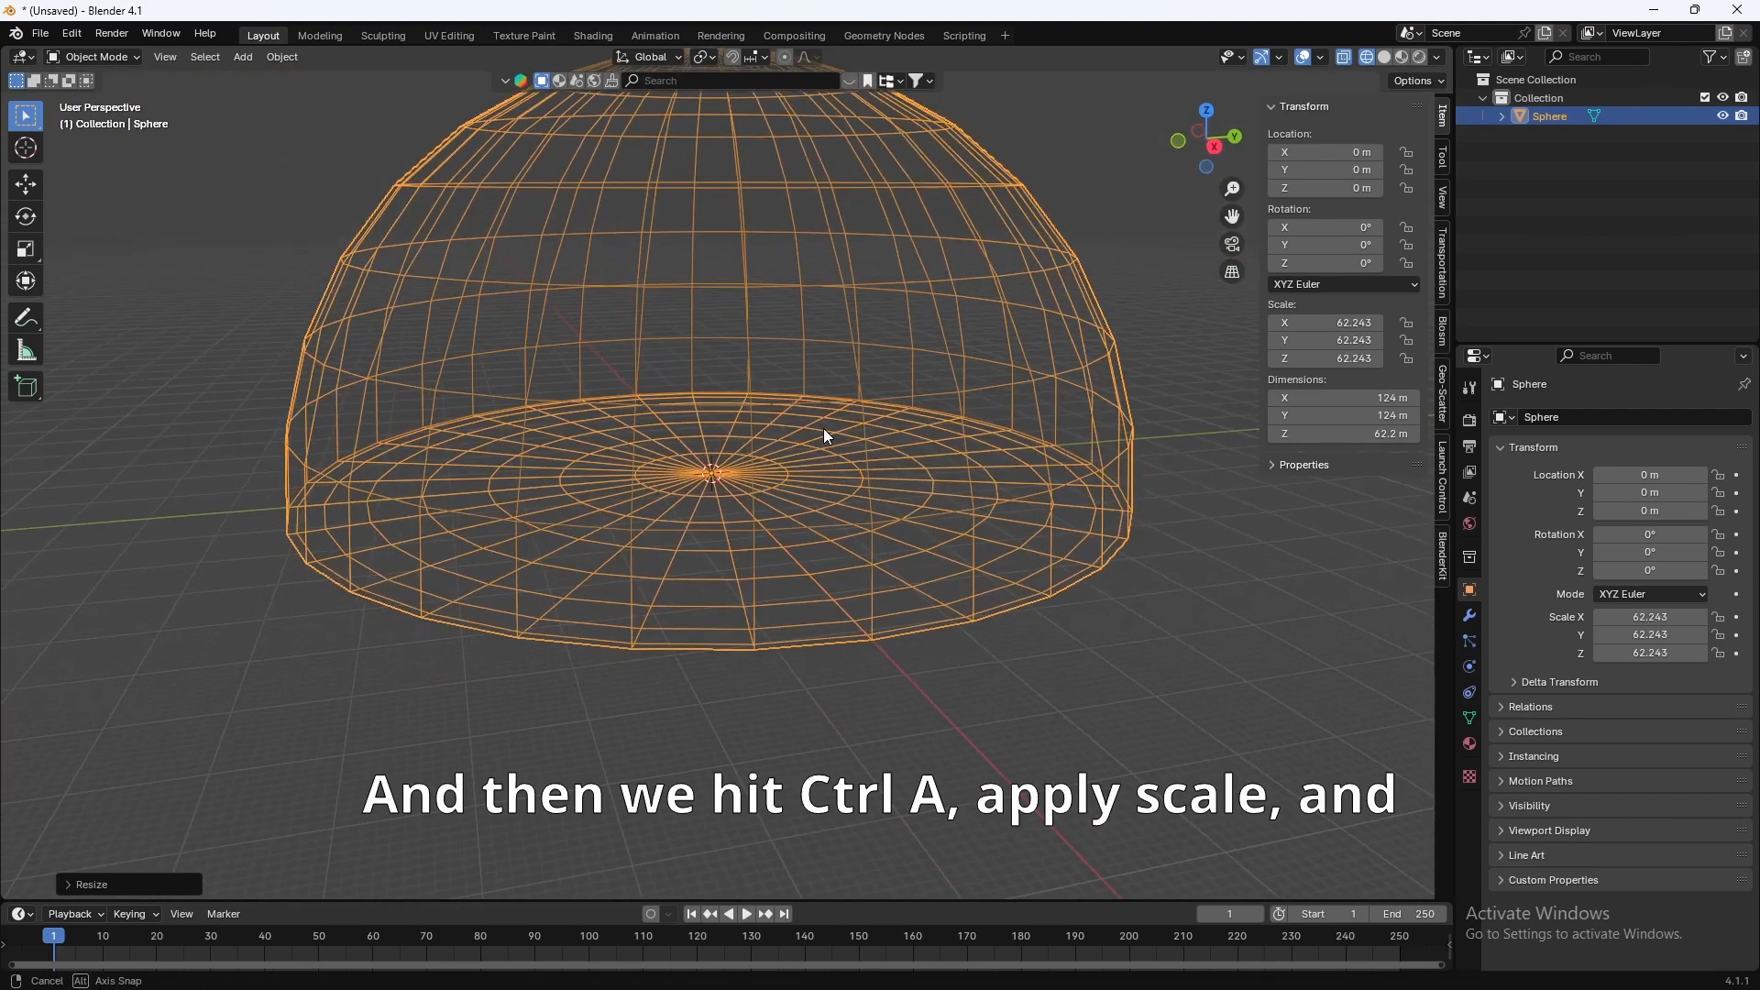
{"action": "key", "text": "ctrl+a"}
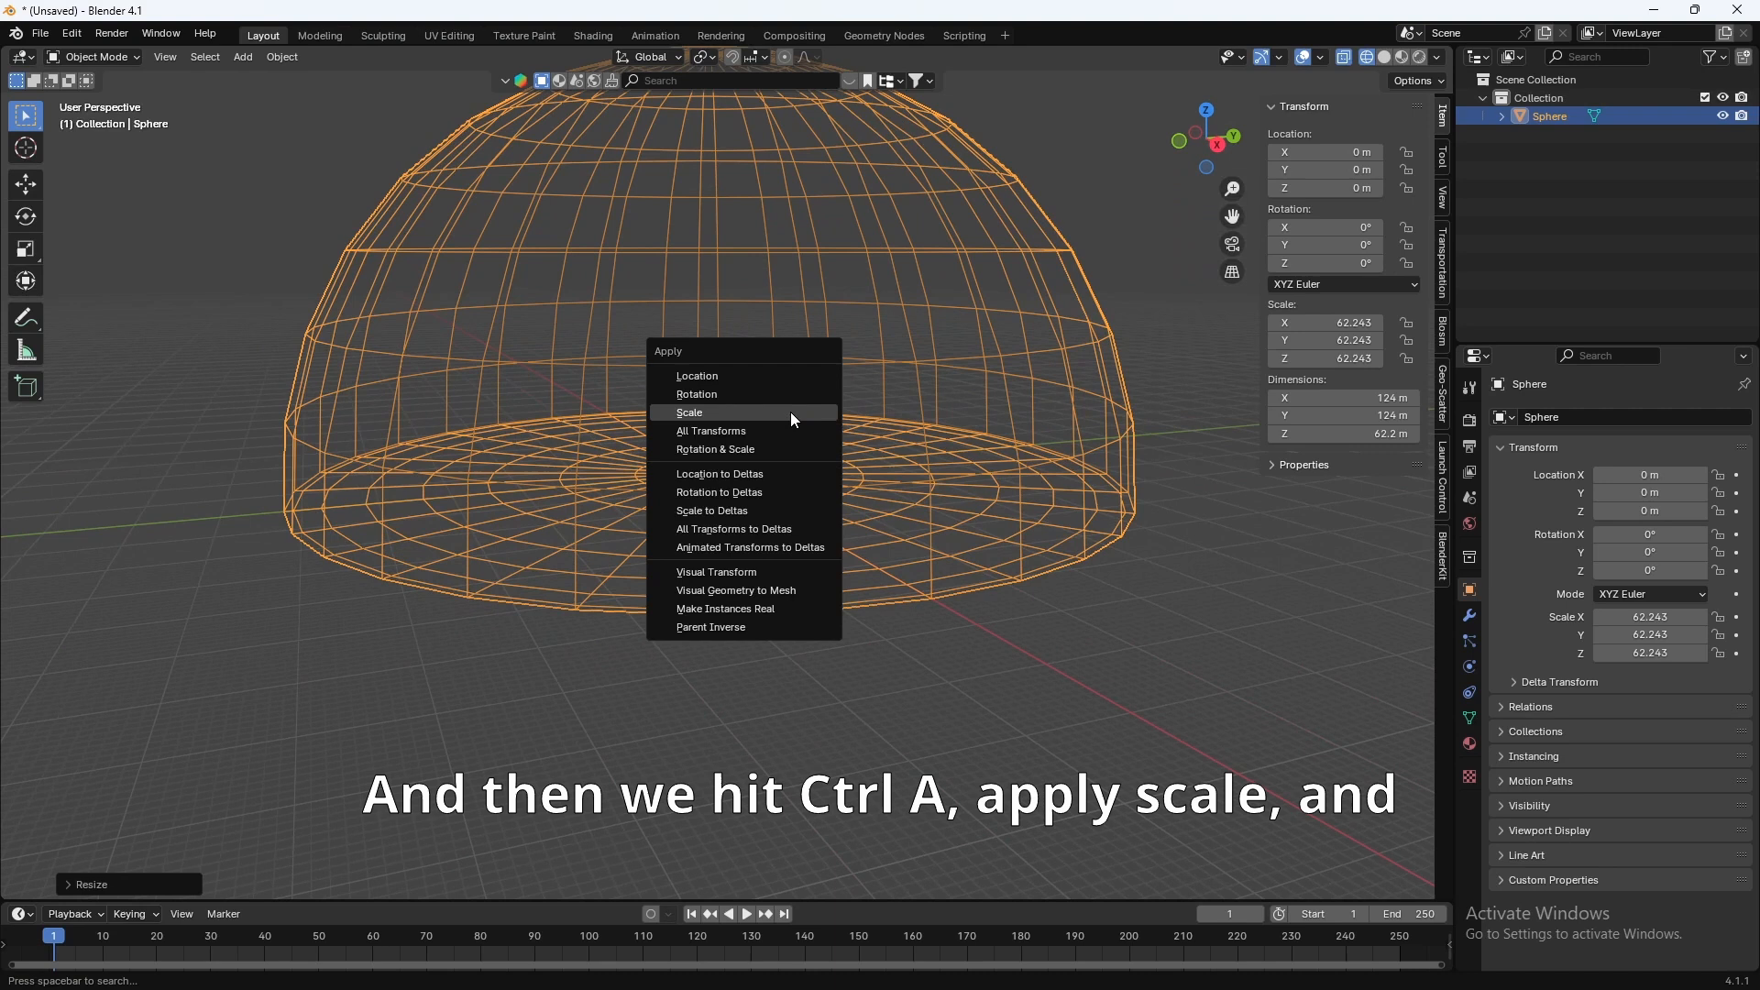
{"action": "left_click", "coordinate": [689, 413]}
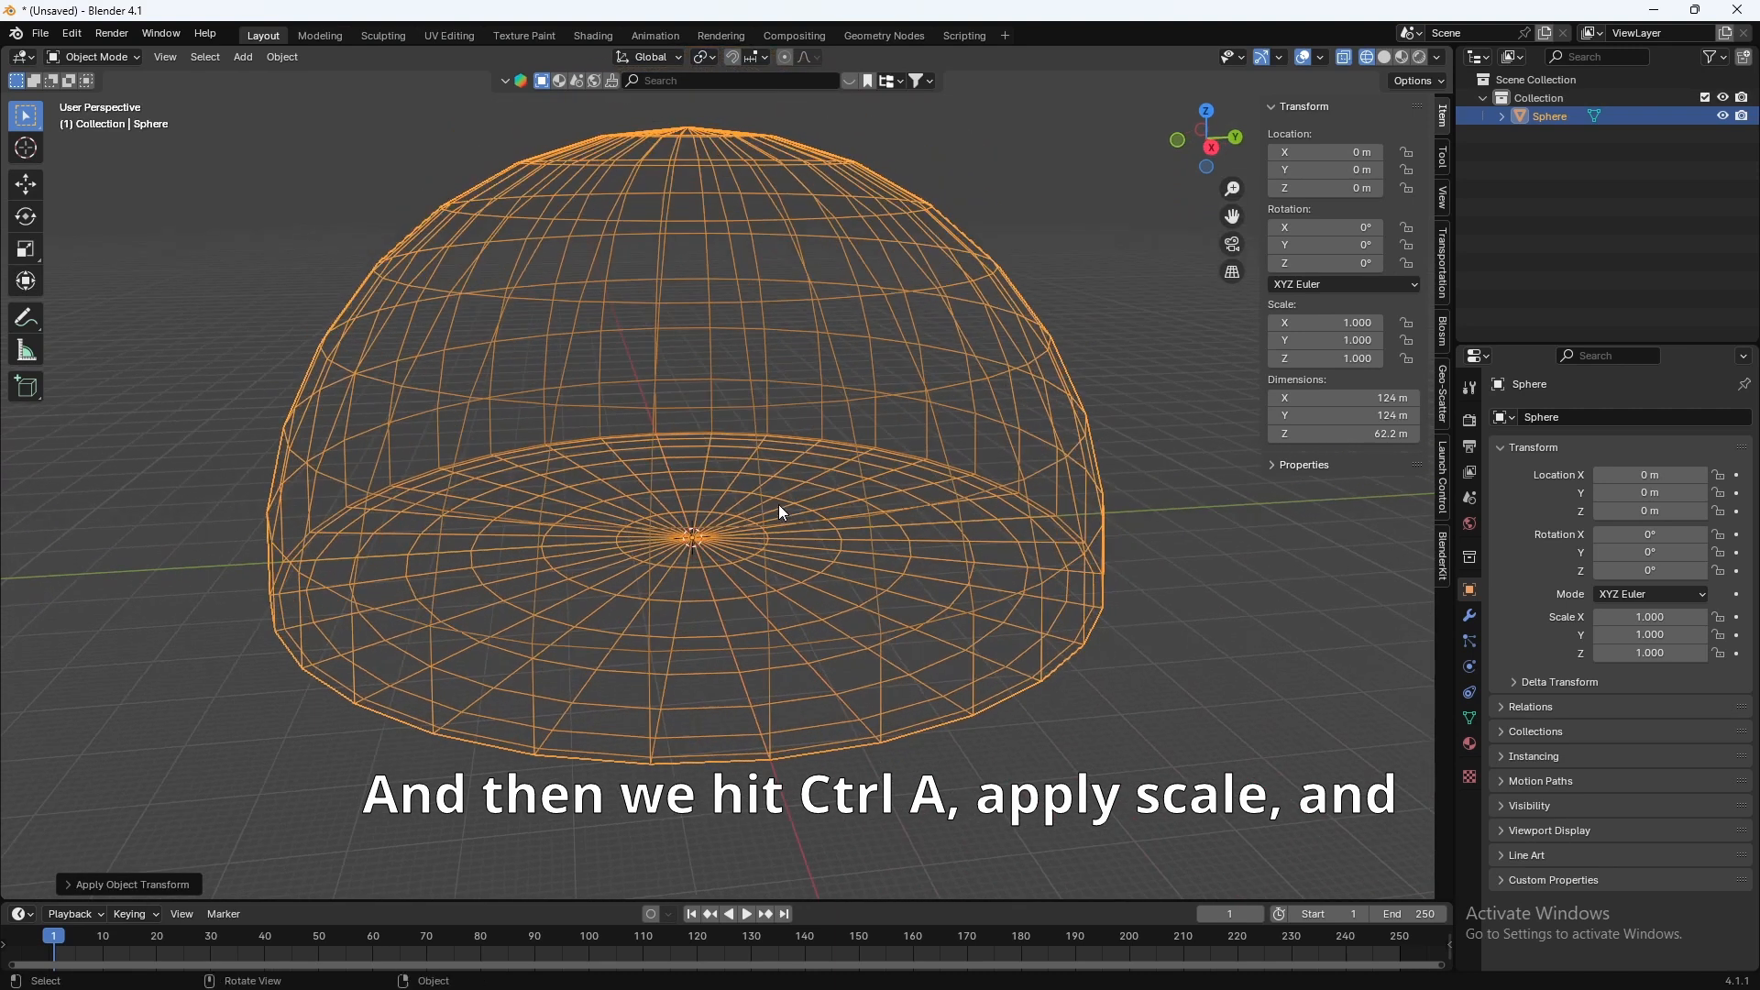
{"action": "key", "text": "Tab"}
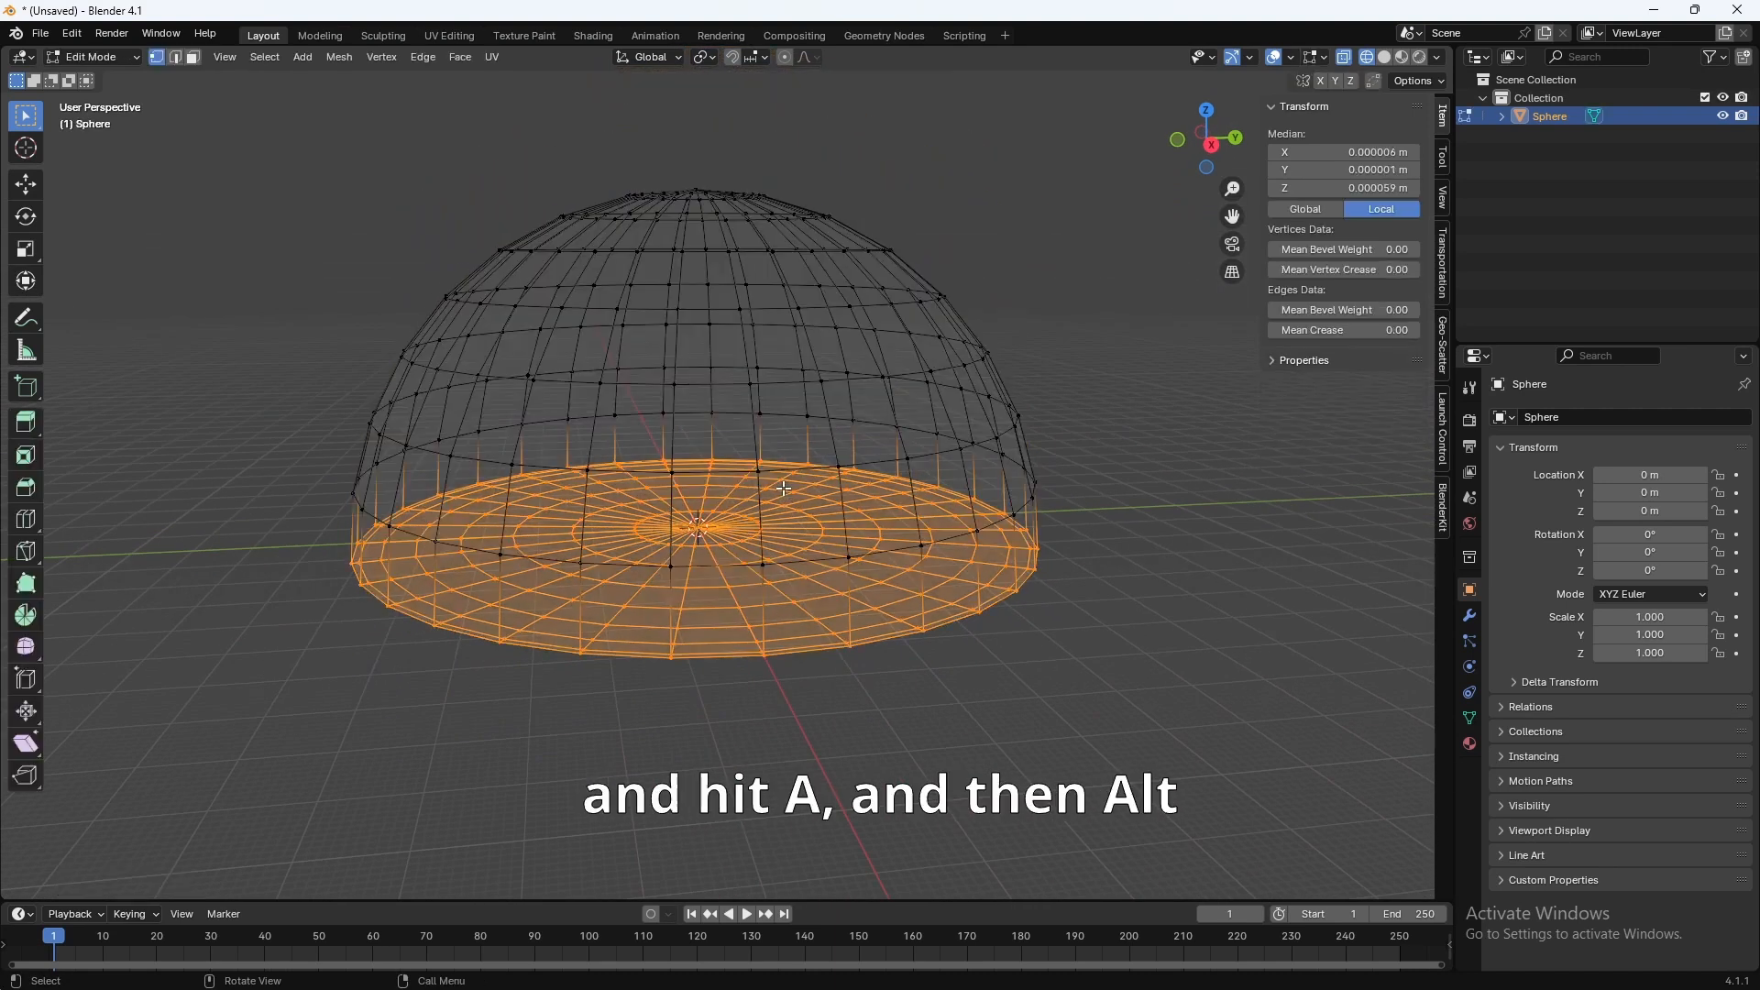
{"action": "key", "text": "a"}
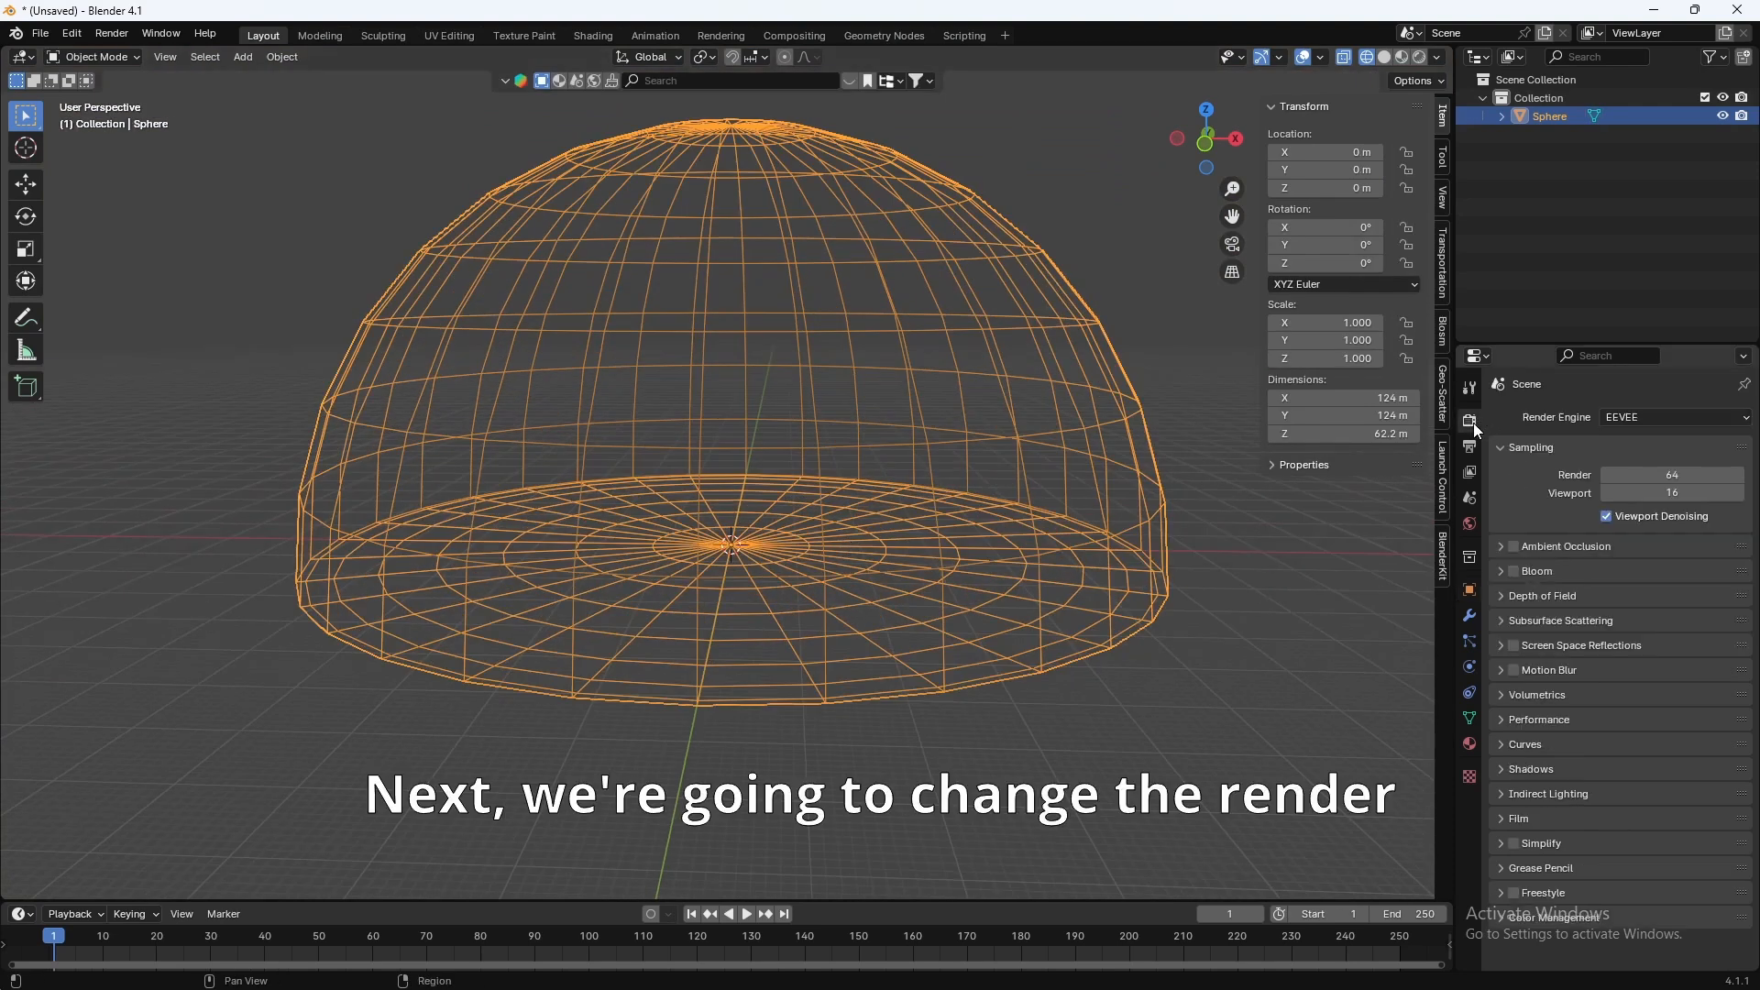
Step: Set the render engine to Cycles with the Experimental feature set and GPU compute
{"action": "left_click", "coordinate": [1672, 416]}
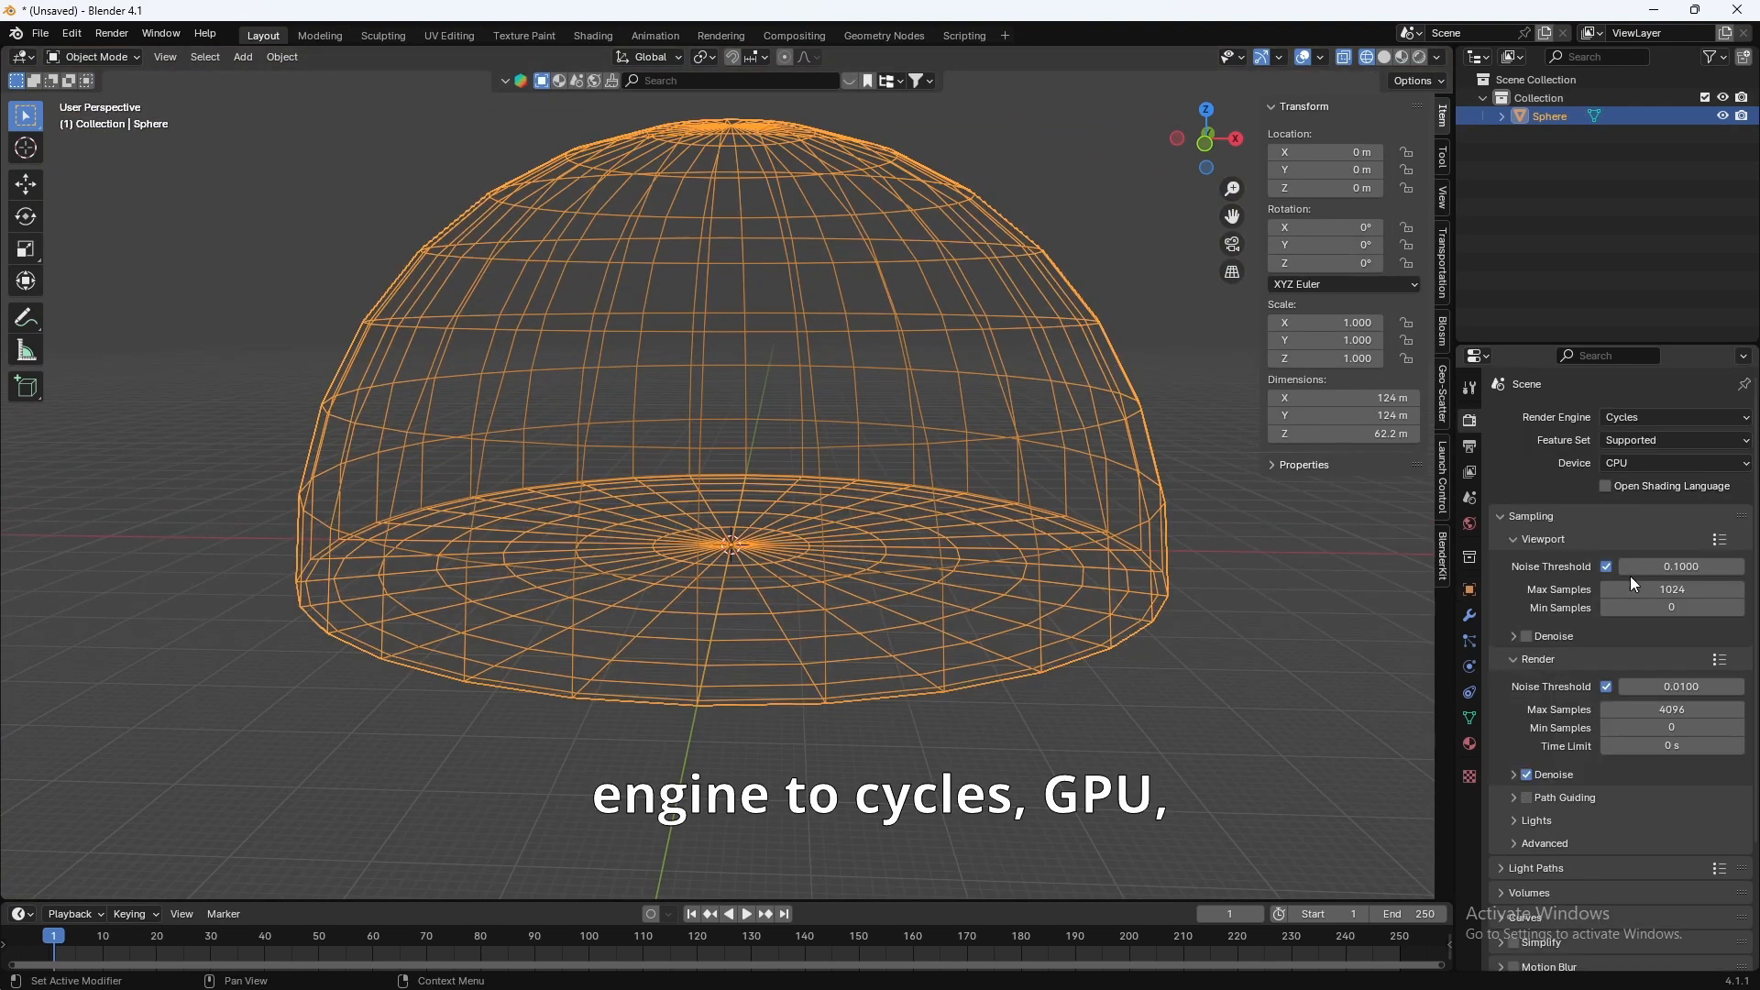
{"action": "left_click", "coordinate": [1671, 438]}
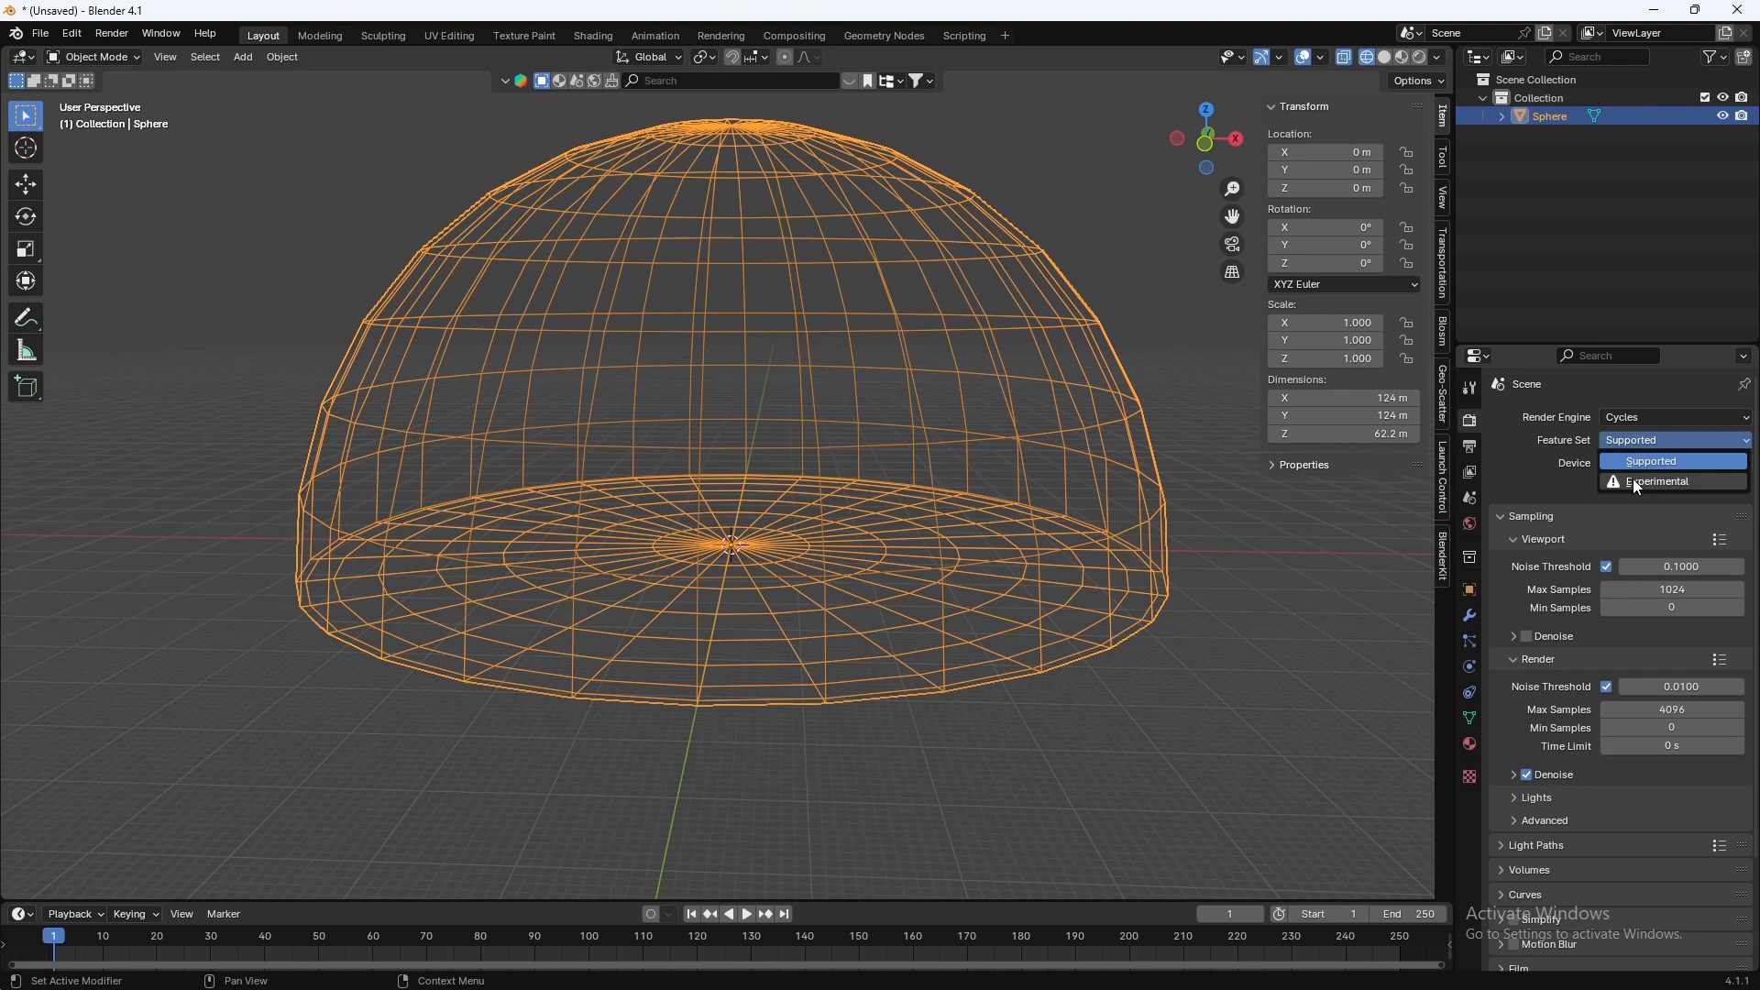
{"action": "left_click", "coordinate": [1657, 480]}
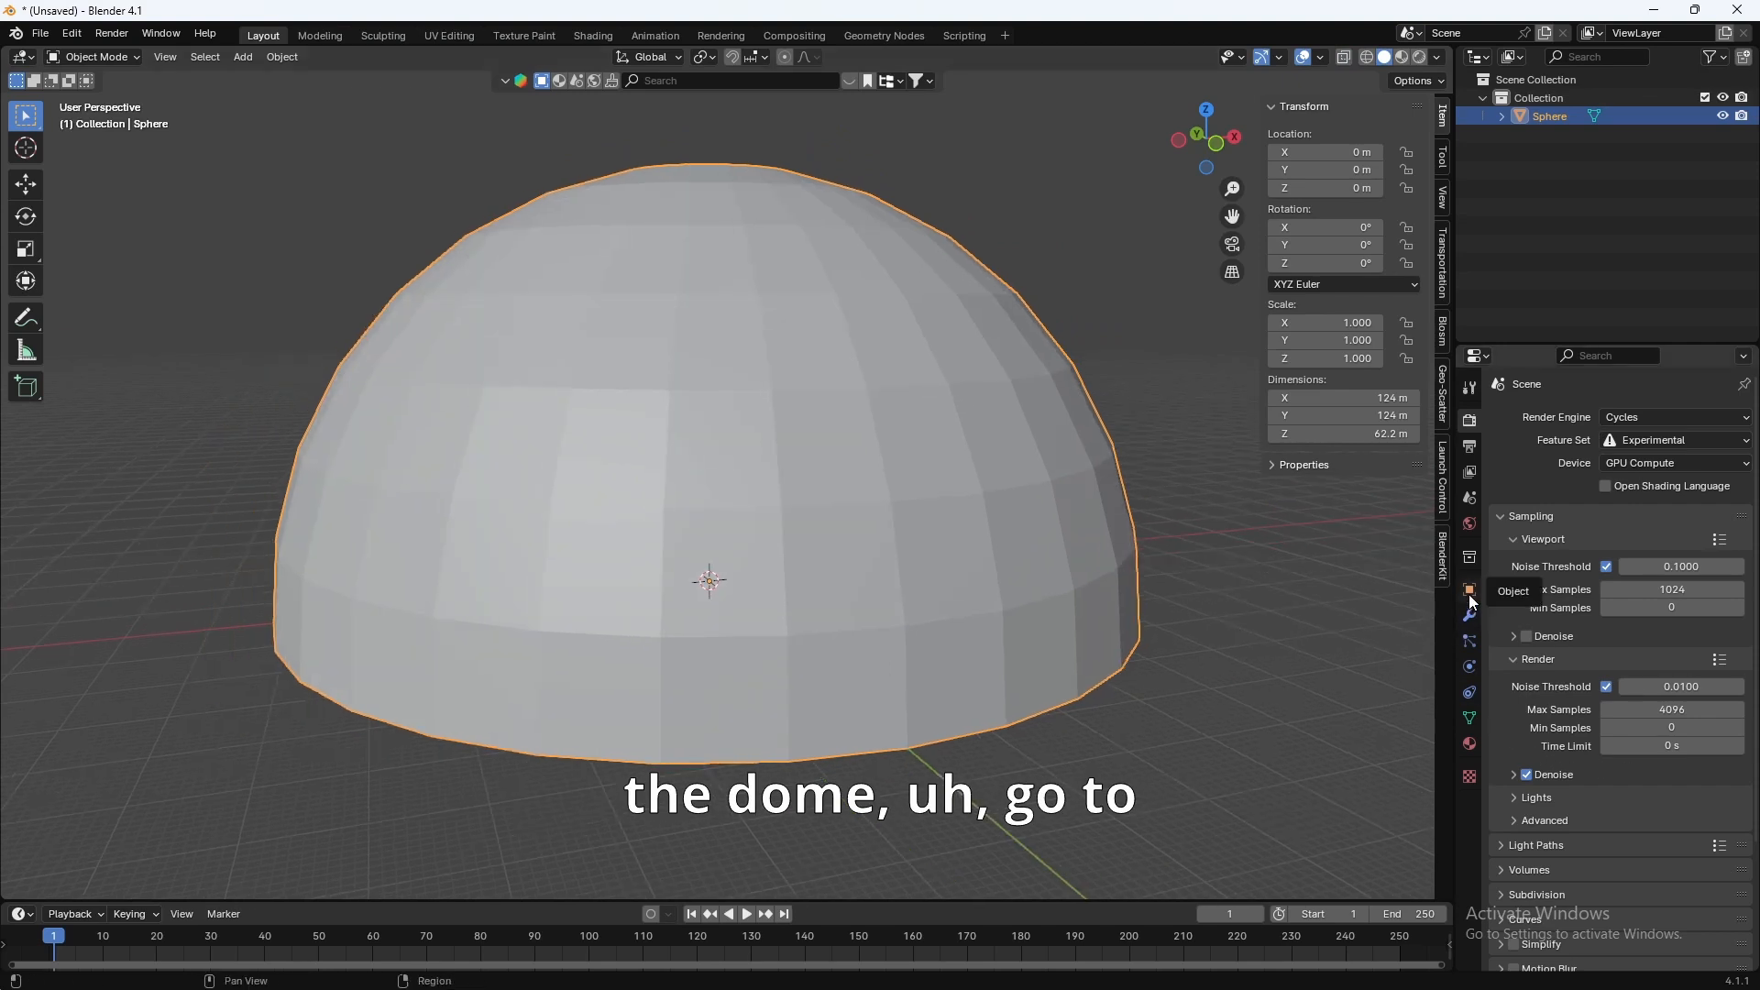
{"action": "left_click", "coordinate": [1468, 589]}
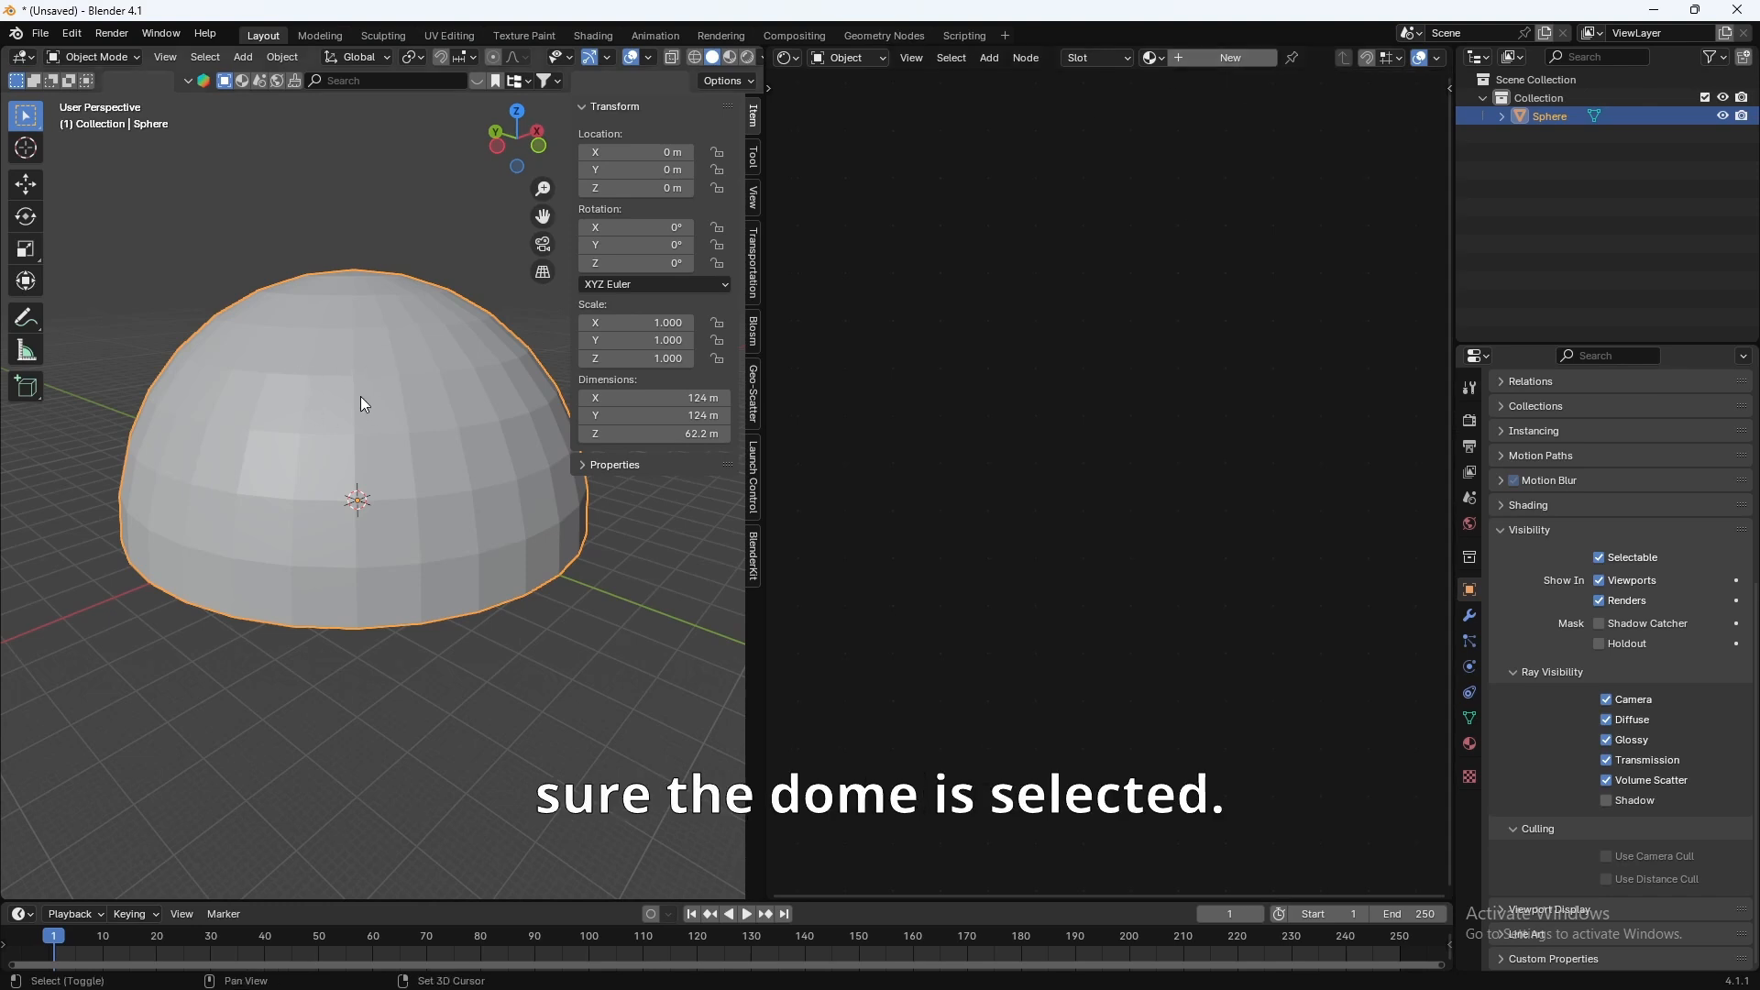
Step: Rename the dome object to HDRI Dome in the Outliner
{"action": "double_click", "coordinate": [1549, 115]}
{"action": "type", "text": "HDRI Dome"}
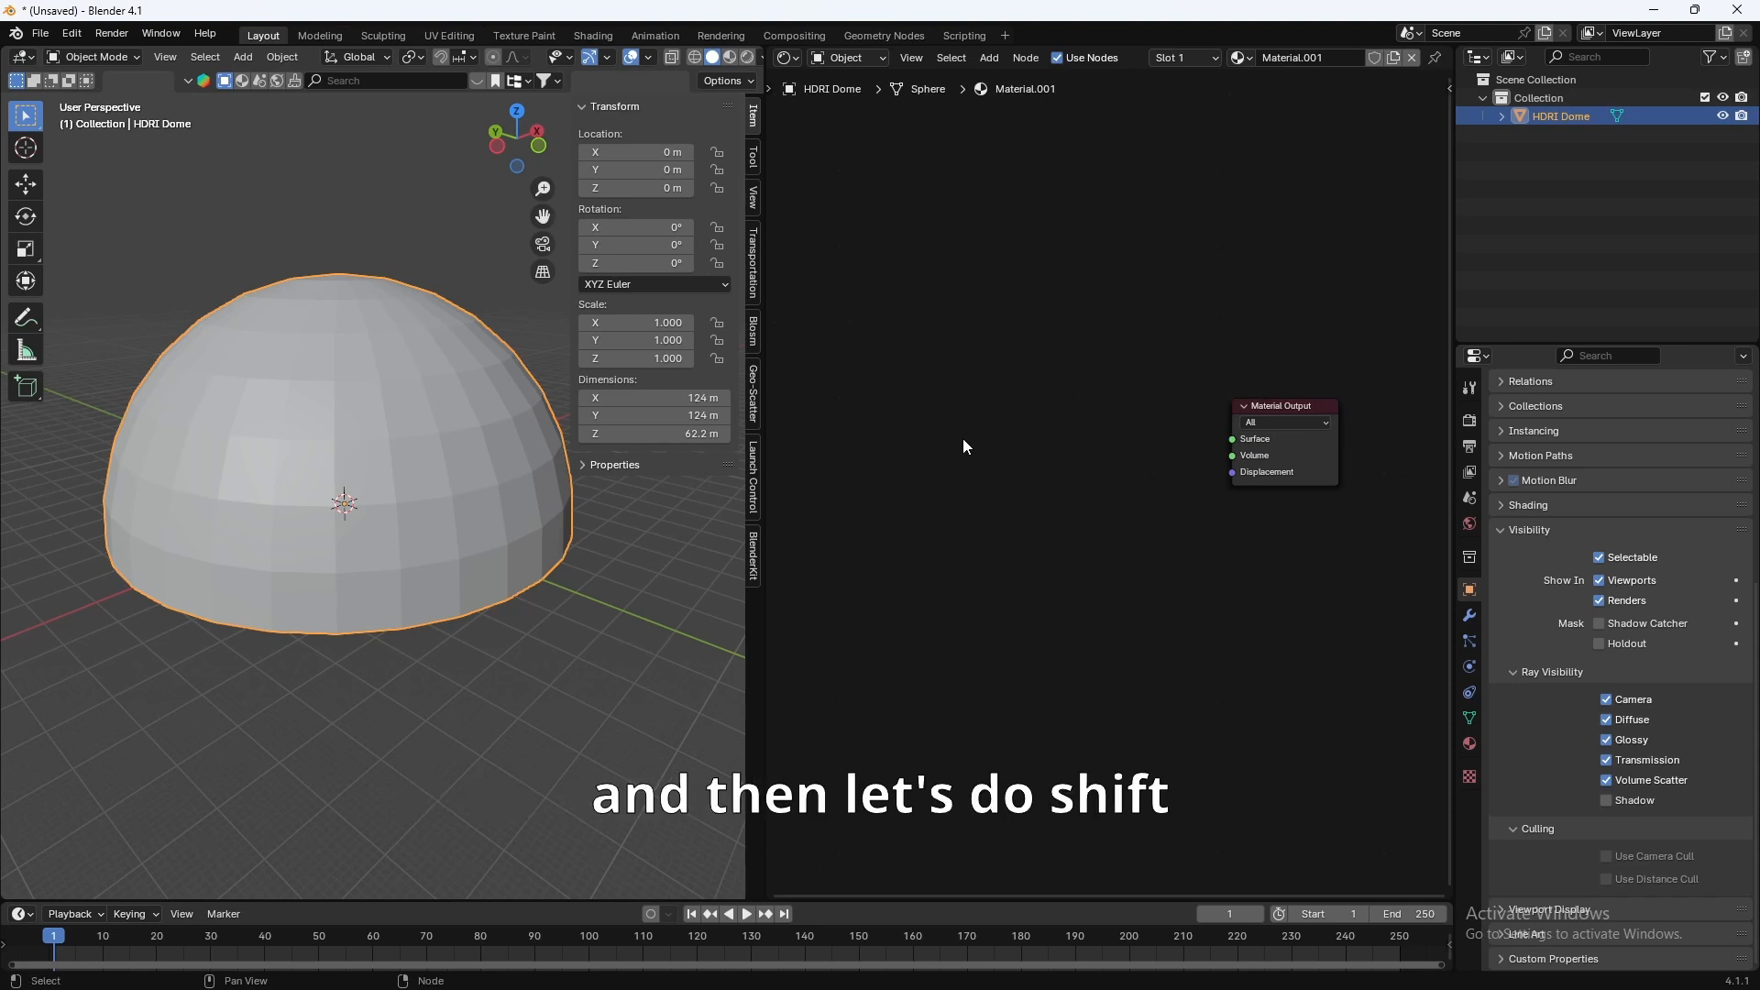
Step: Add Environment Texture, Emission and Diffuse BSDF nodes to the dome material
{"action": "key", "text": "shift+a"}
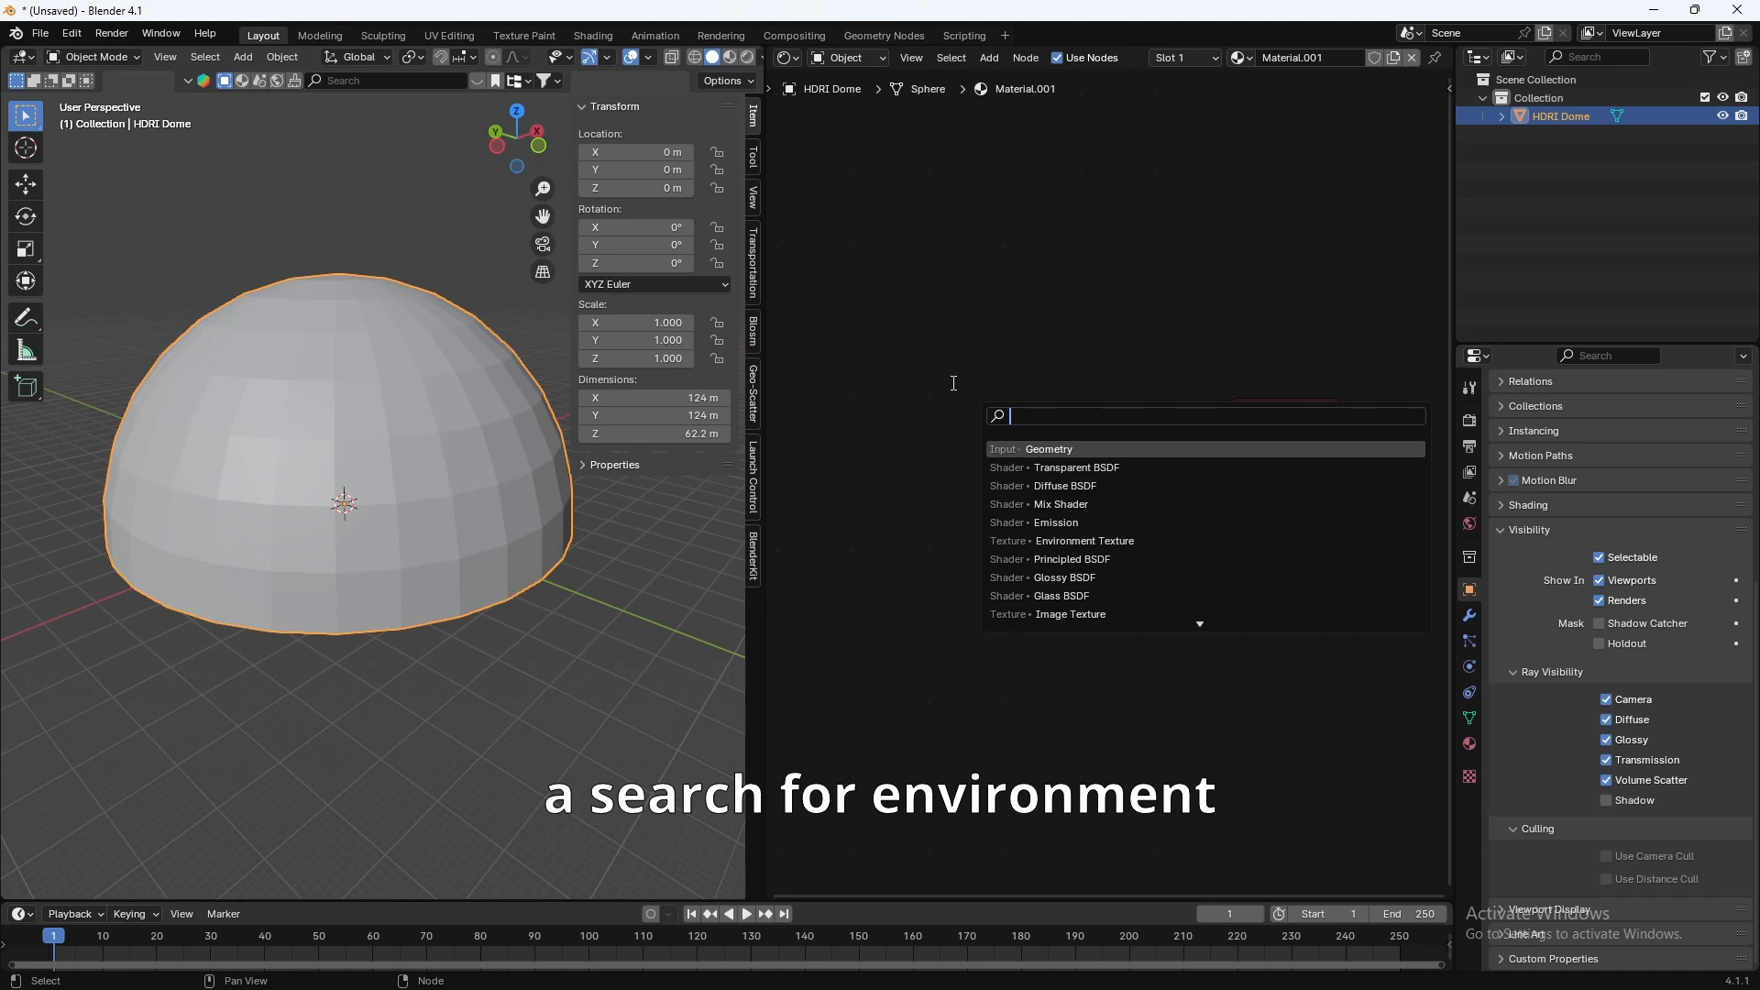
{"action": "type", "text": "environ"}
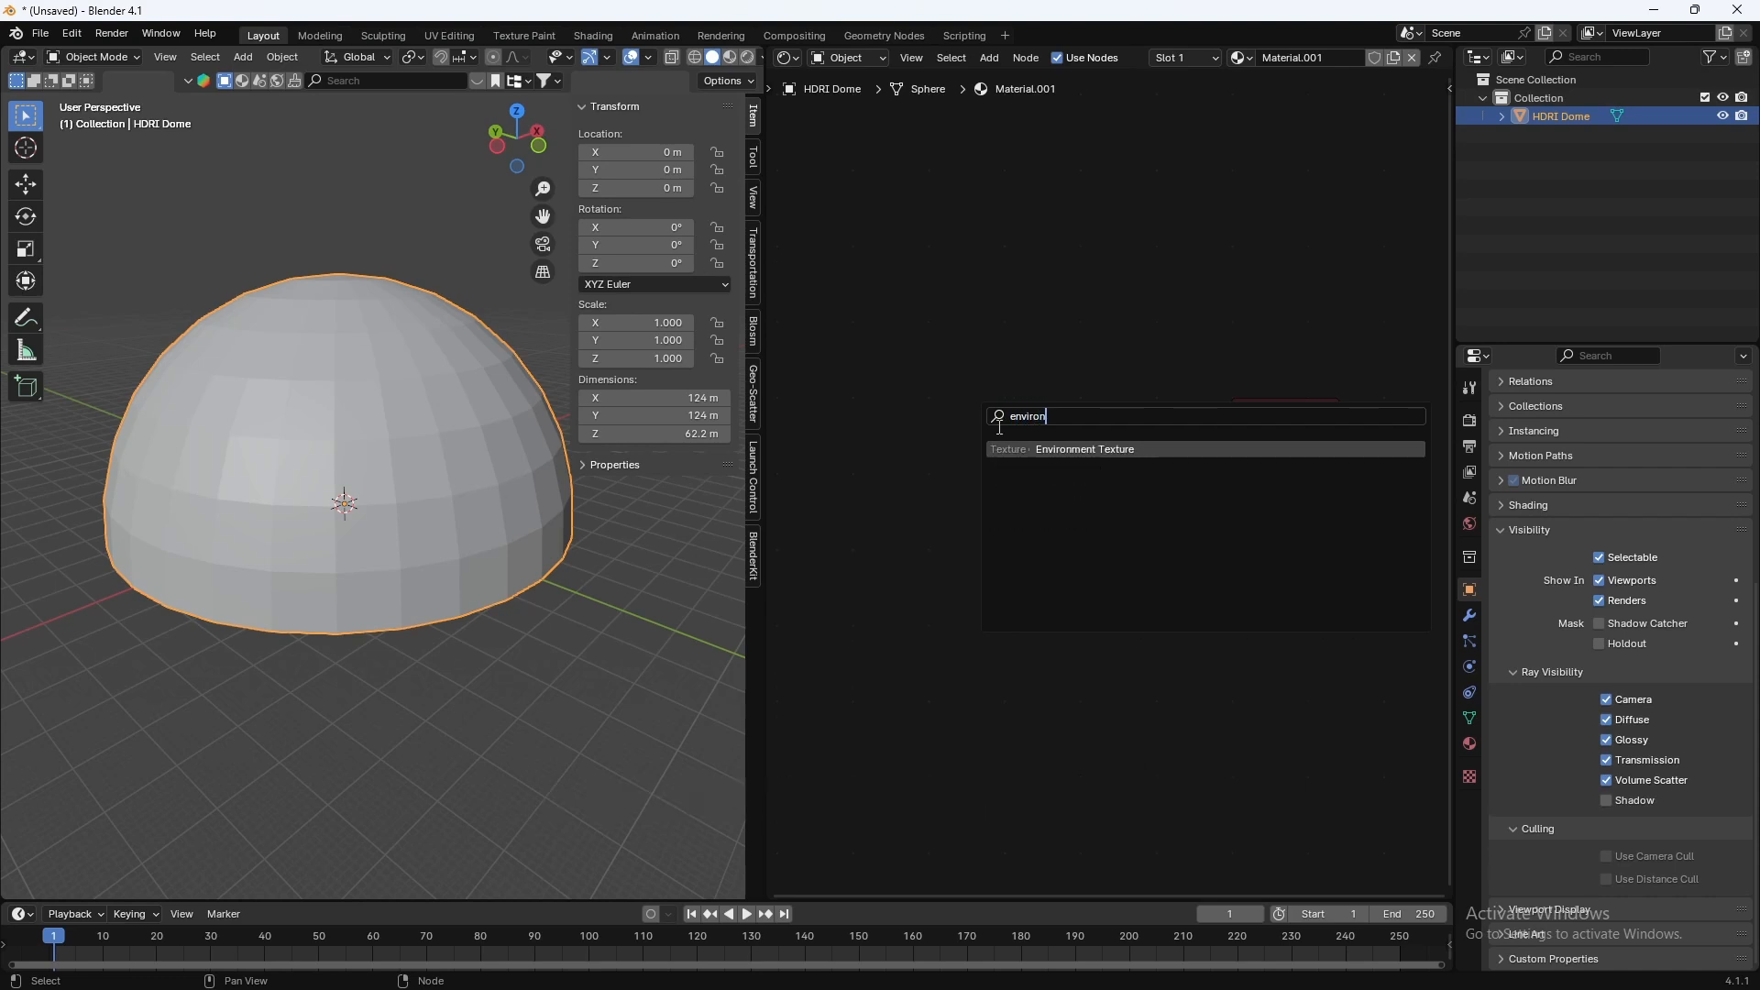
{"action": "left_click", "coordinate": [1081, 449]}
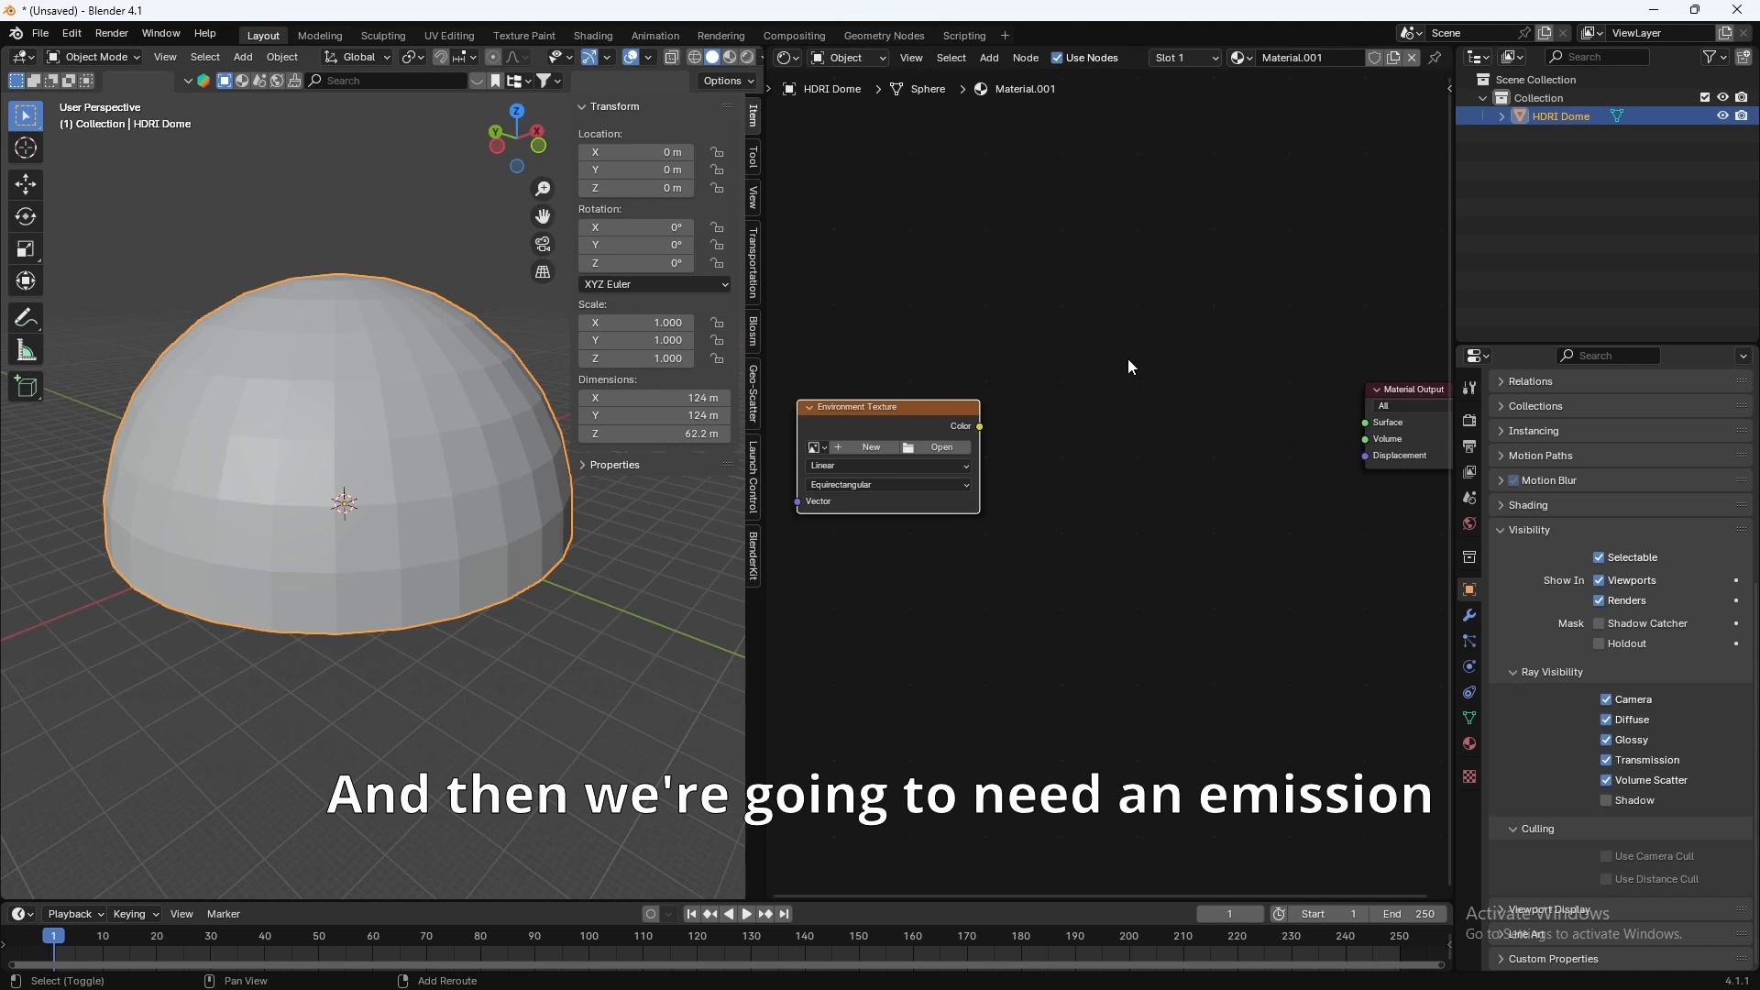
{"action": "type", "text": "emis"}
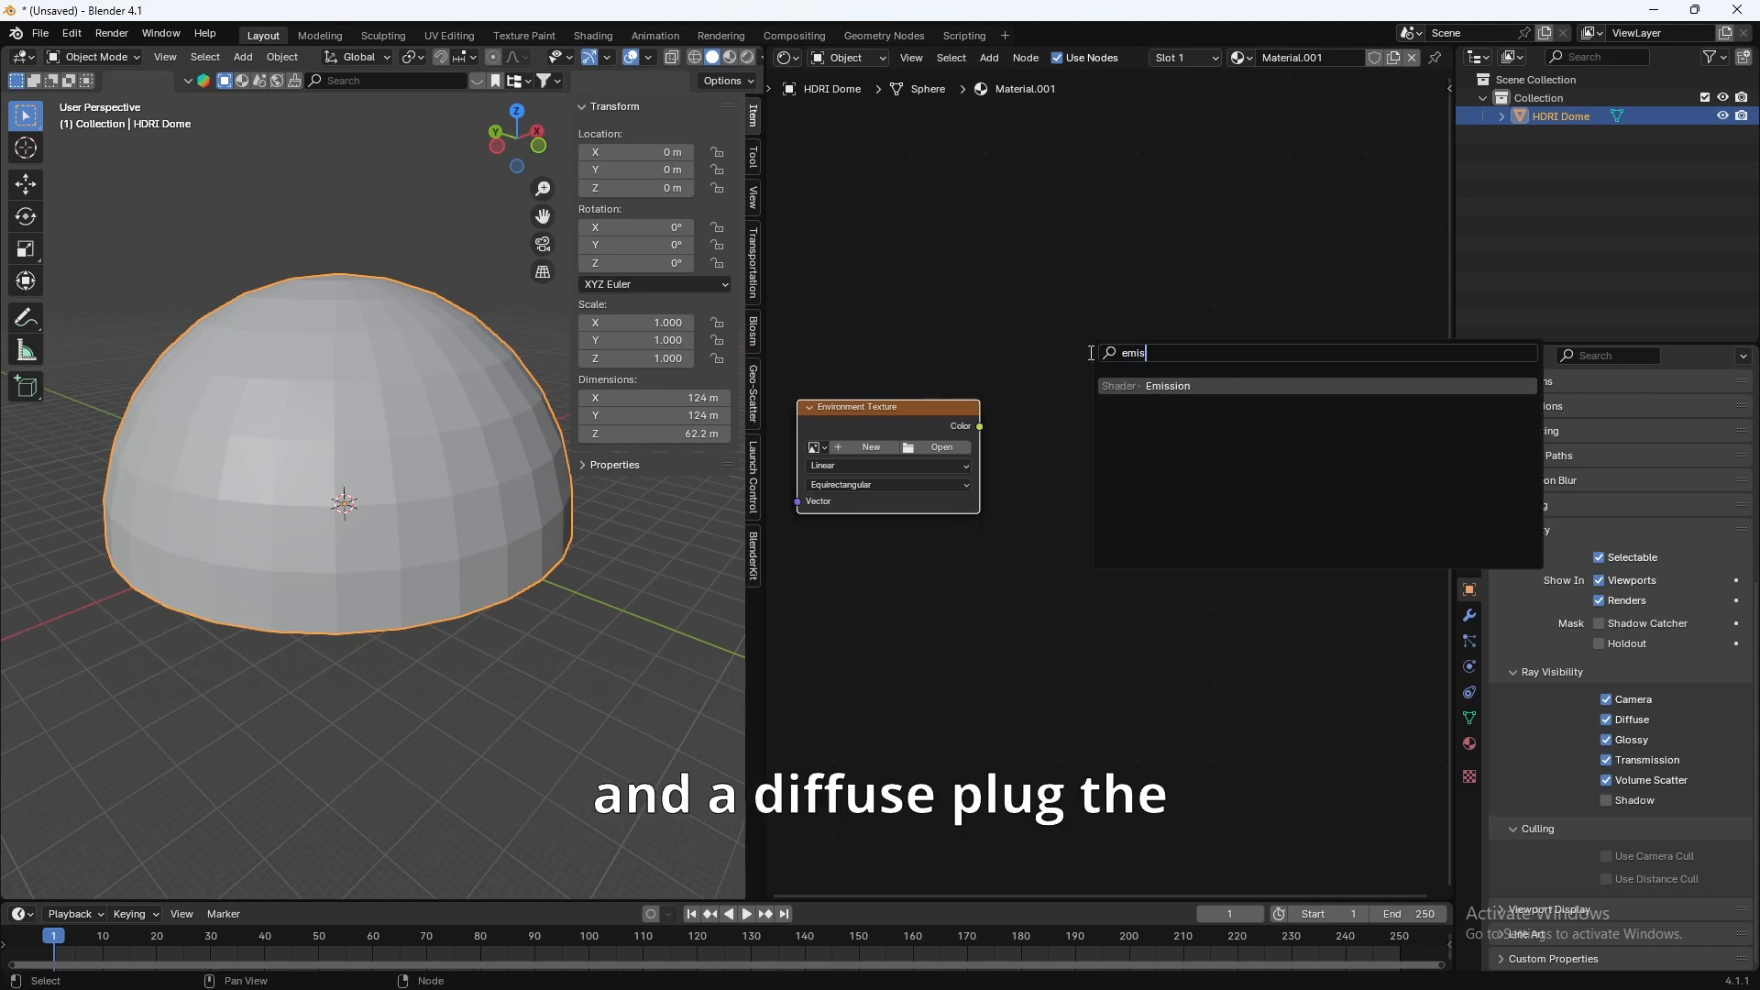
{"action": "left_click", "coordinate": [1167, 385]}
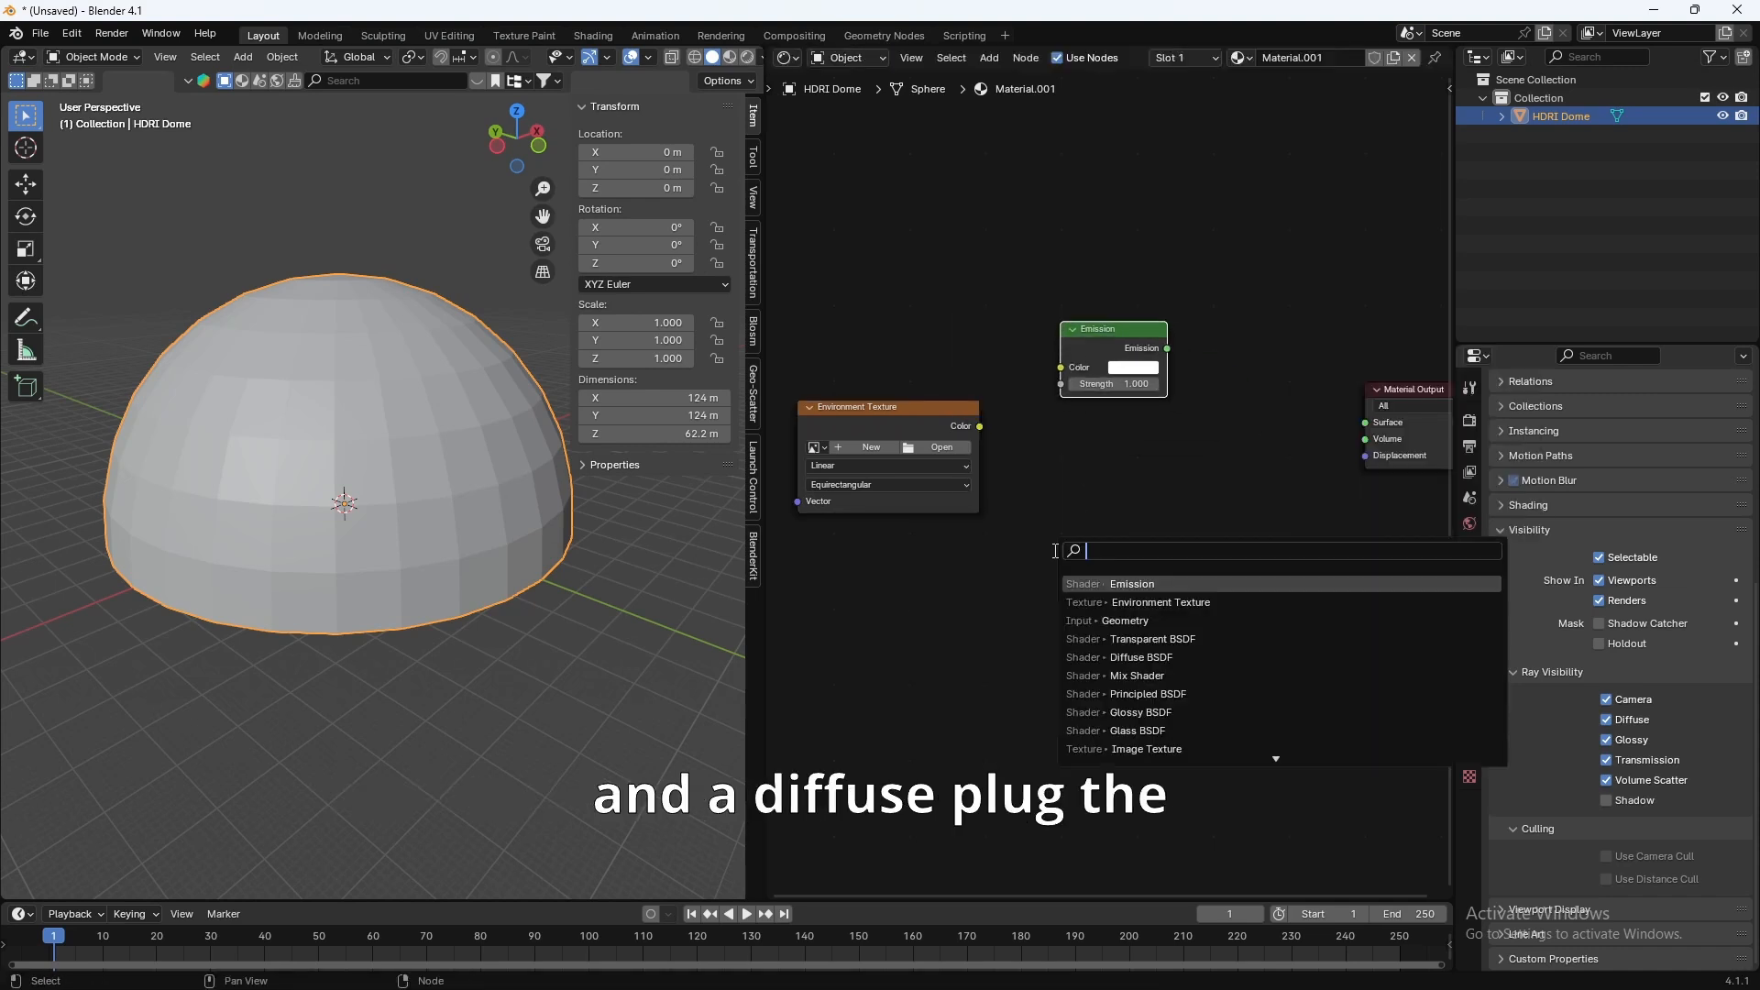
{"action": "type", "text": "diff"}
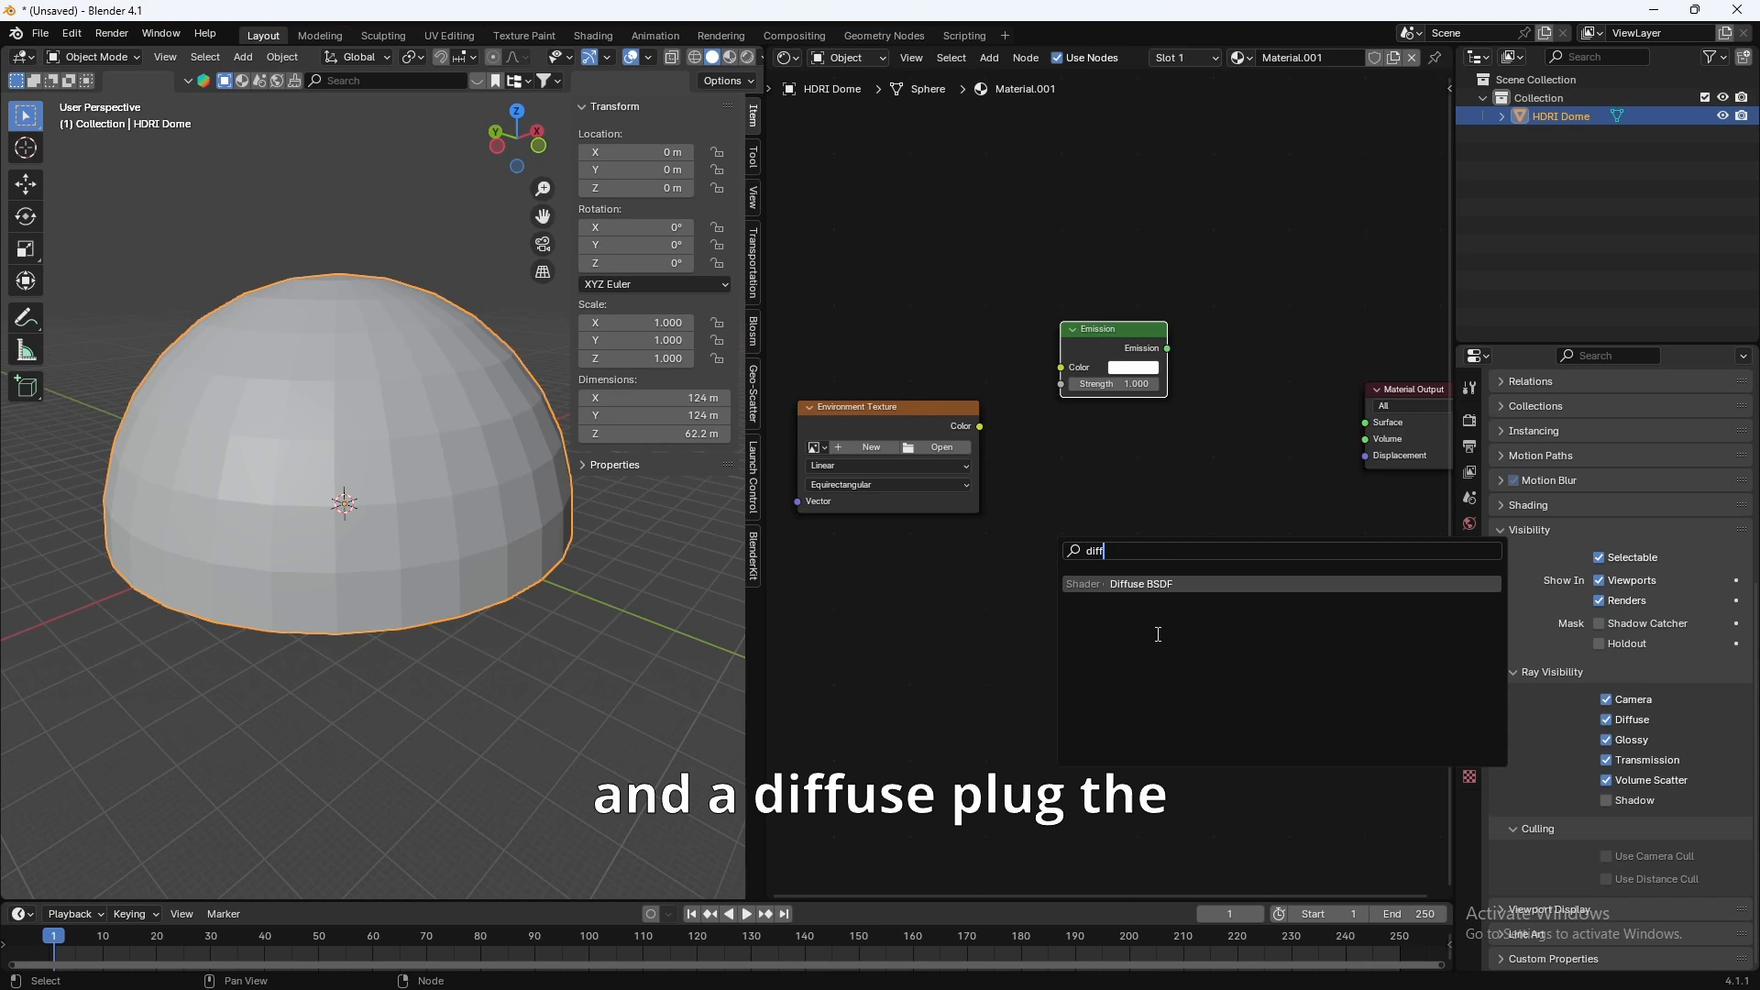
{"action": "left_click", "coordinate": [1142, 582]}
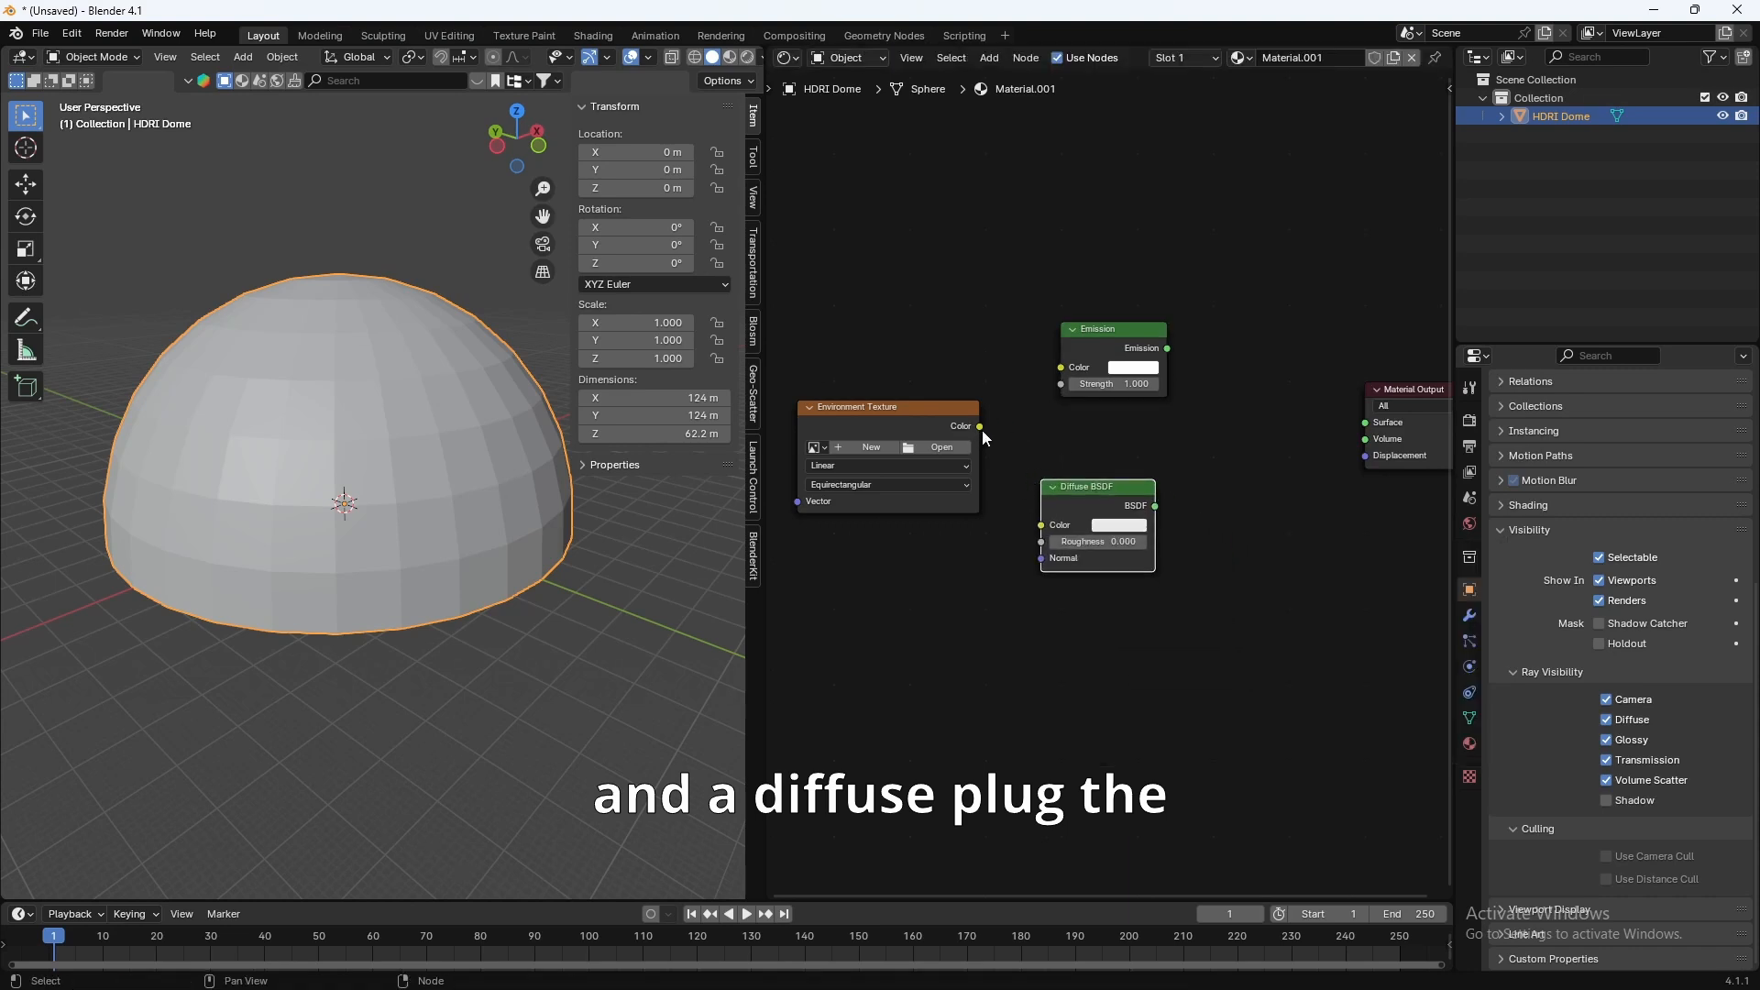
Step: Feed the texture colour into both shaders and start loading an image for the texture
{"action": "left_click_drag", "start_coordinate": [979, 426], "coordinate": [1059, 366]}
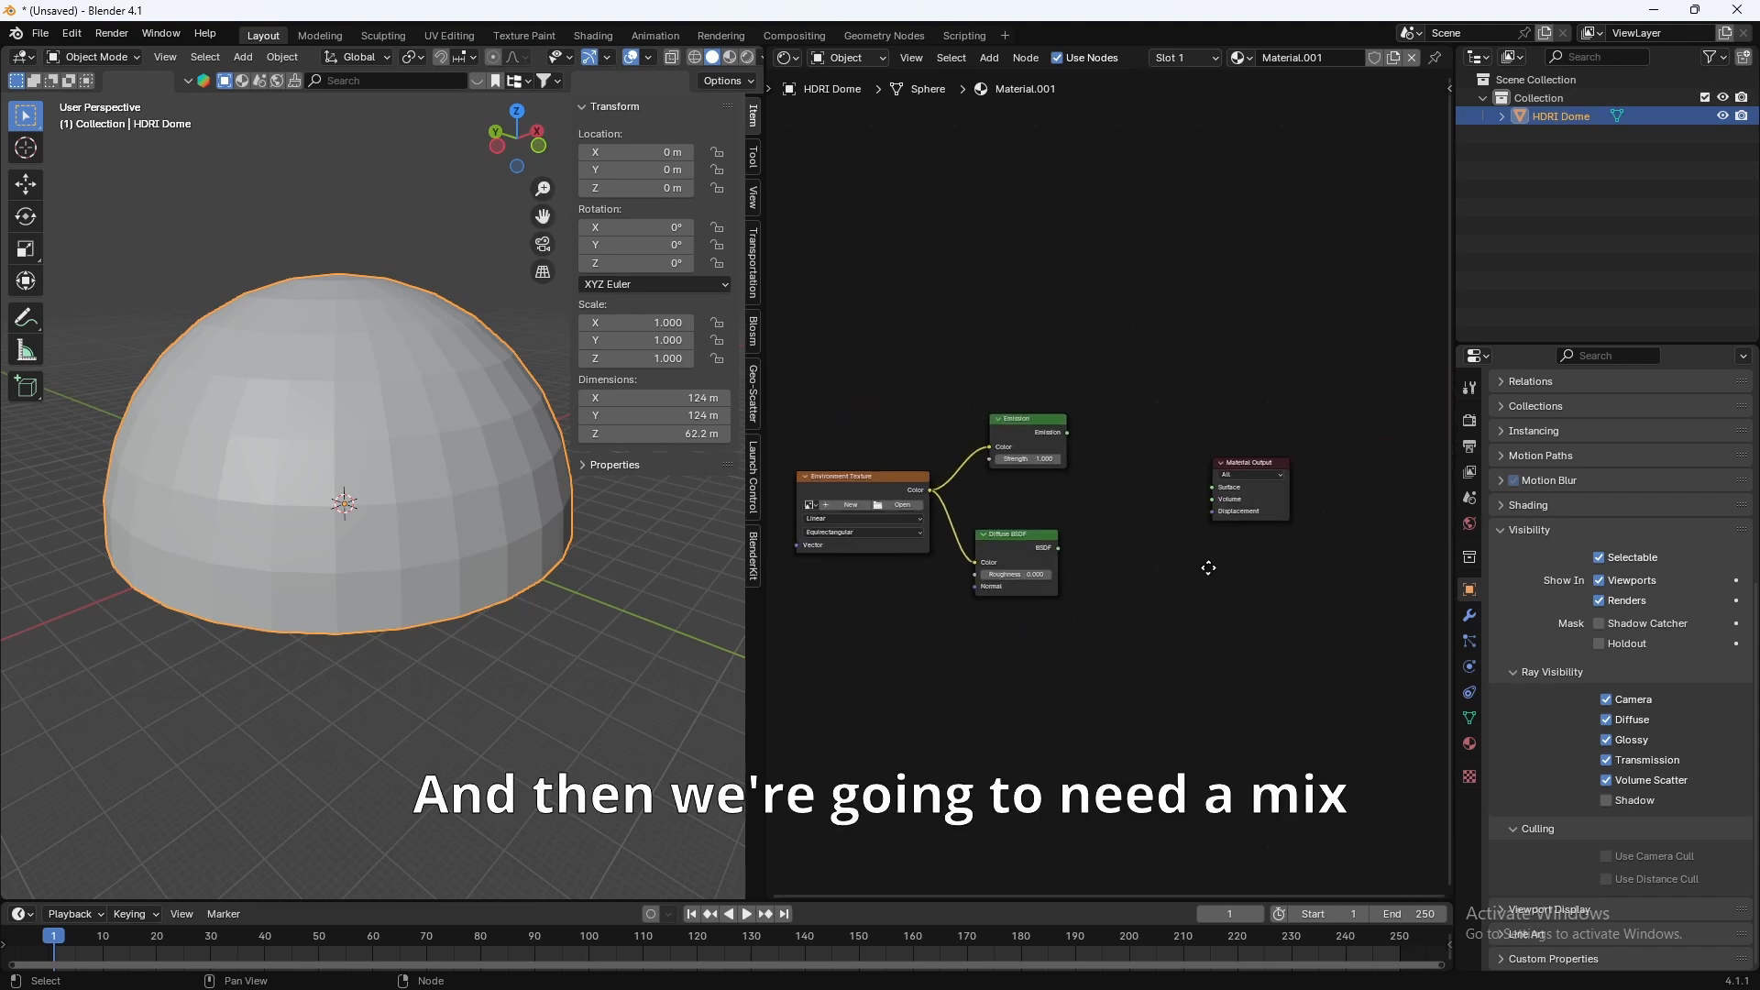
{"action": "type", "text": "mix s"}
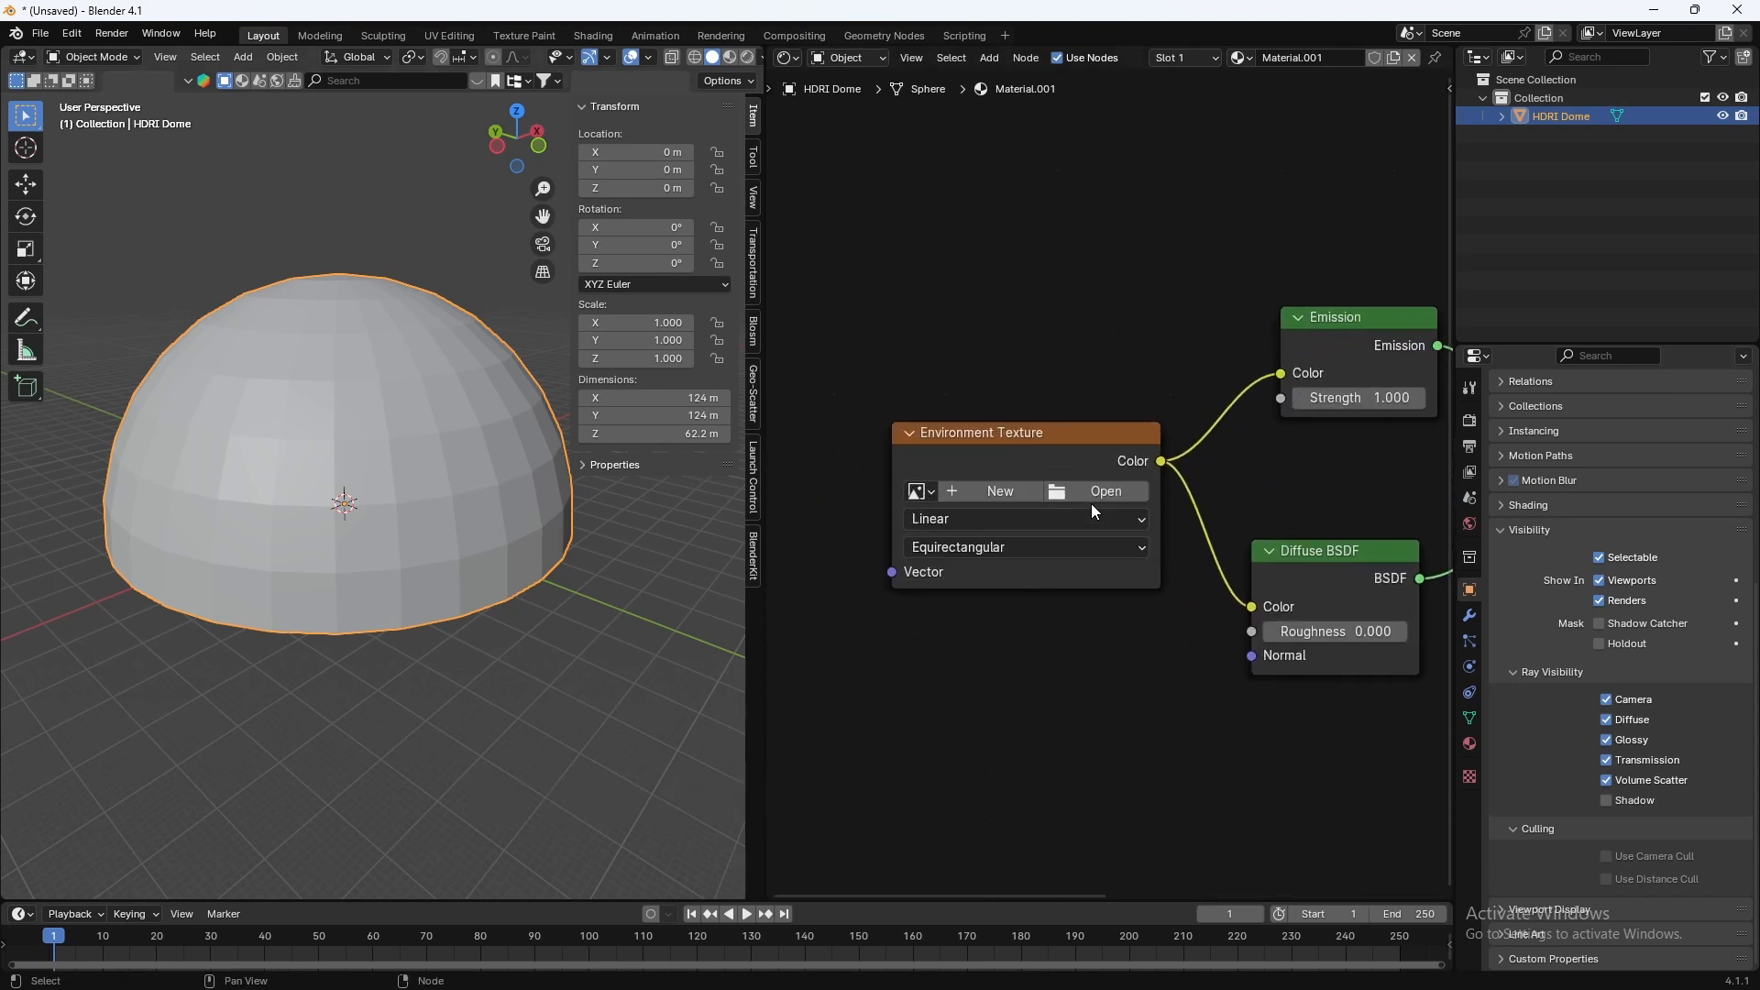
{"action": "left_click", "coordinate": [1103, 492]}
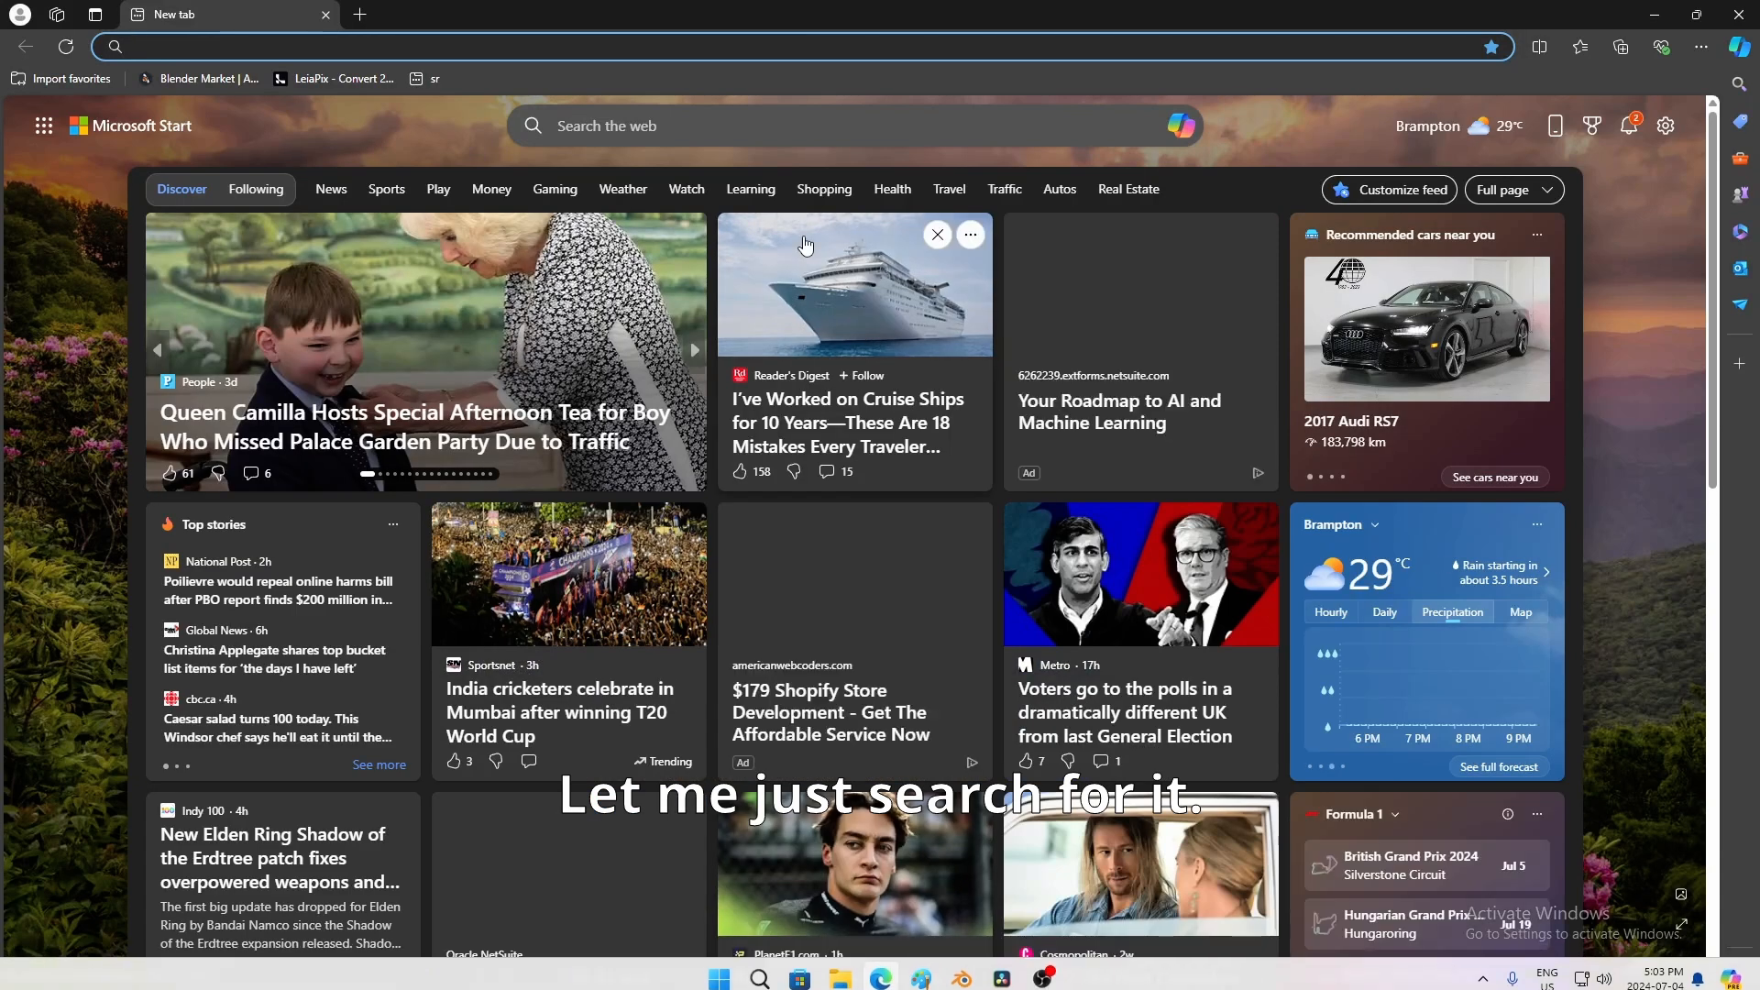
Step: Search Edge for 'polycam texture generator'
{"action": "type", "text": "polycam texture generator"}
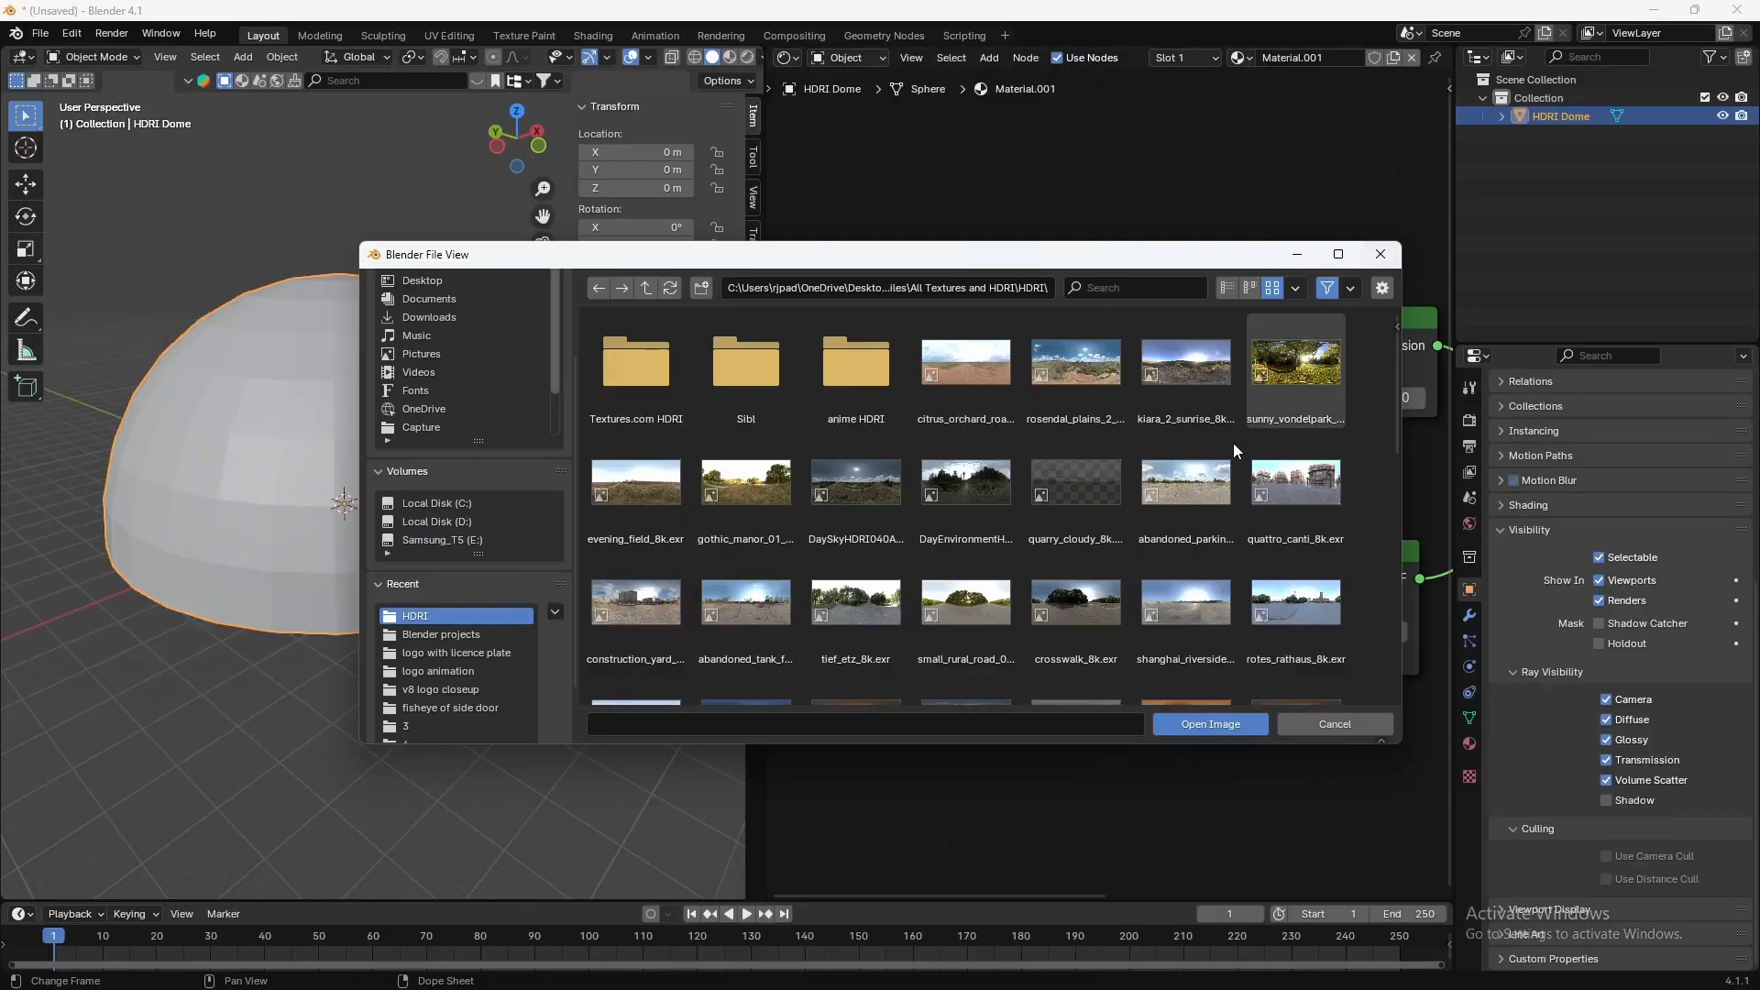
Step: Load abandoned_tank_farm_01_8k.exr into the dome's Environment Texture node
{"action": "left_click", "coordinate": [1333, 722]}
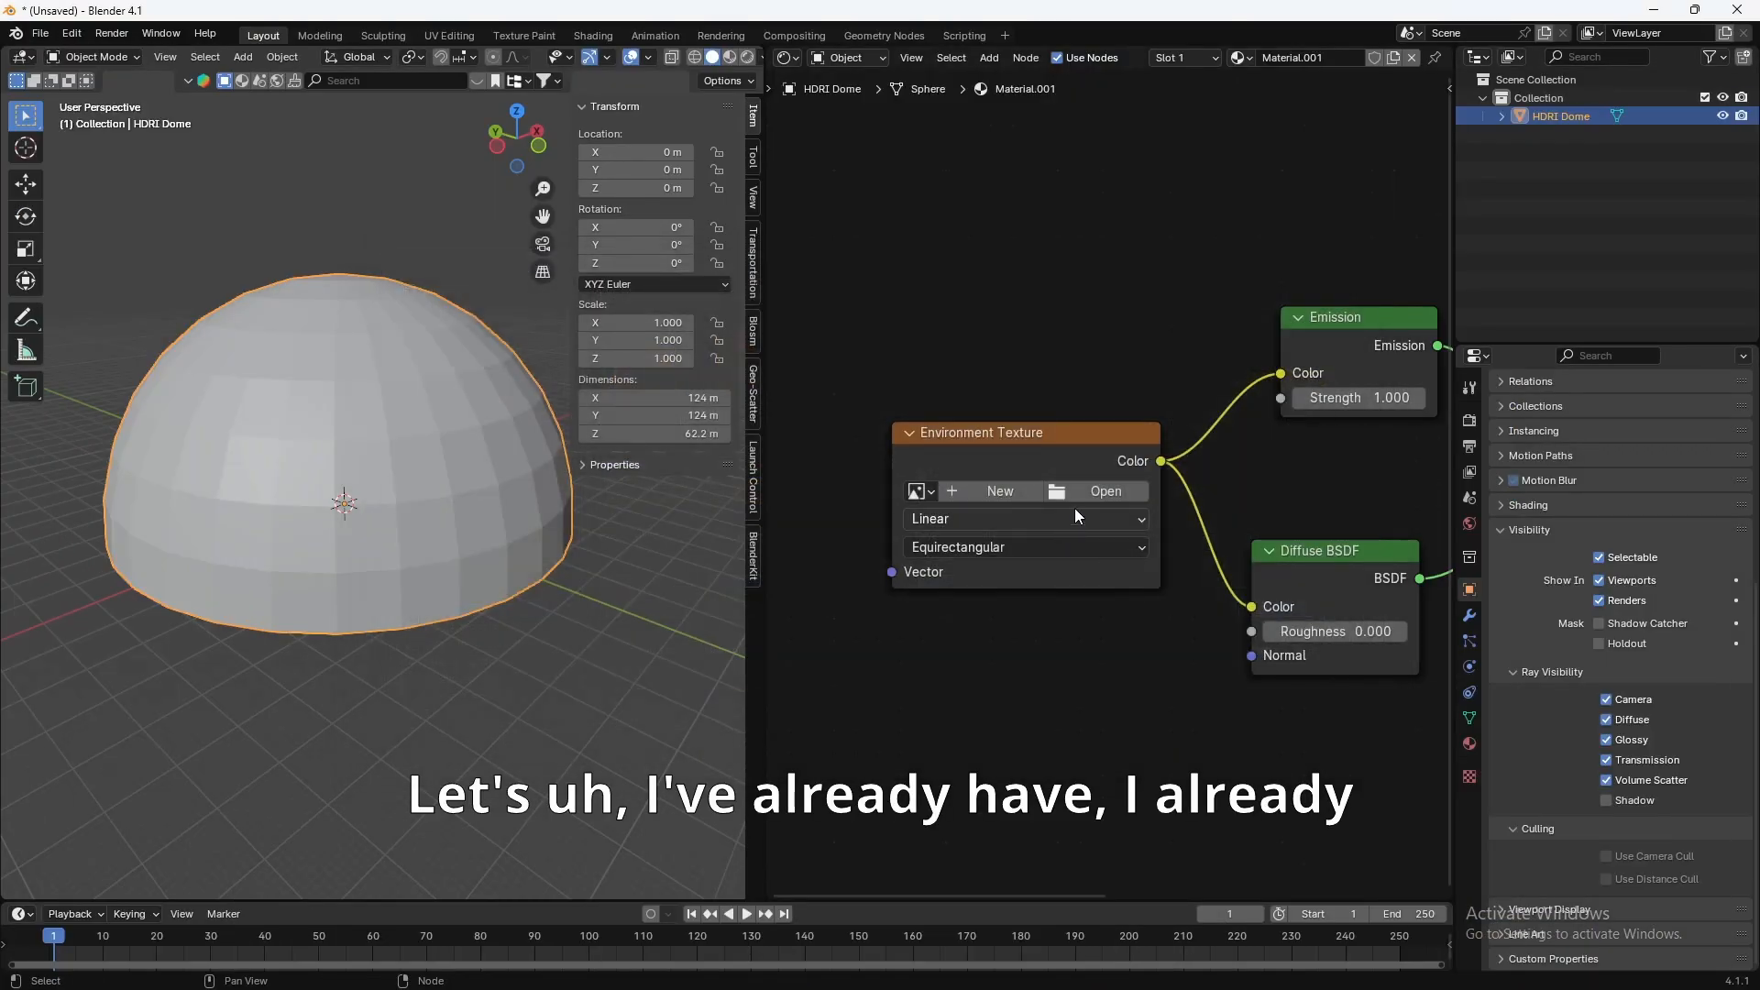
{"action": "left_click", "coordinate": [1103, 491]}
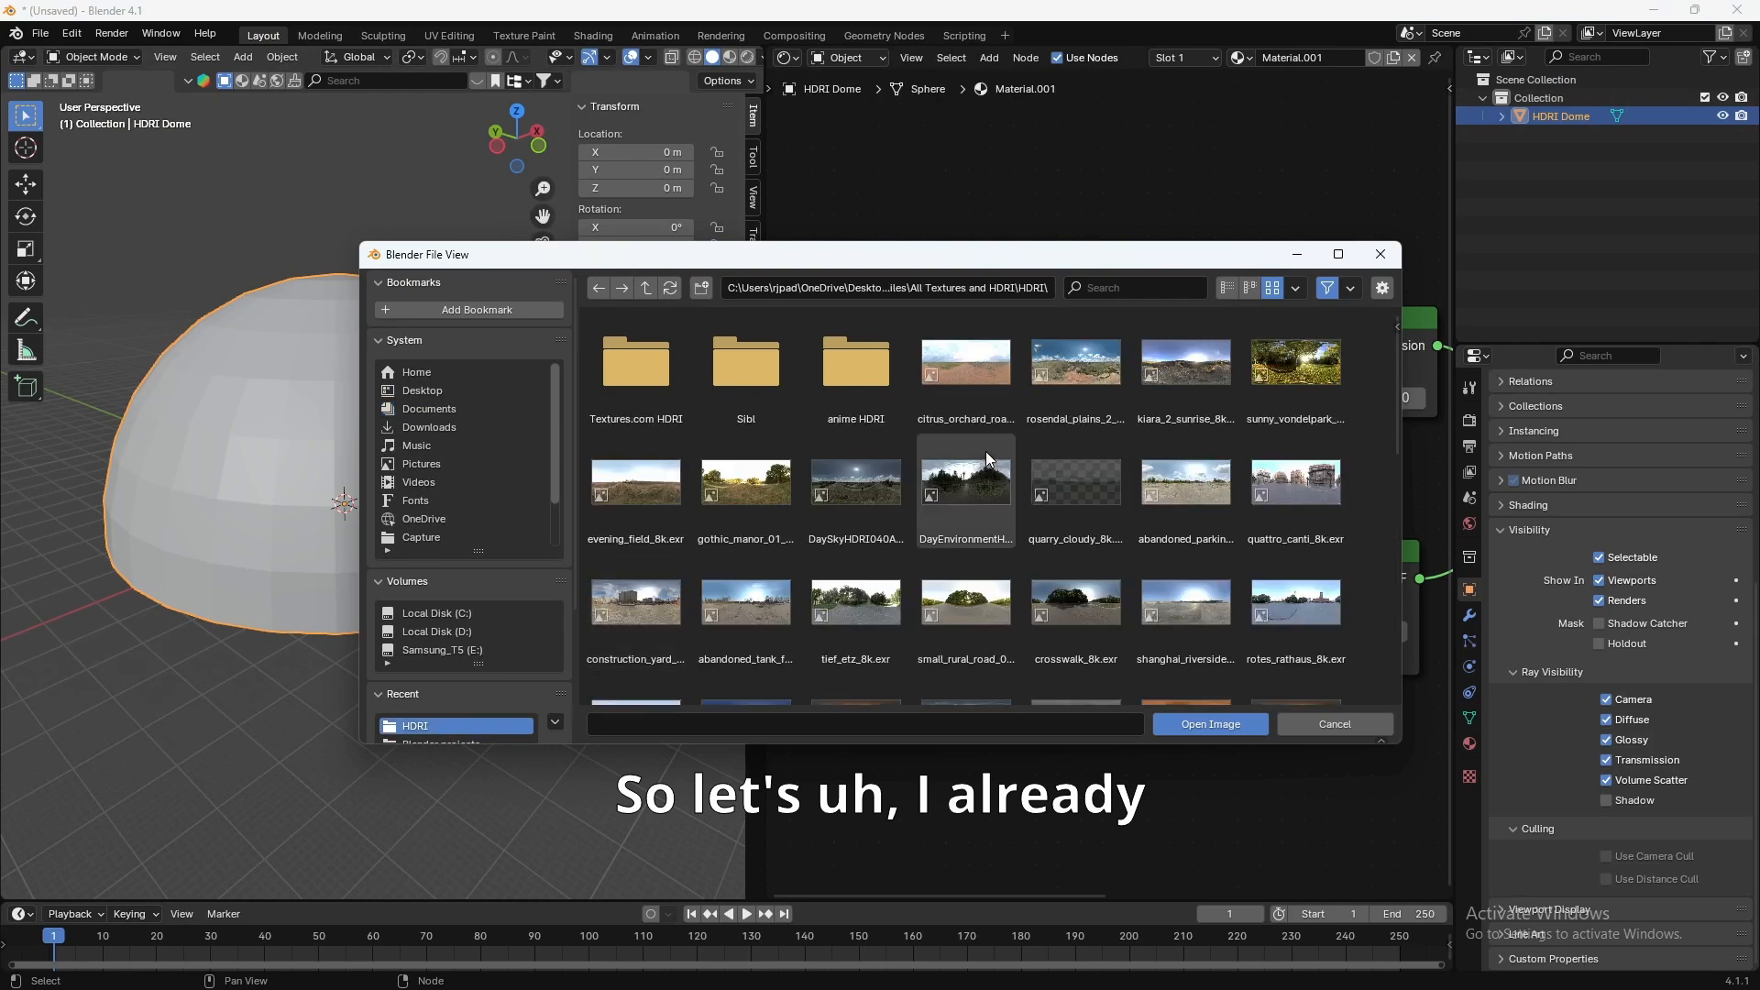
{"action": "scroll", "scroll_direction": "down", "scroll_amount": 3}
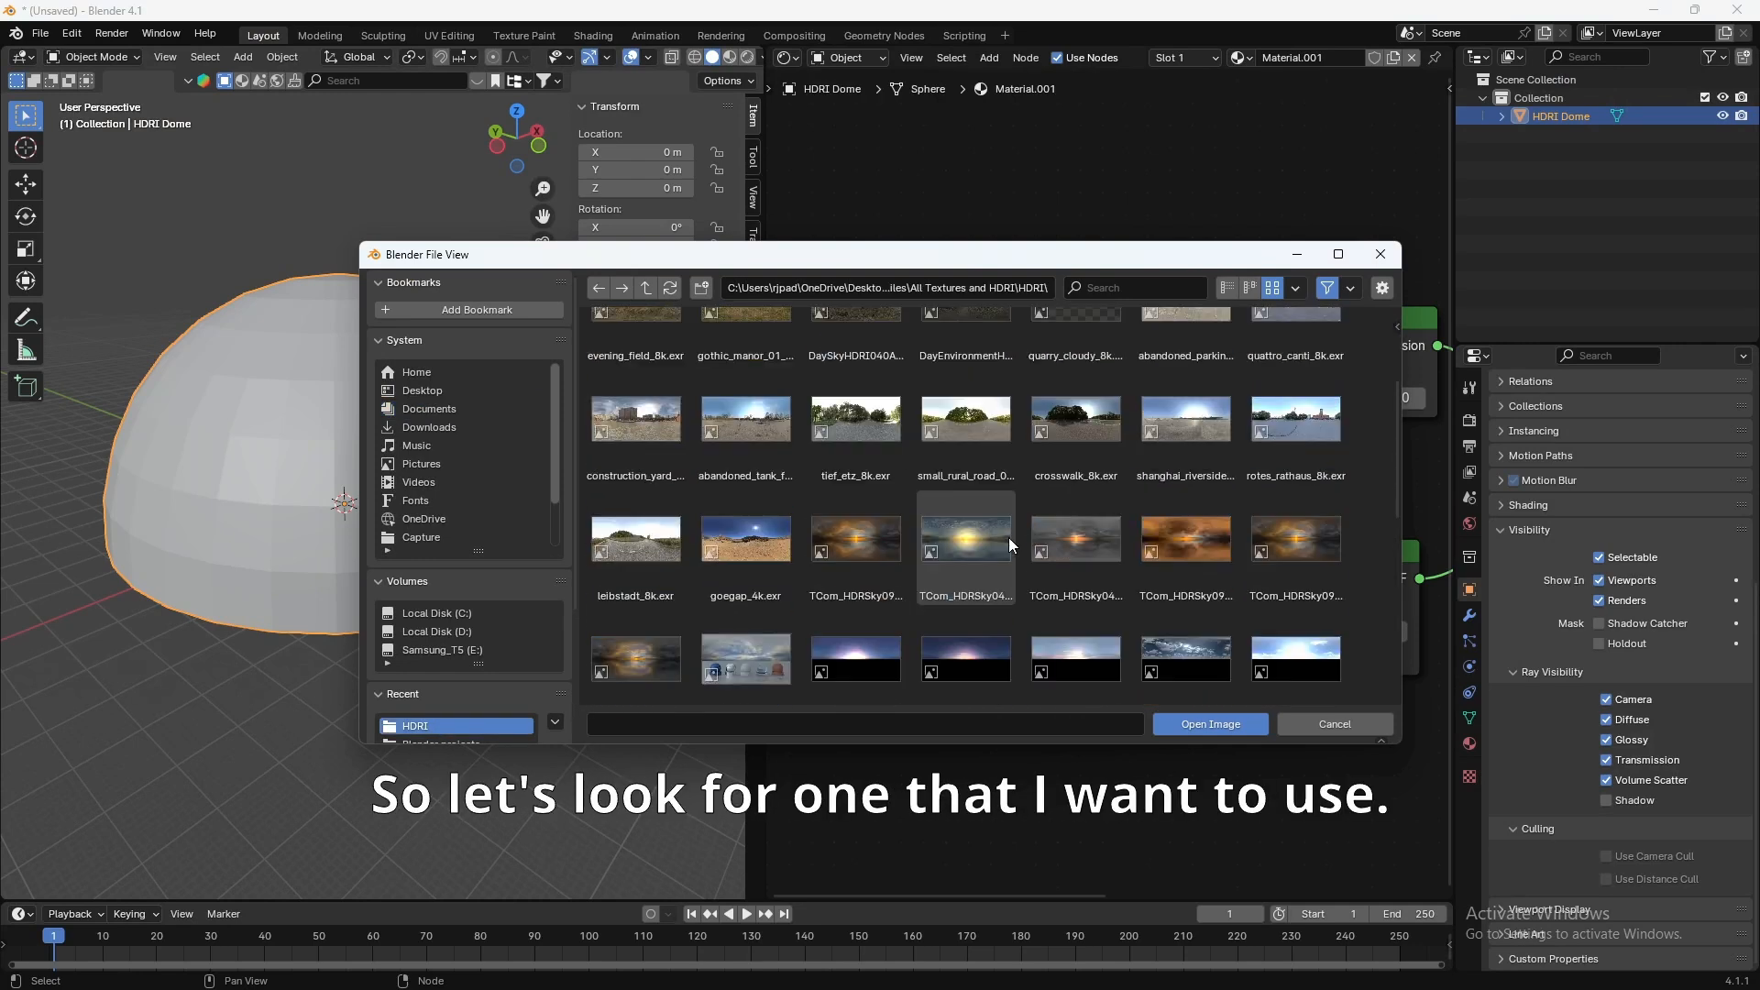
{"action": "scroll", "scroll_direction": "down", "scroll_amount": 3}
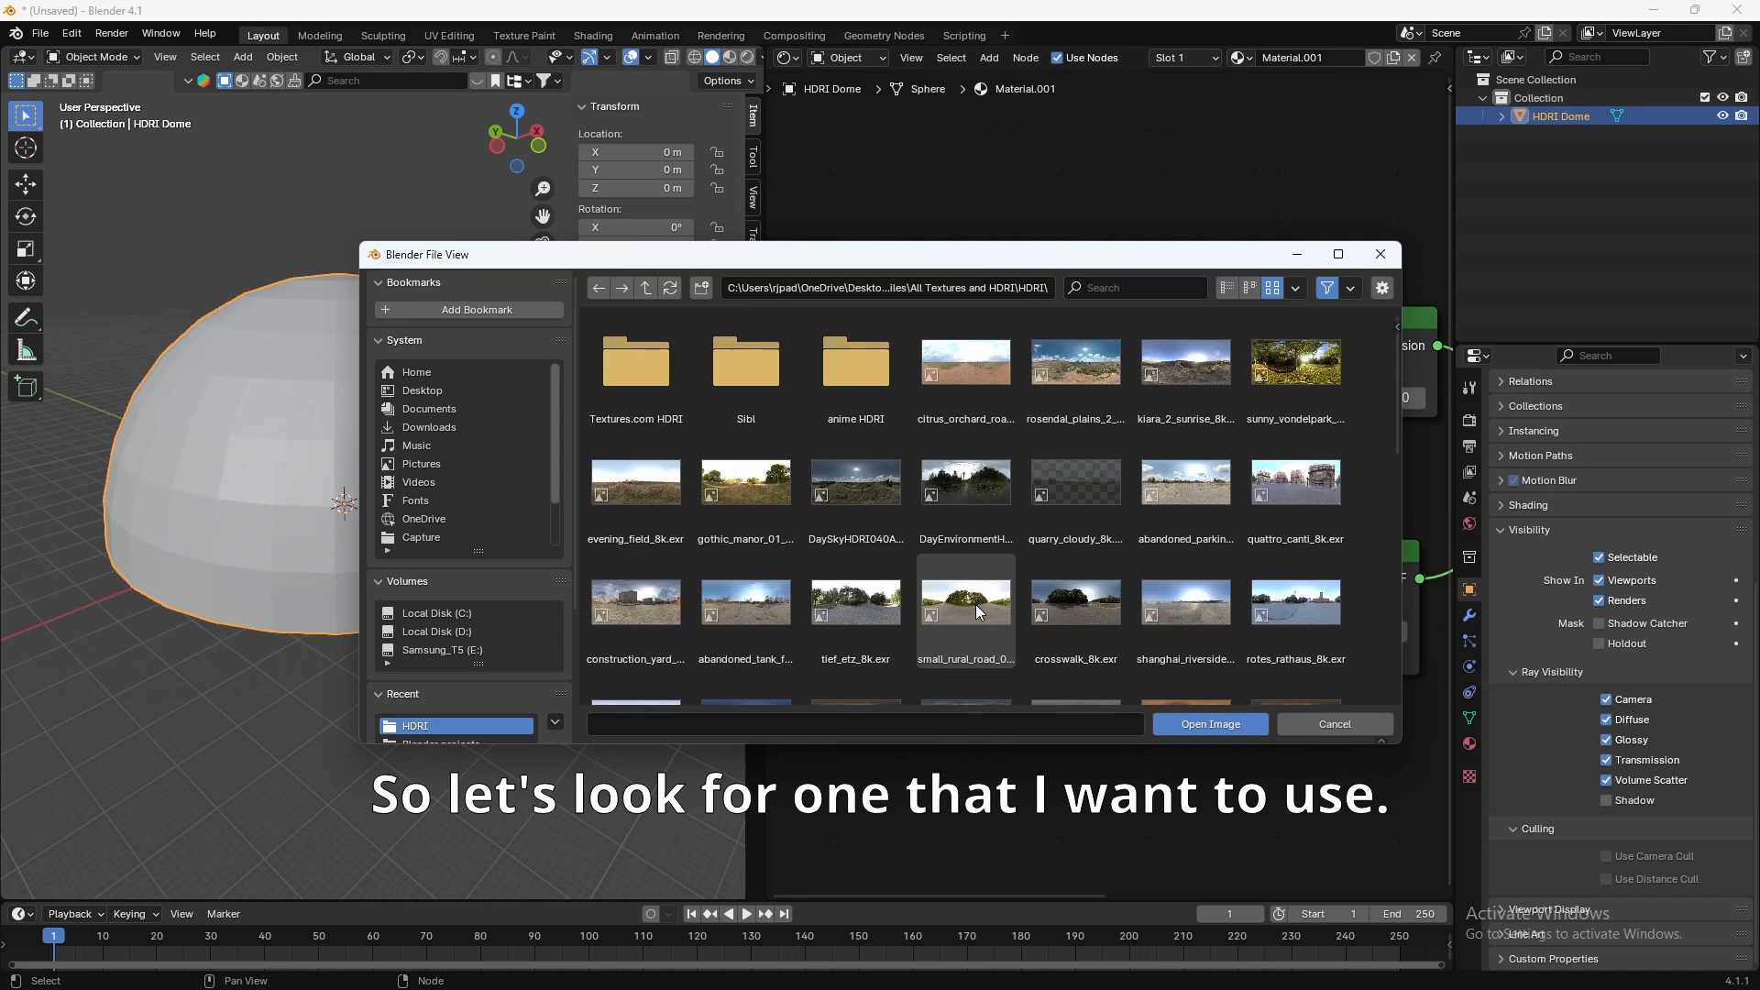
{"action": "left_click", "coordinate": [854, 601]}
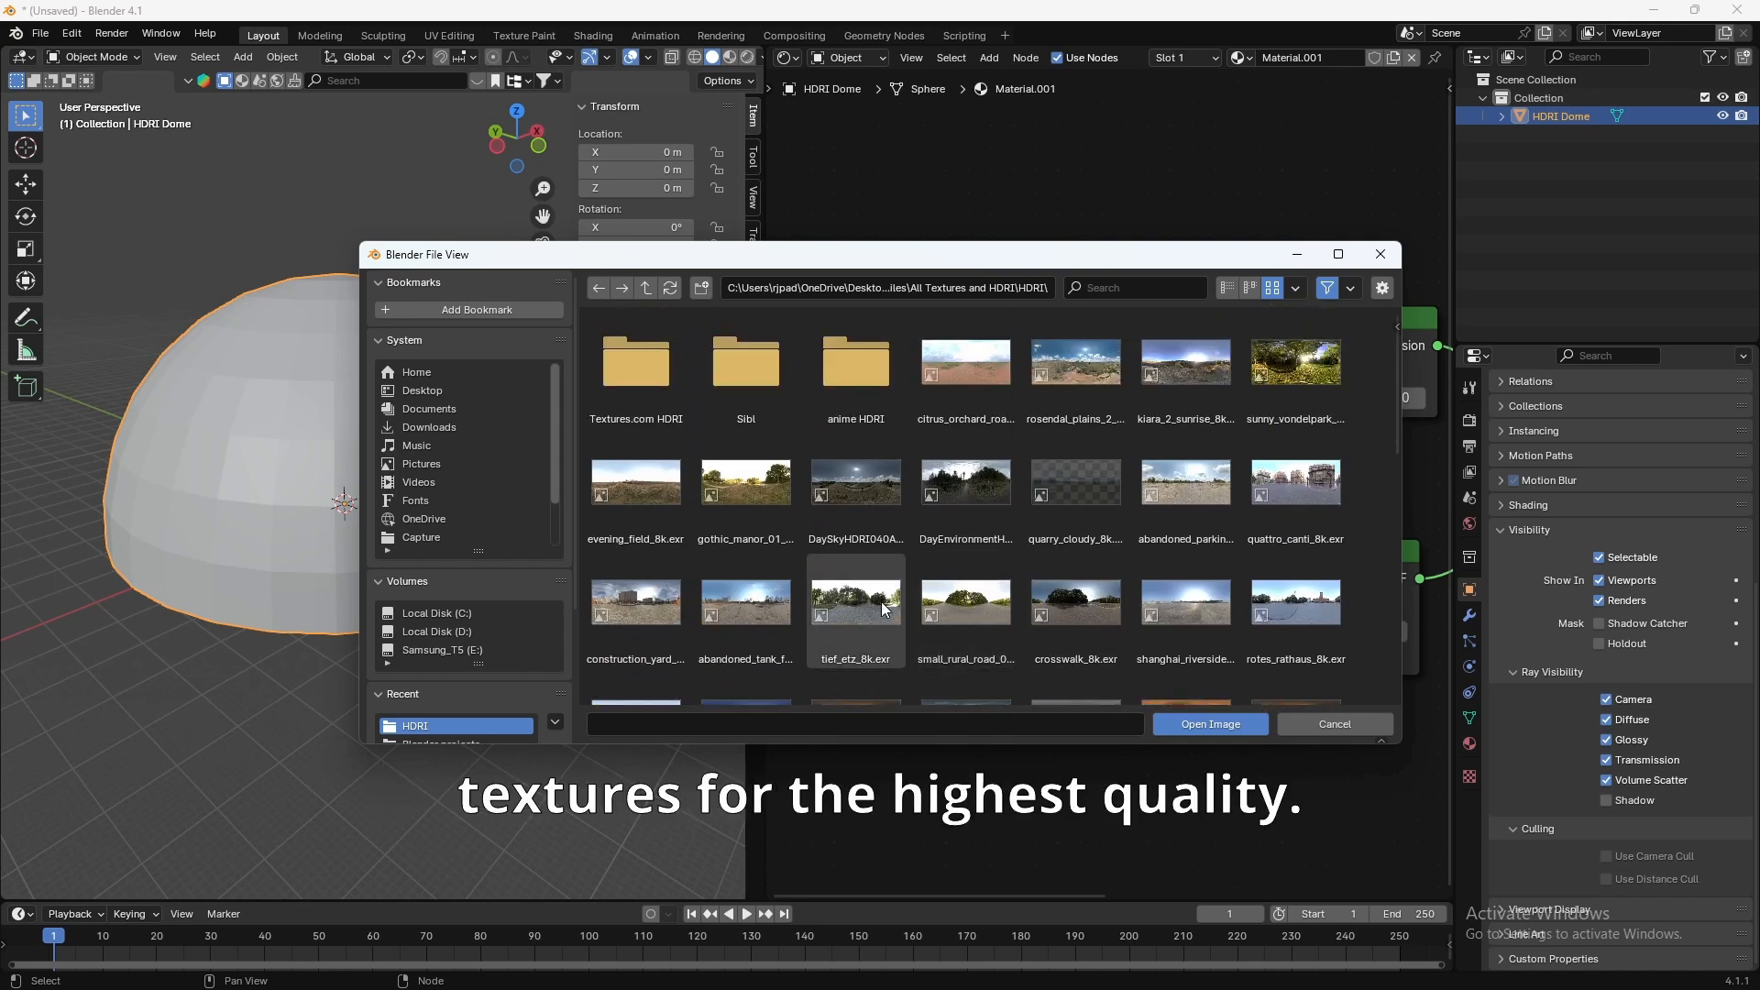
{"action": "left_click", "coordinate": [745, 606]}
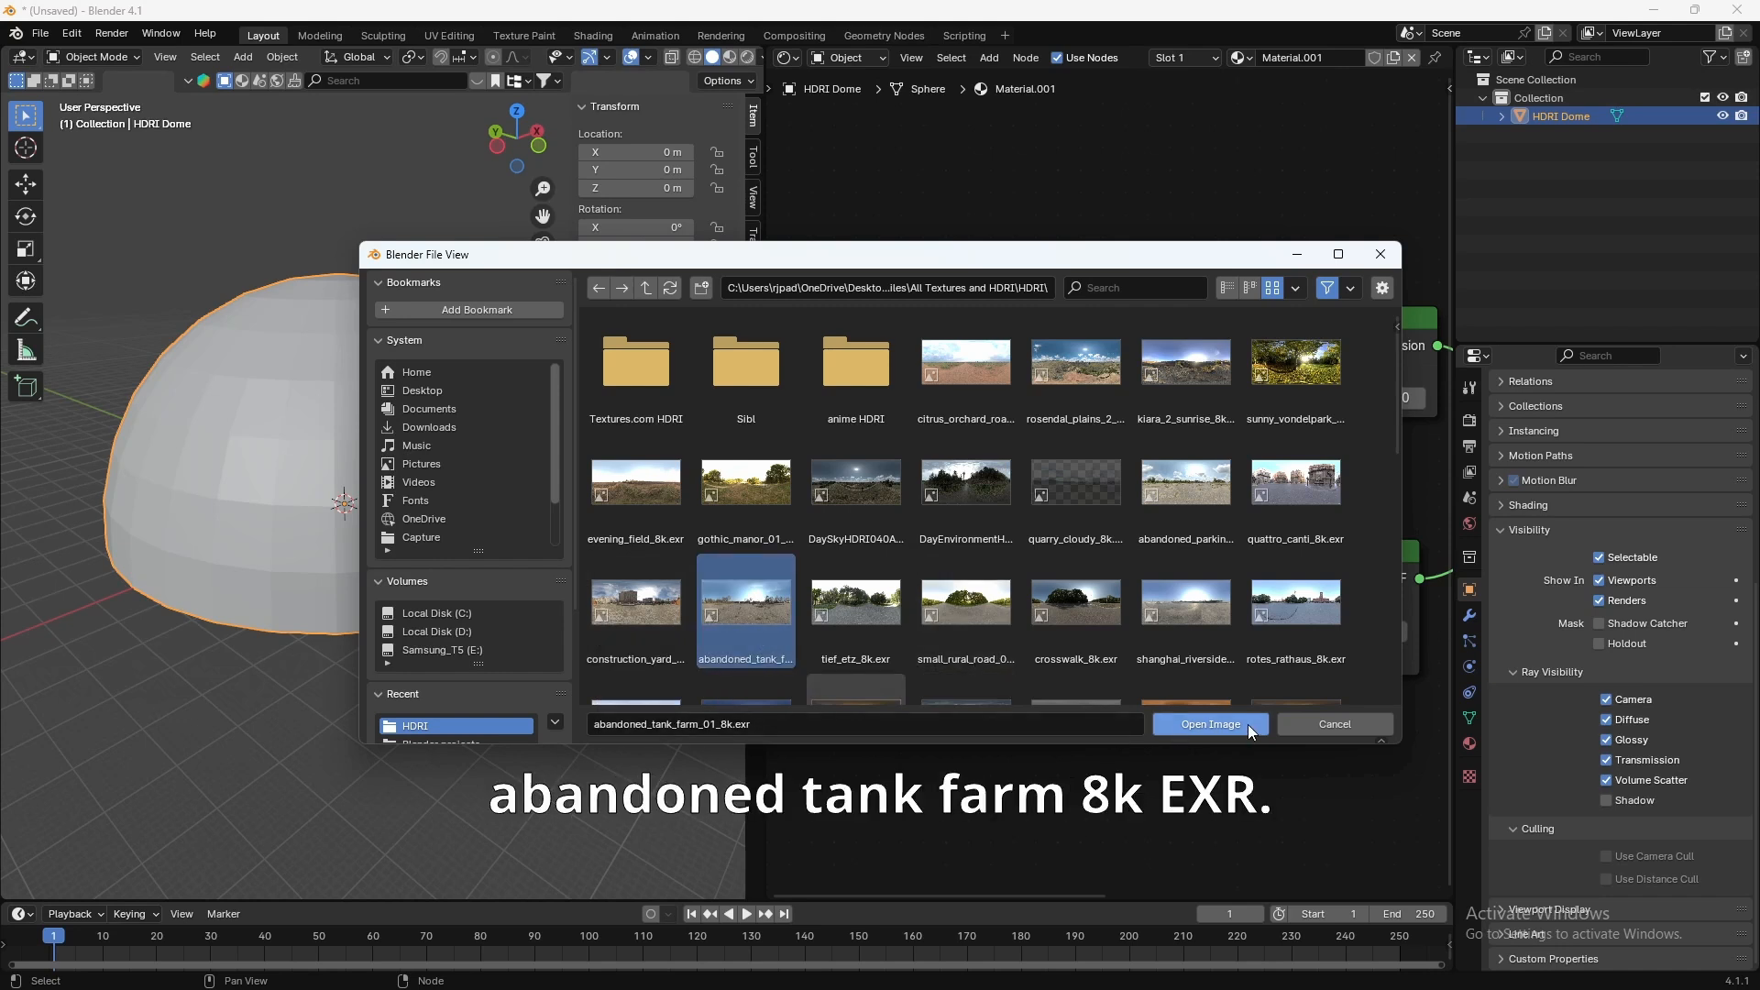
{"action": "left_click", "coordinate": [1208, 724]}
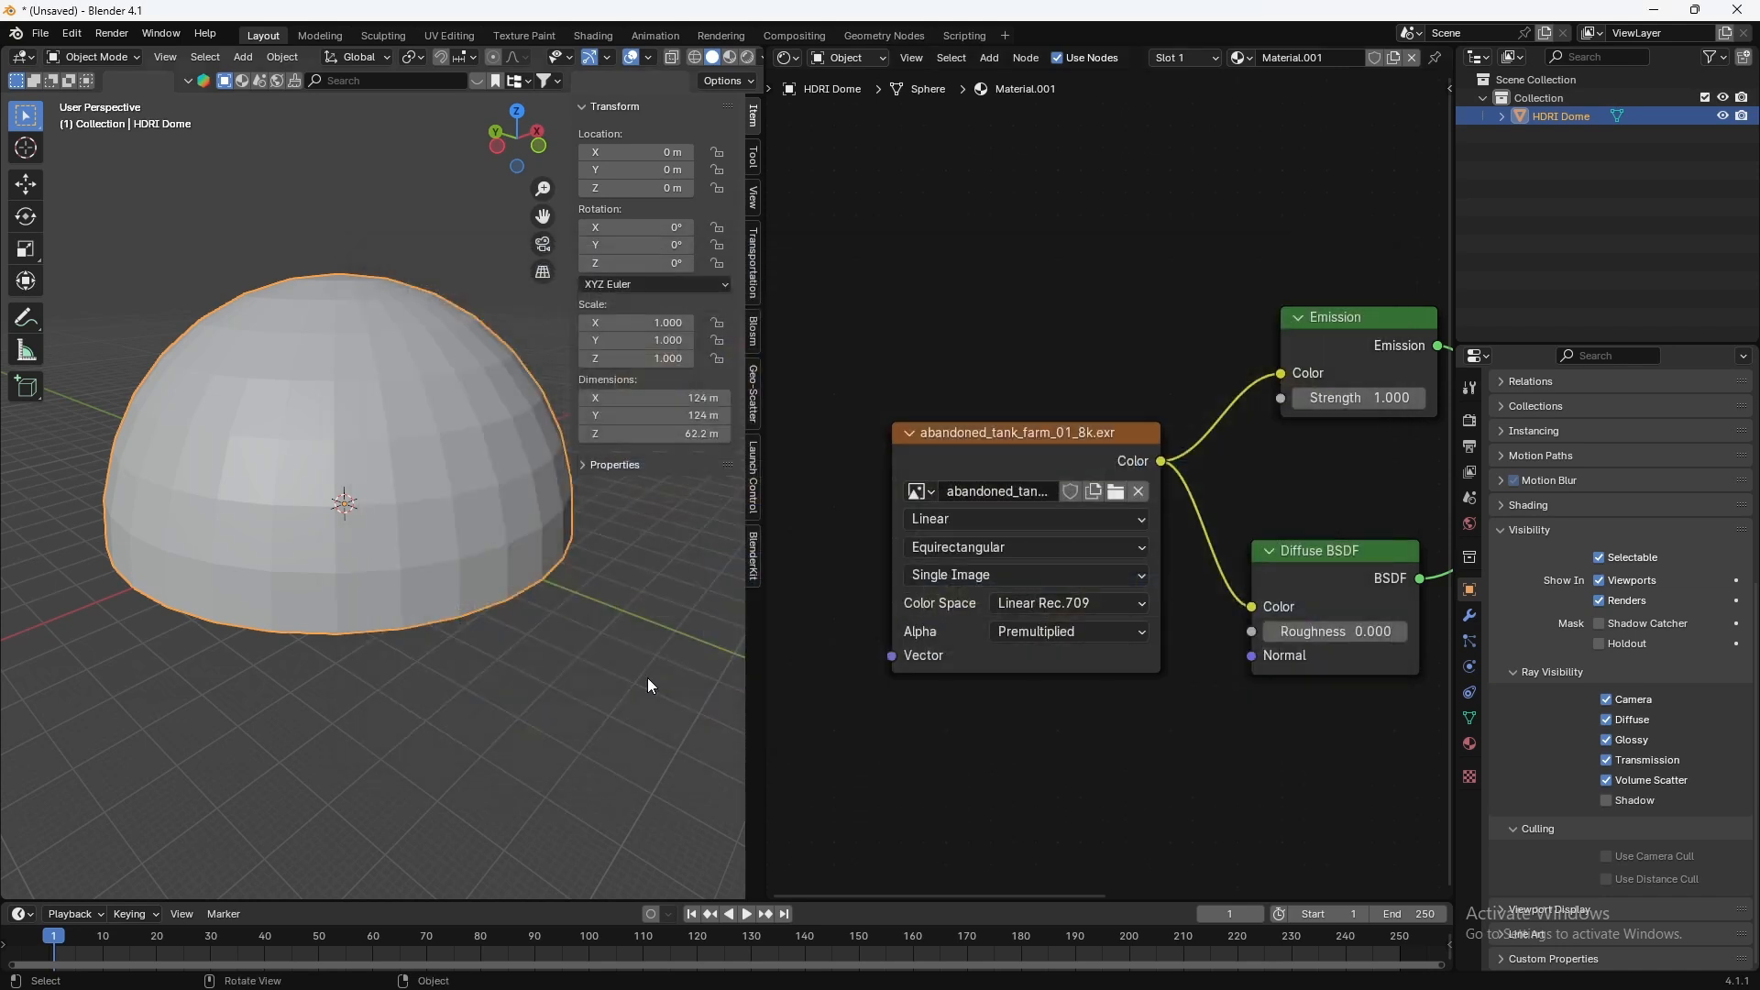
{"action": "left_click_drag", "start_coordinate": [649, 684], "coordinate": [1194, 632]}
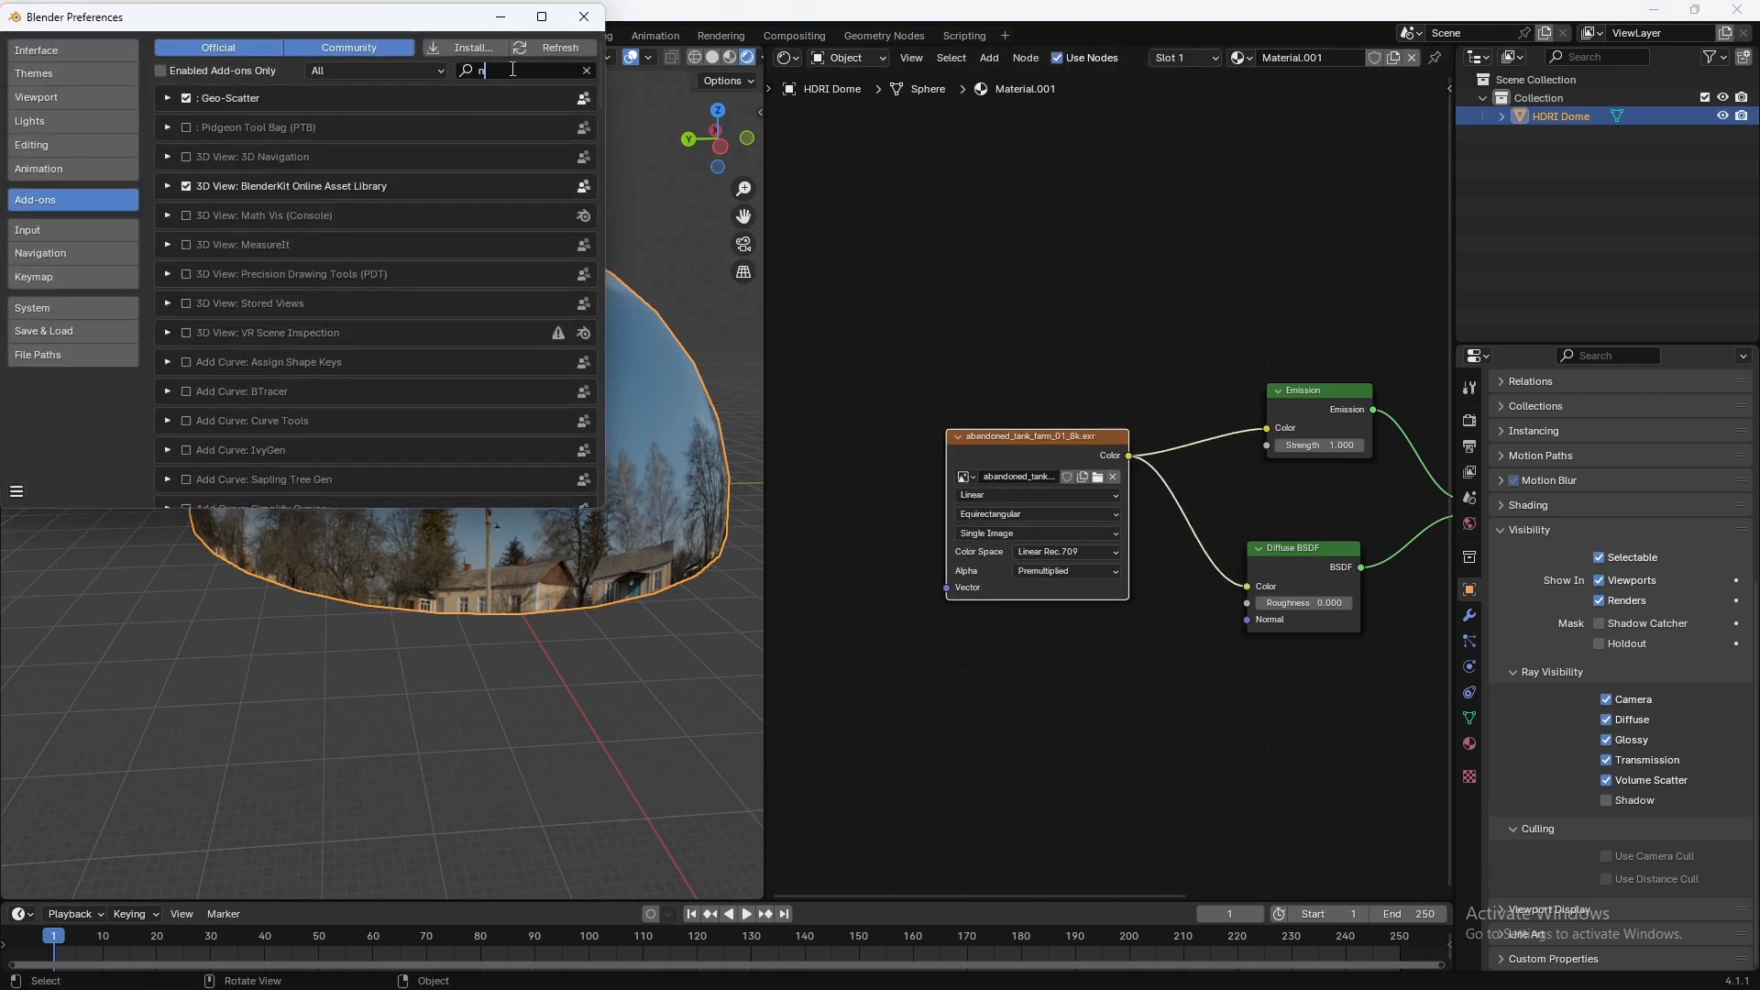
Step: Search the add-ons for 'node' and confirm Node Wrangler is enabled
{"action": "type", "text": "ode"}
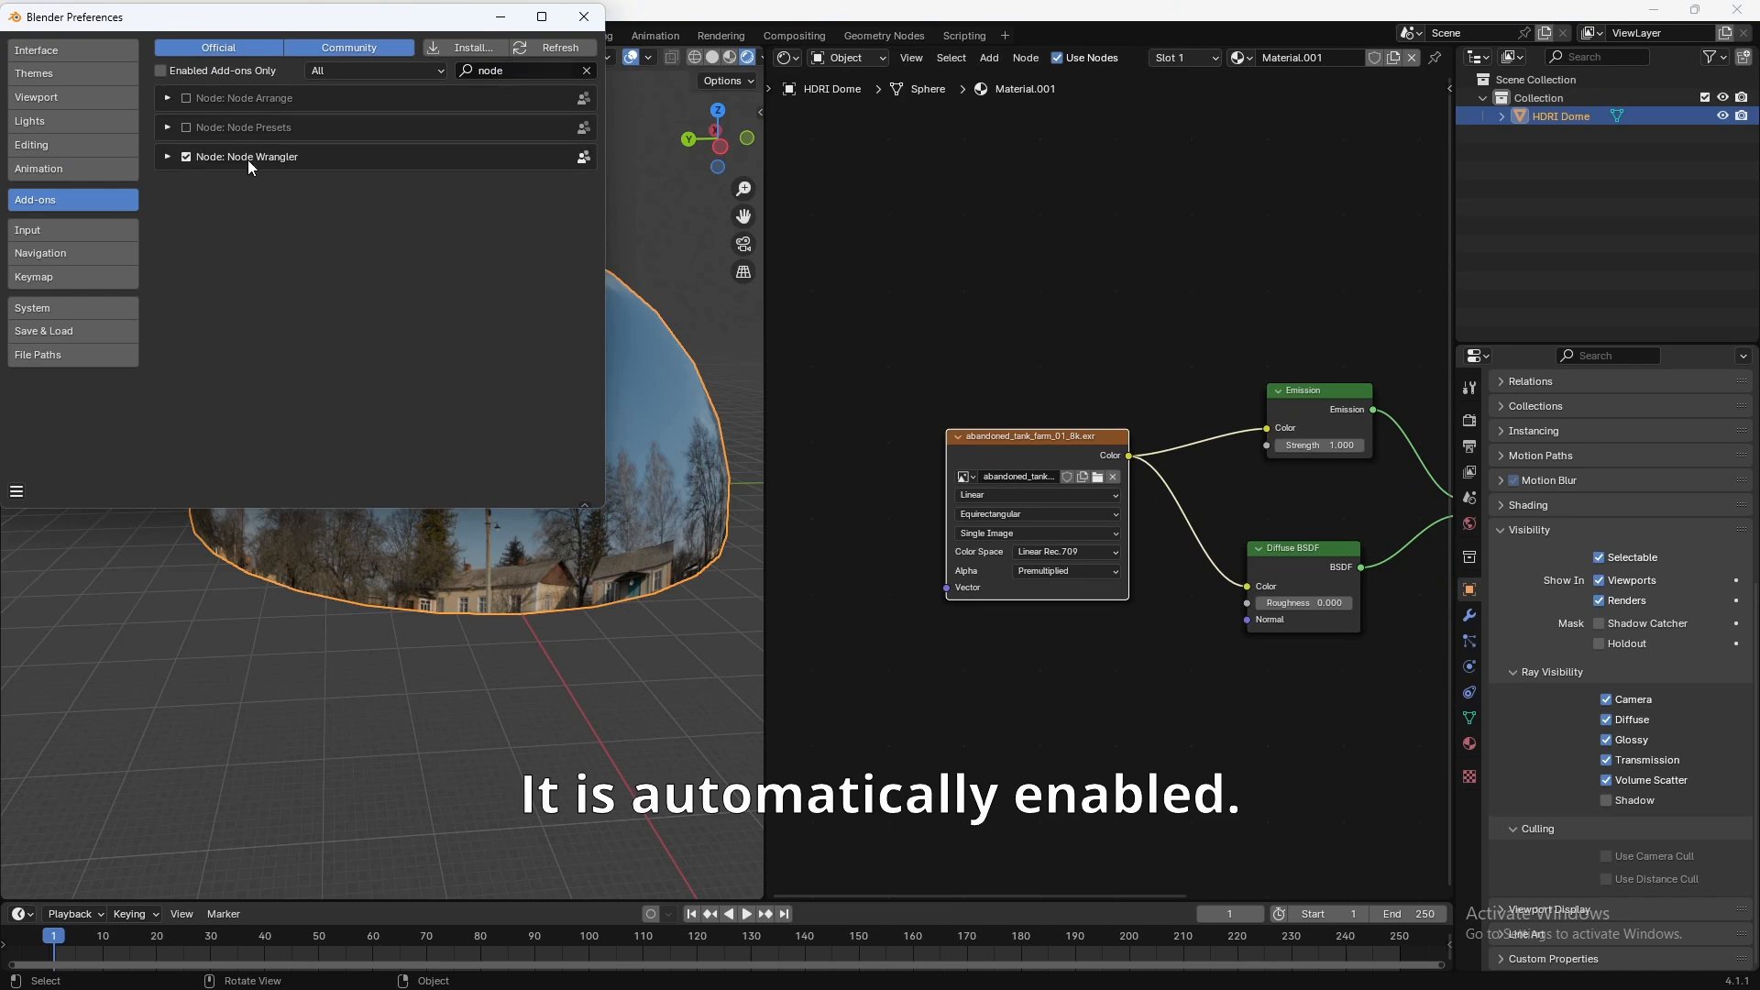
{"action": "left_click", "coordinate": [583, 17]}
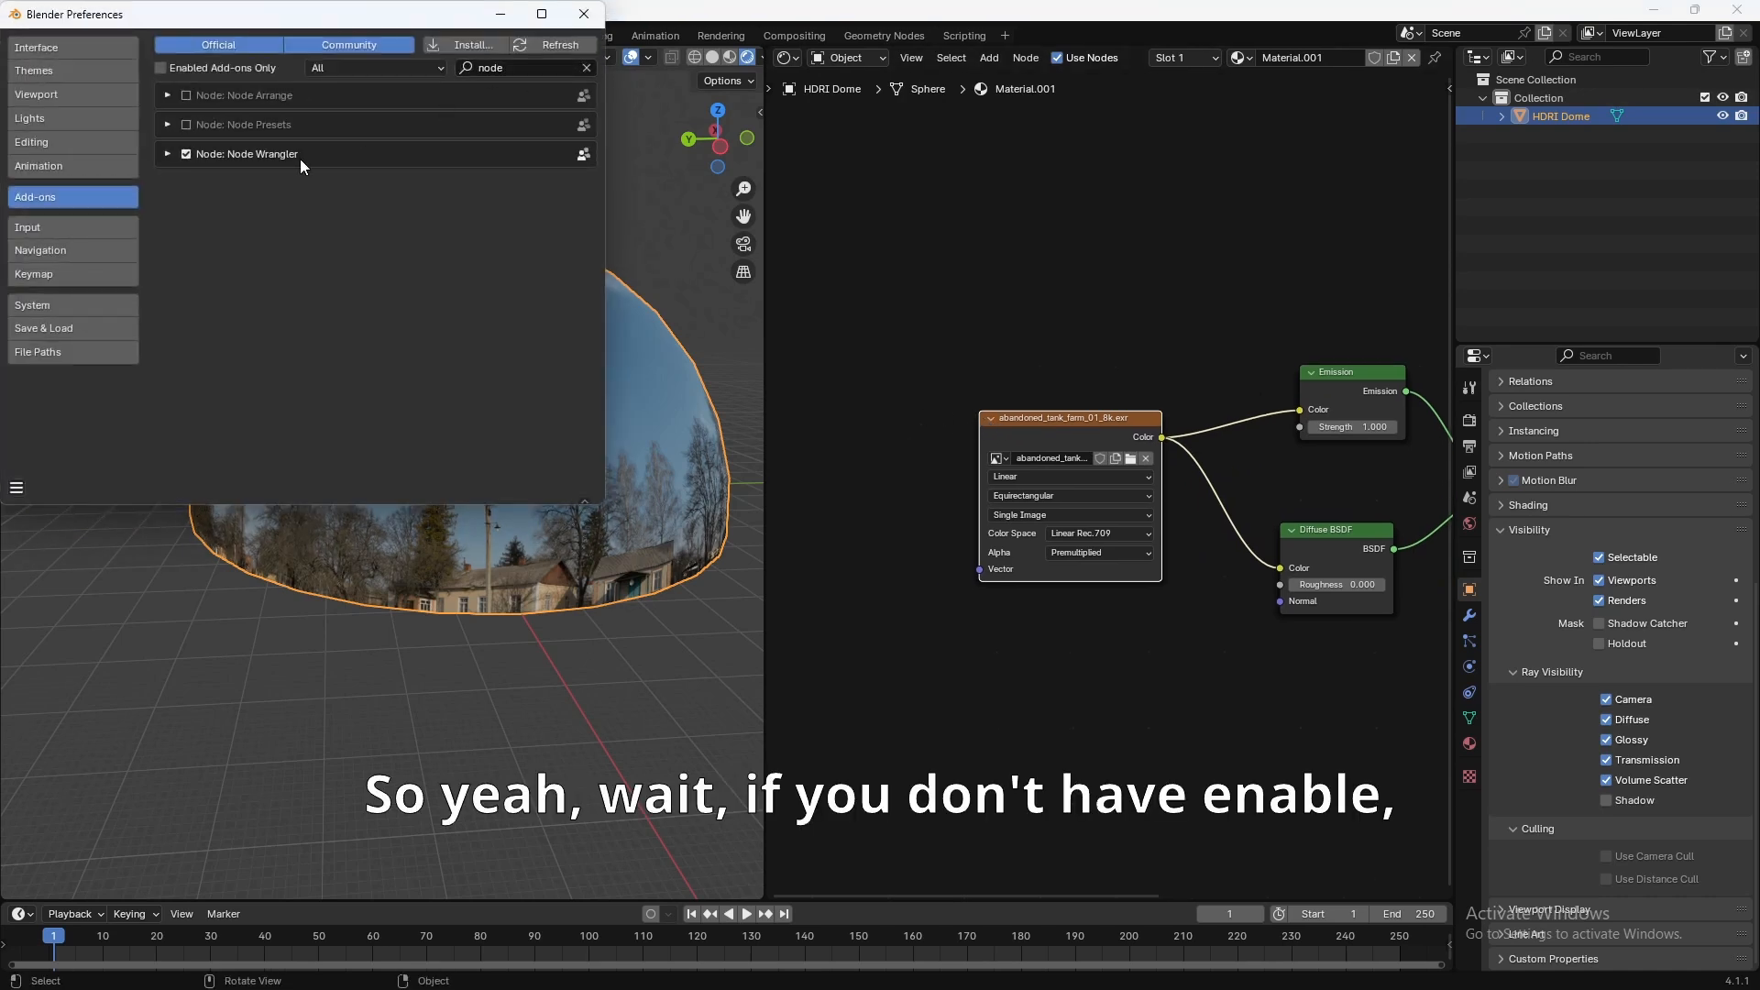
{"action": "left_click", "coordinate": [16, 487]}
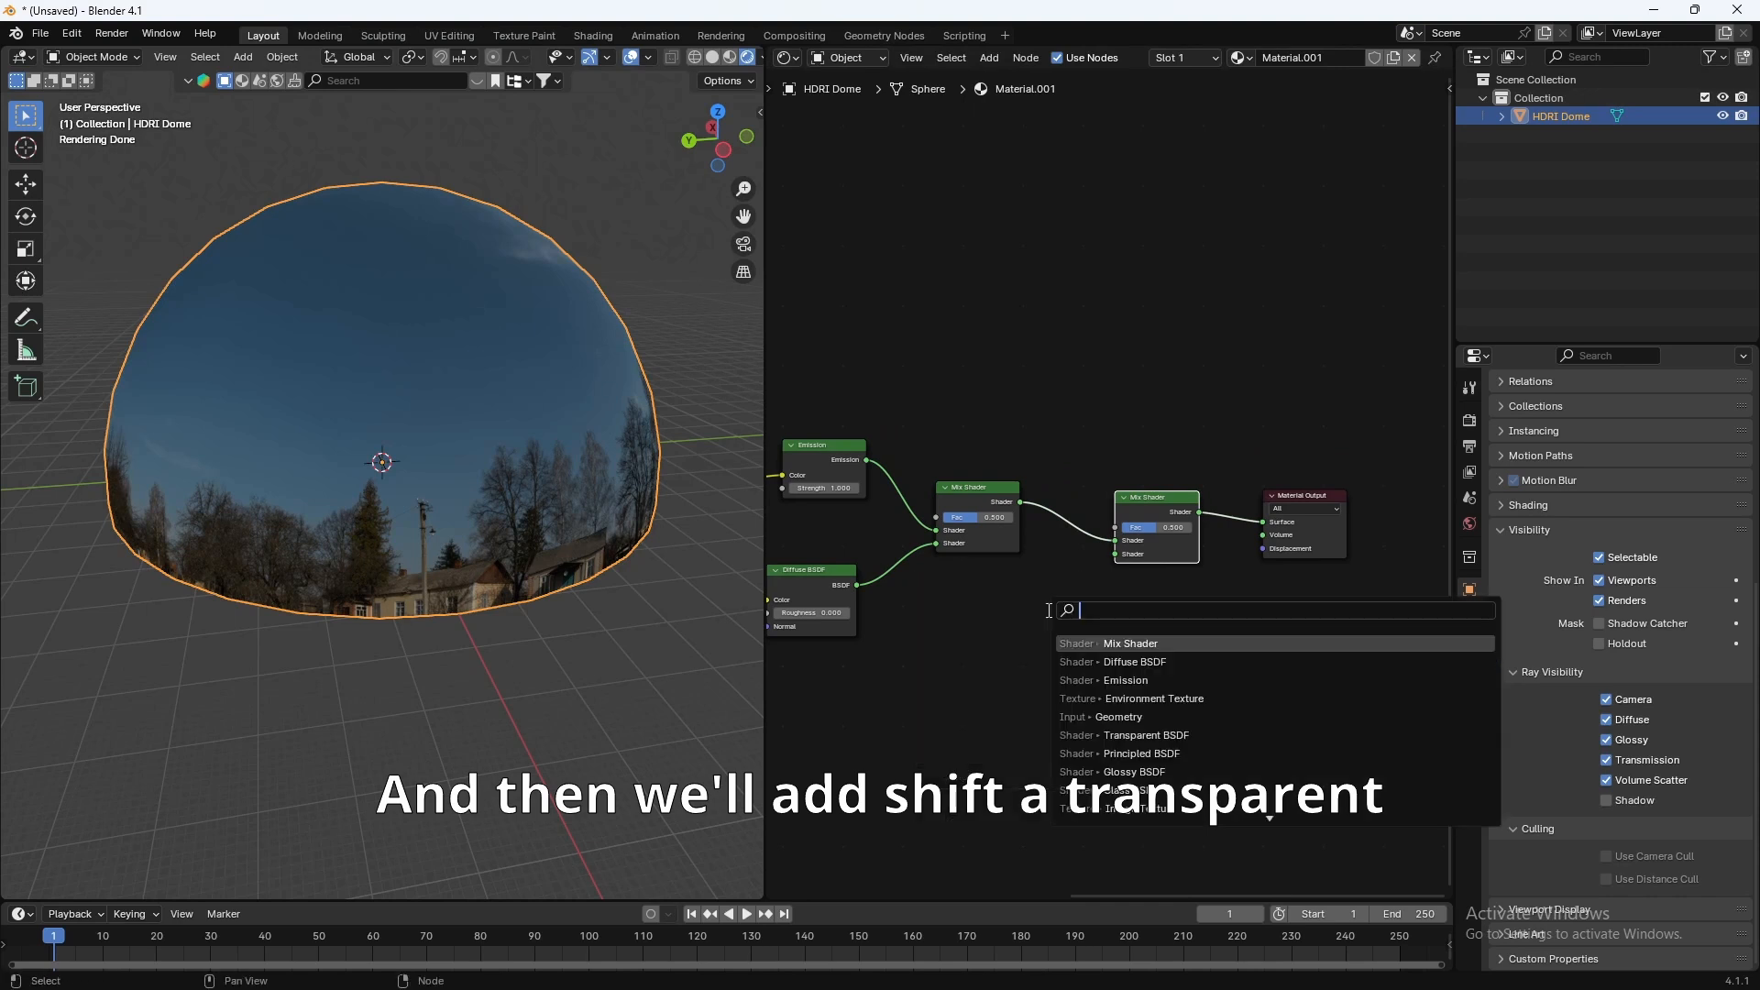
Step: Add Transparent BSDF and Geometry nodes to the dome material
{"action": "type", "text": "tra"}
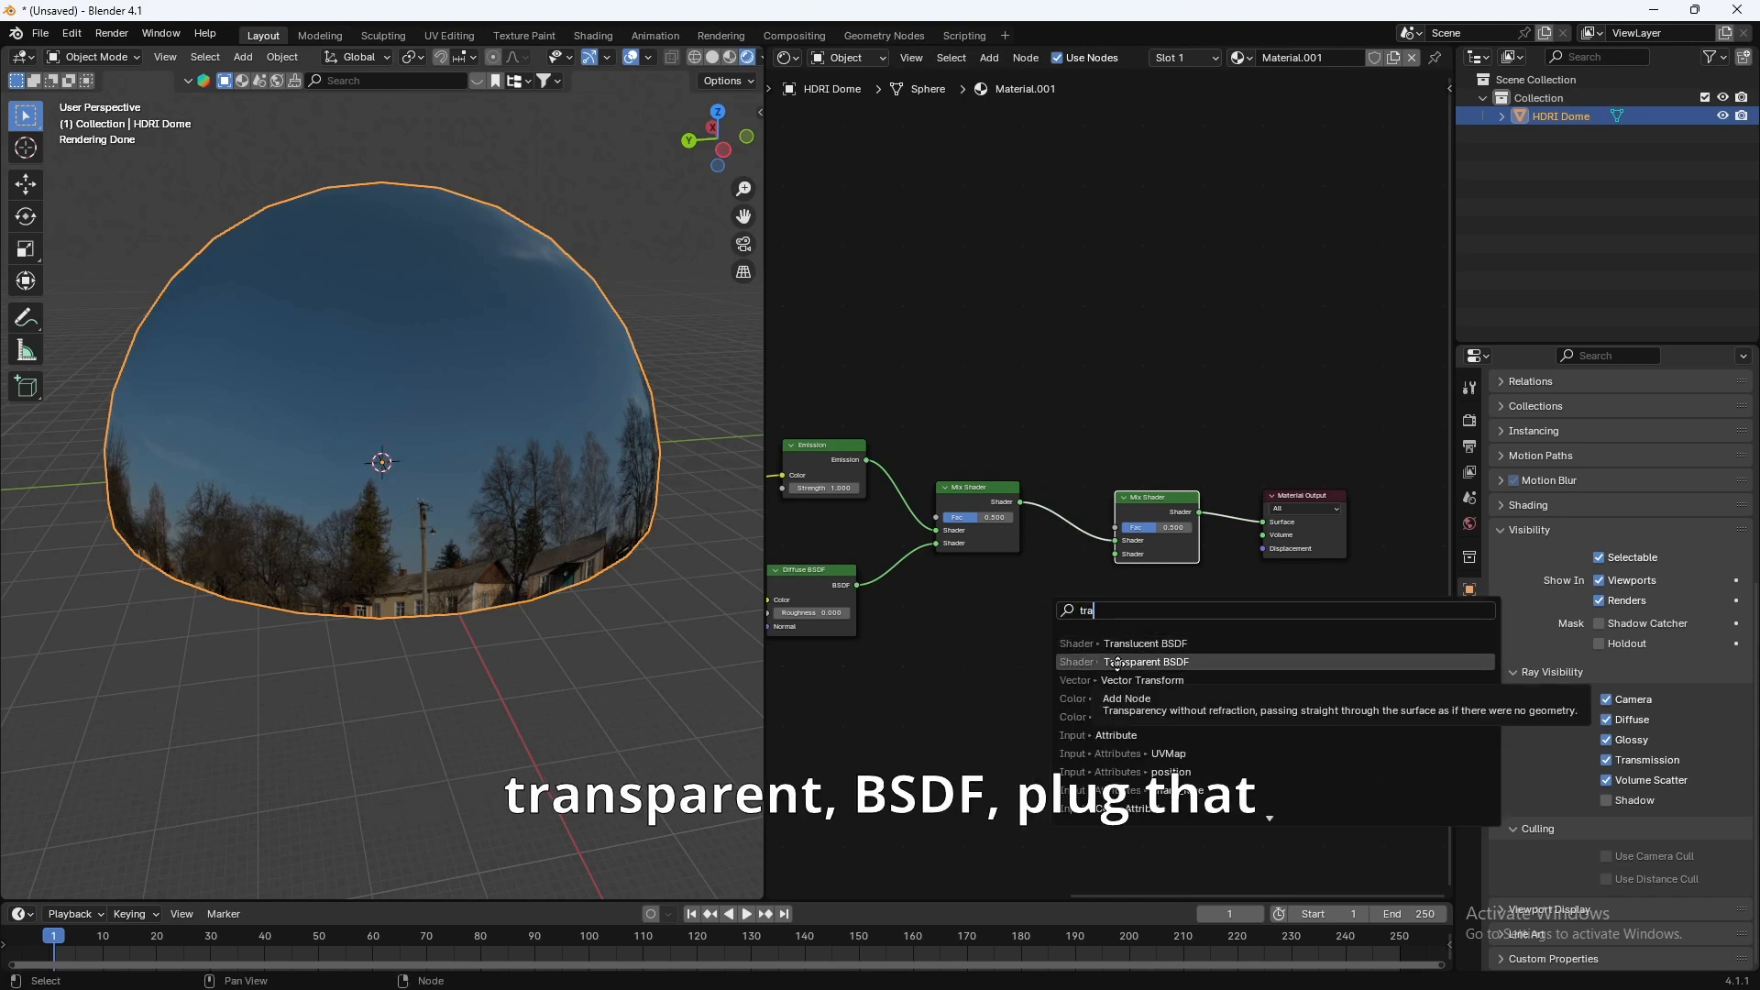
{"action": "left_click", "coordinate": [1145, 662]}
{"action": "type", "text": "g"}
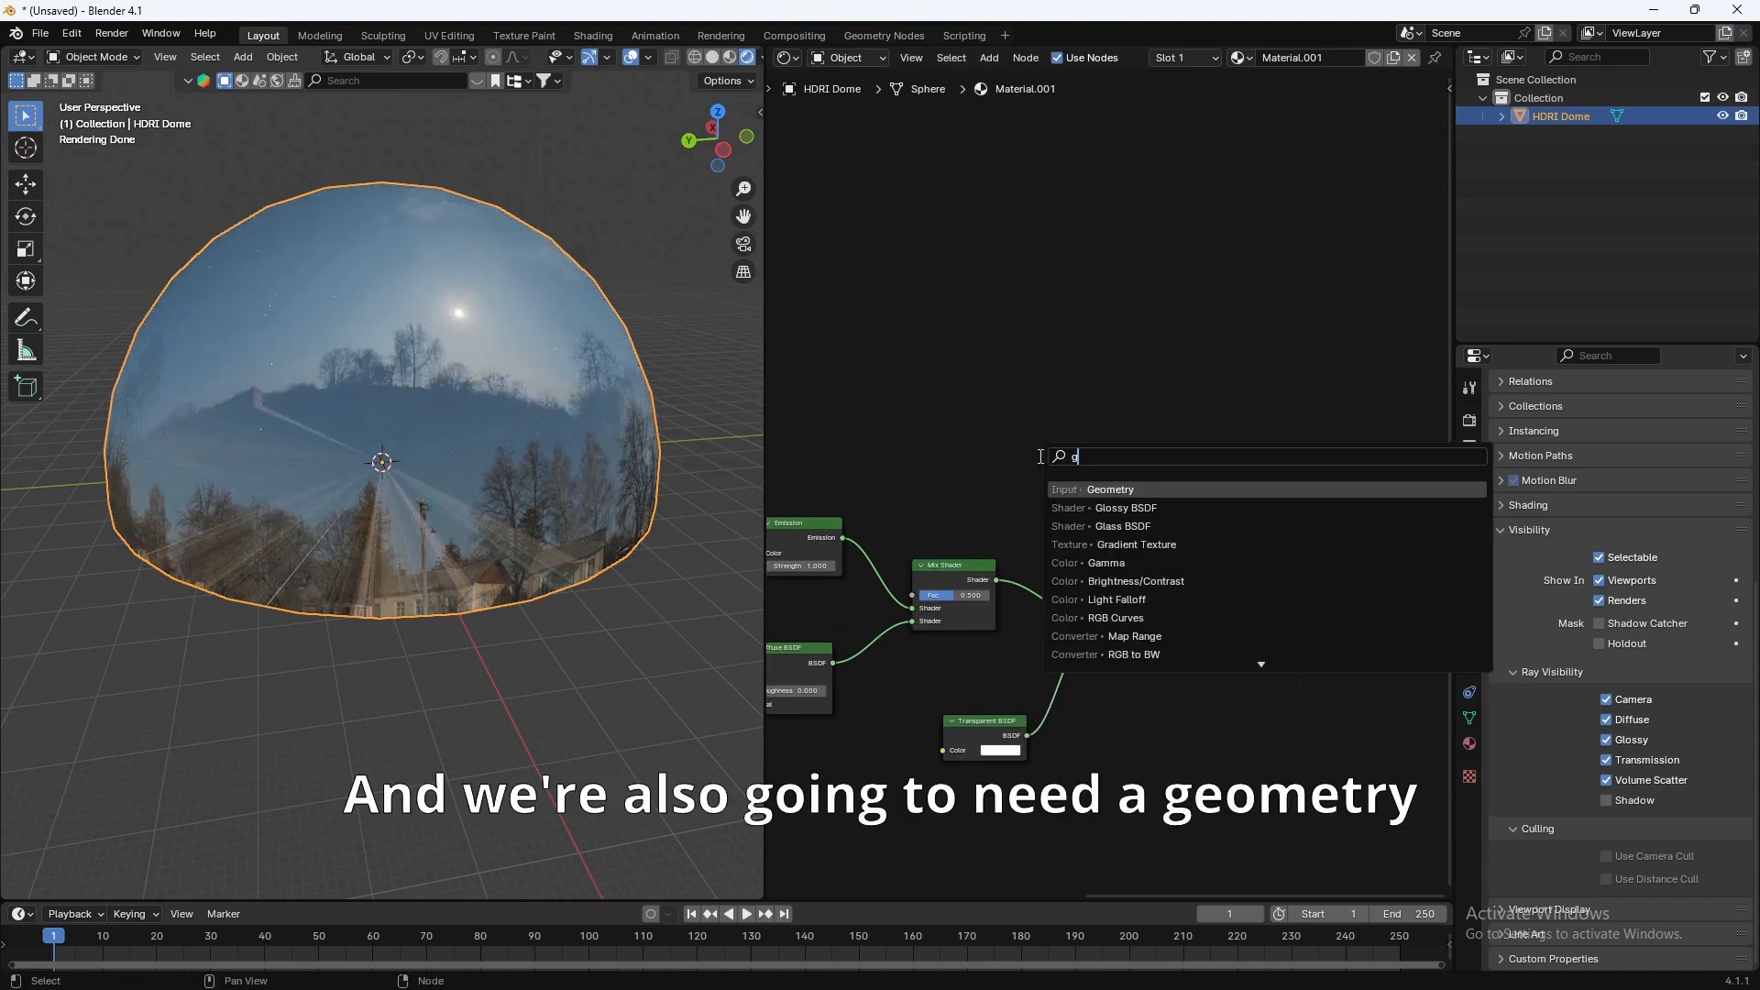
{"action": "left_click", "coordinate": [1109, 488]}
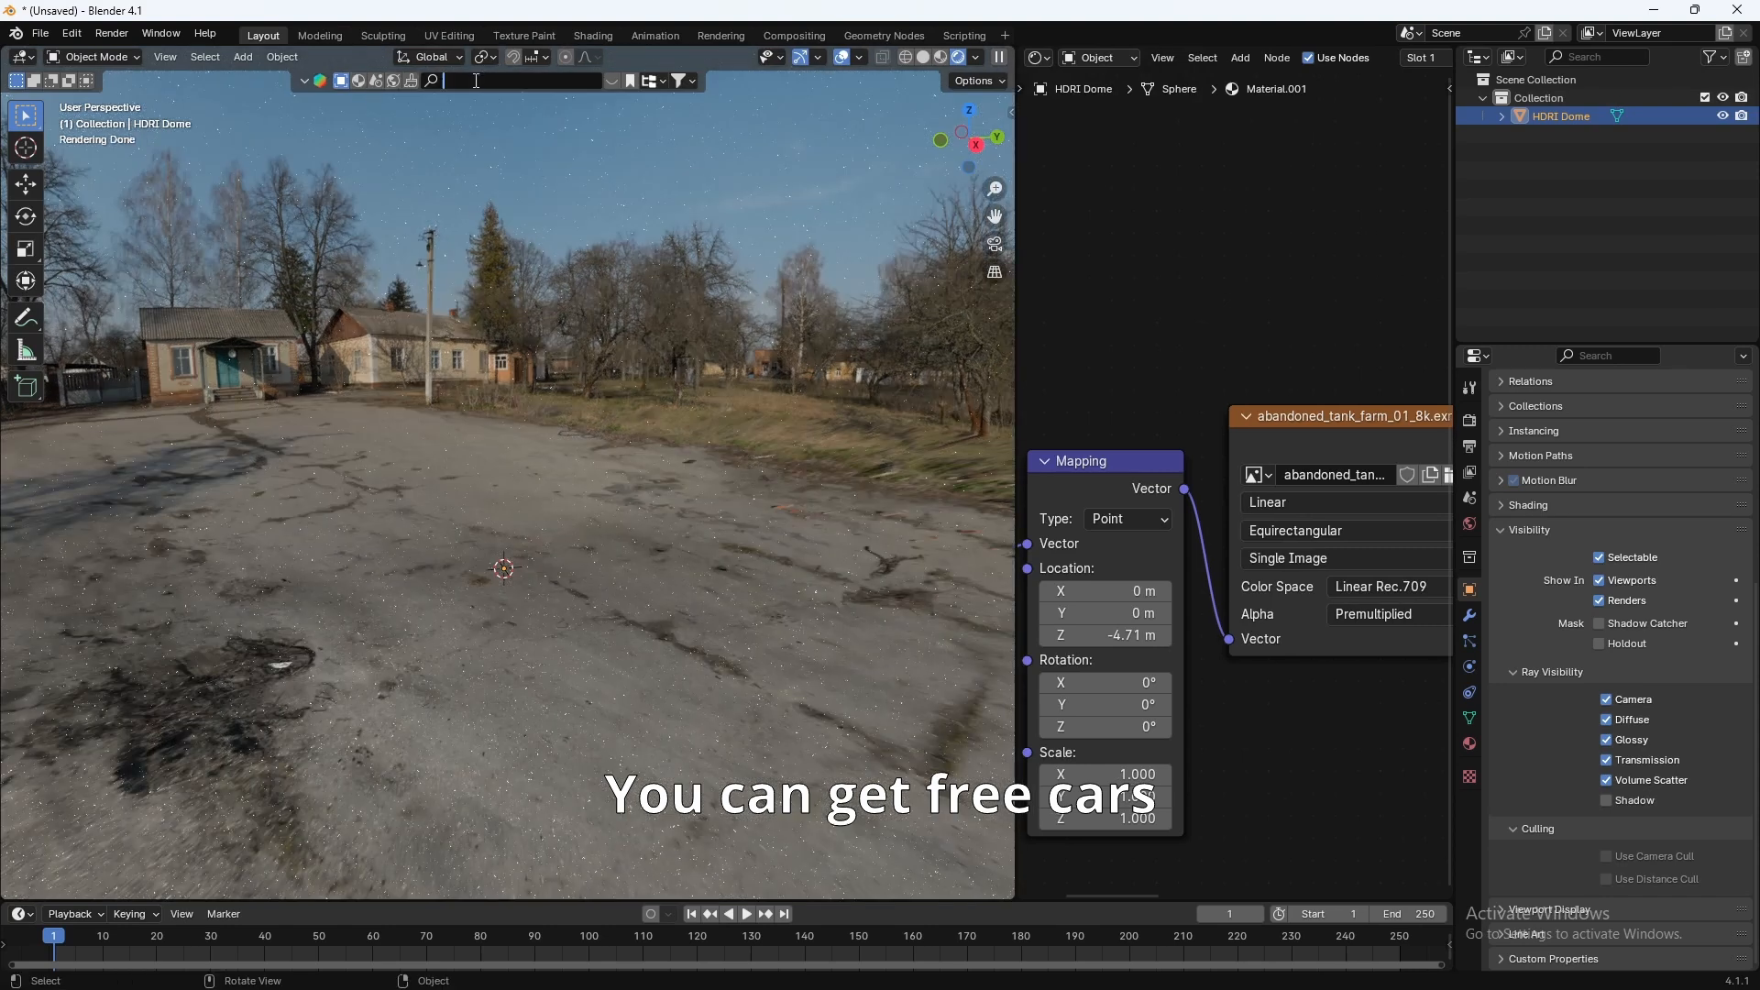
Step: From the Car models library's Sport category, add the BMW M3 F30 vehicle to the scene
{"action": "left_click", "coordinate": [517, 79]}
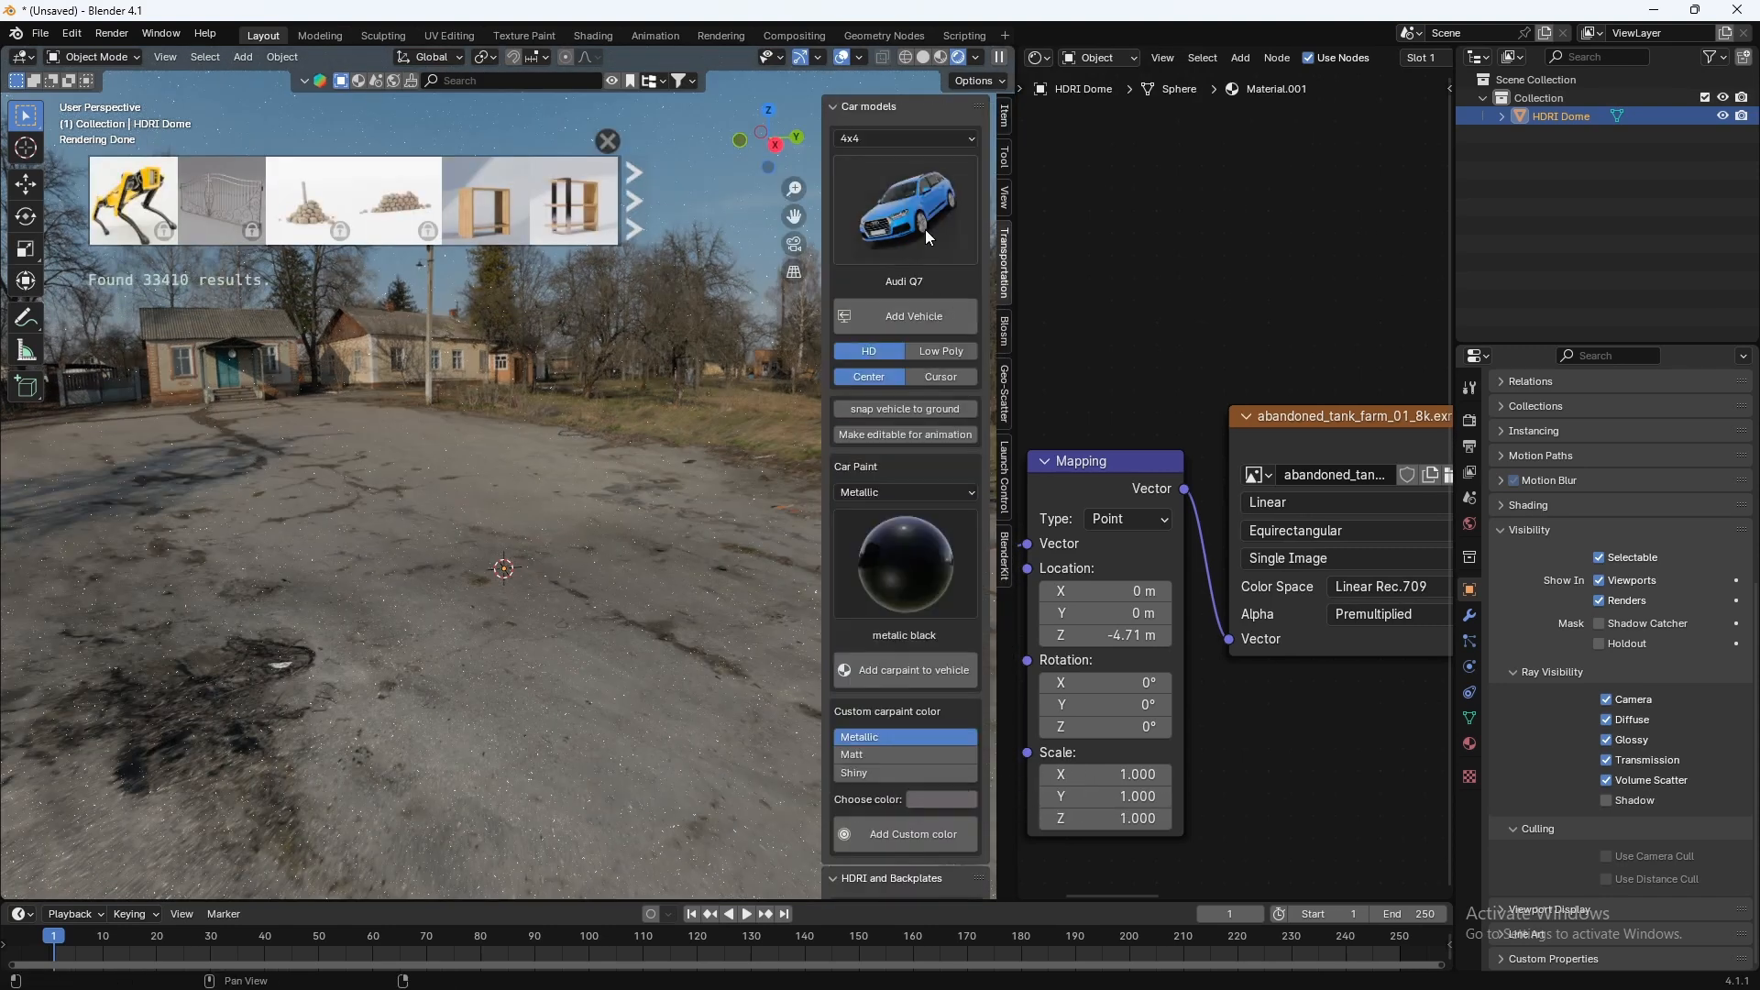
{"action": "left_click", "coordinate": [903, 138]}
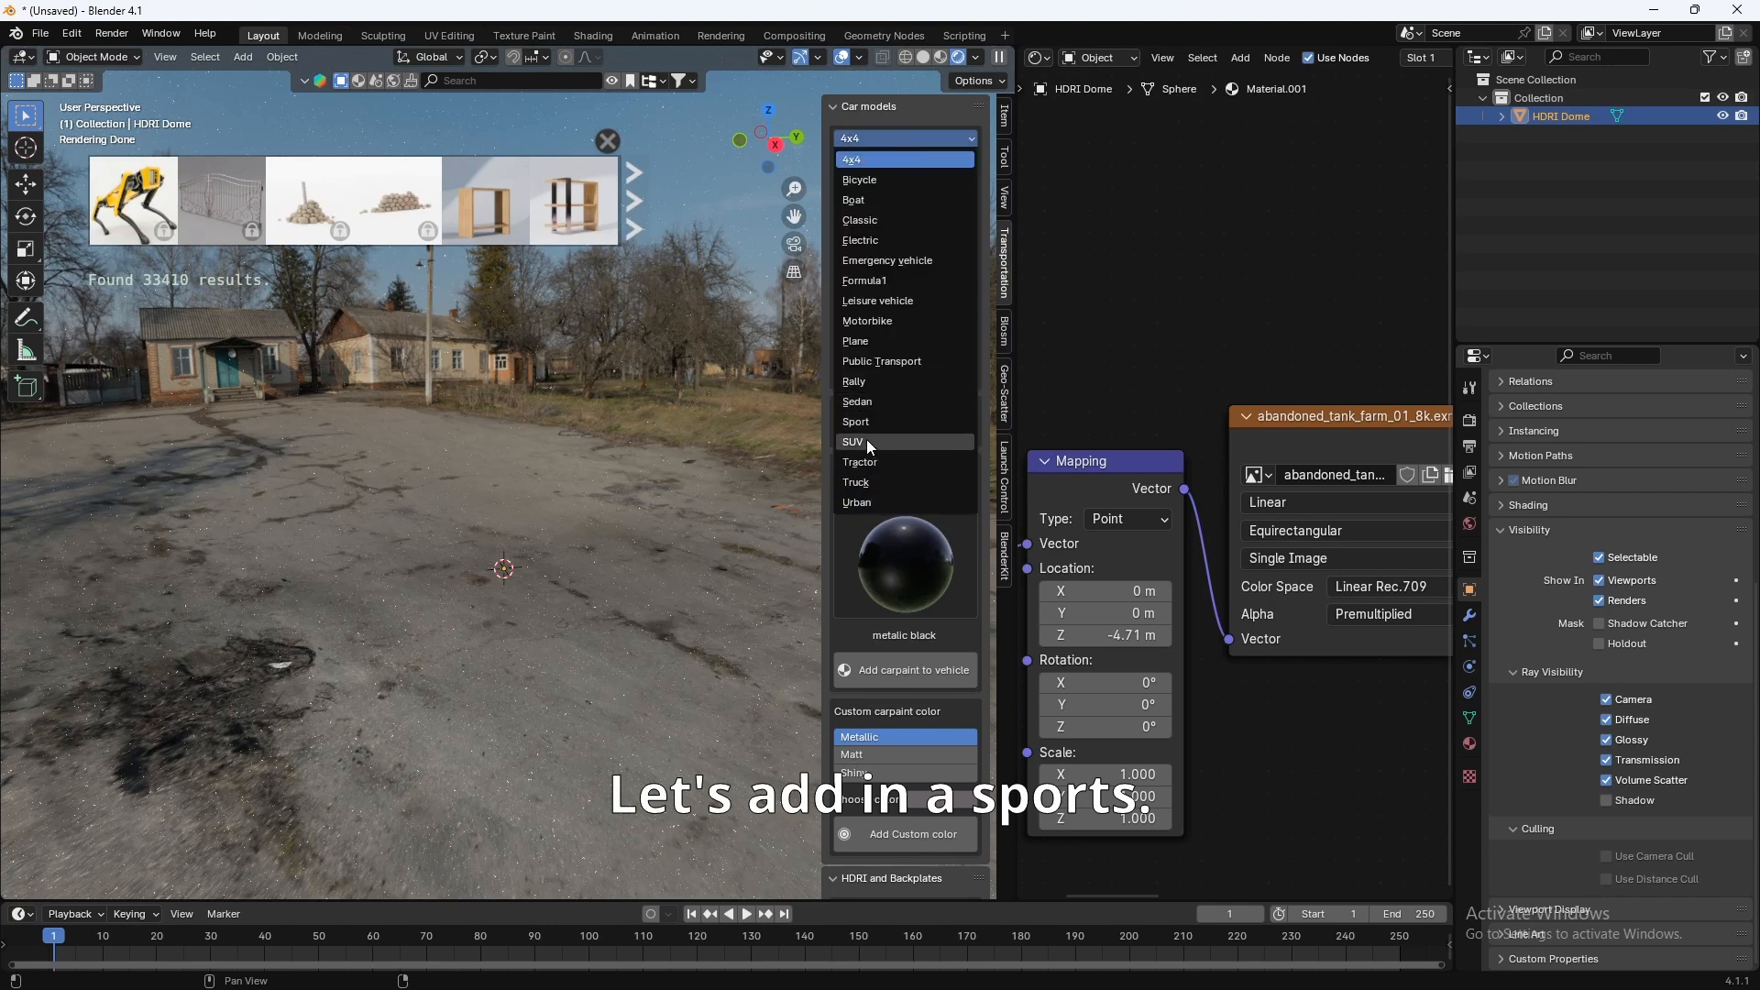
{"action": "left_click", "coordinate": [856, 422]}
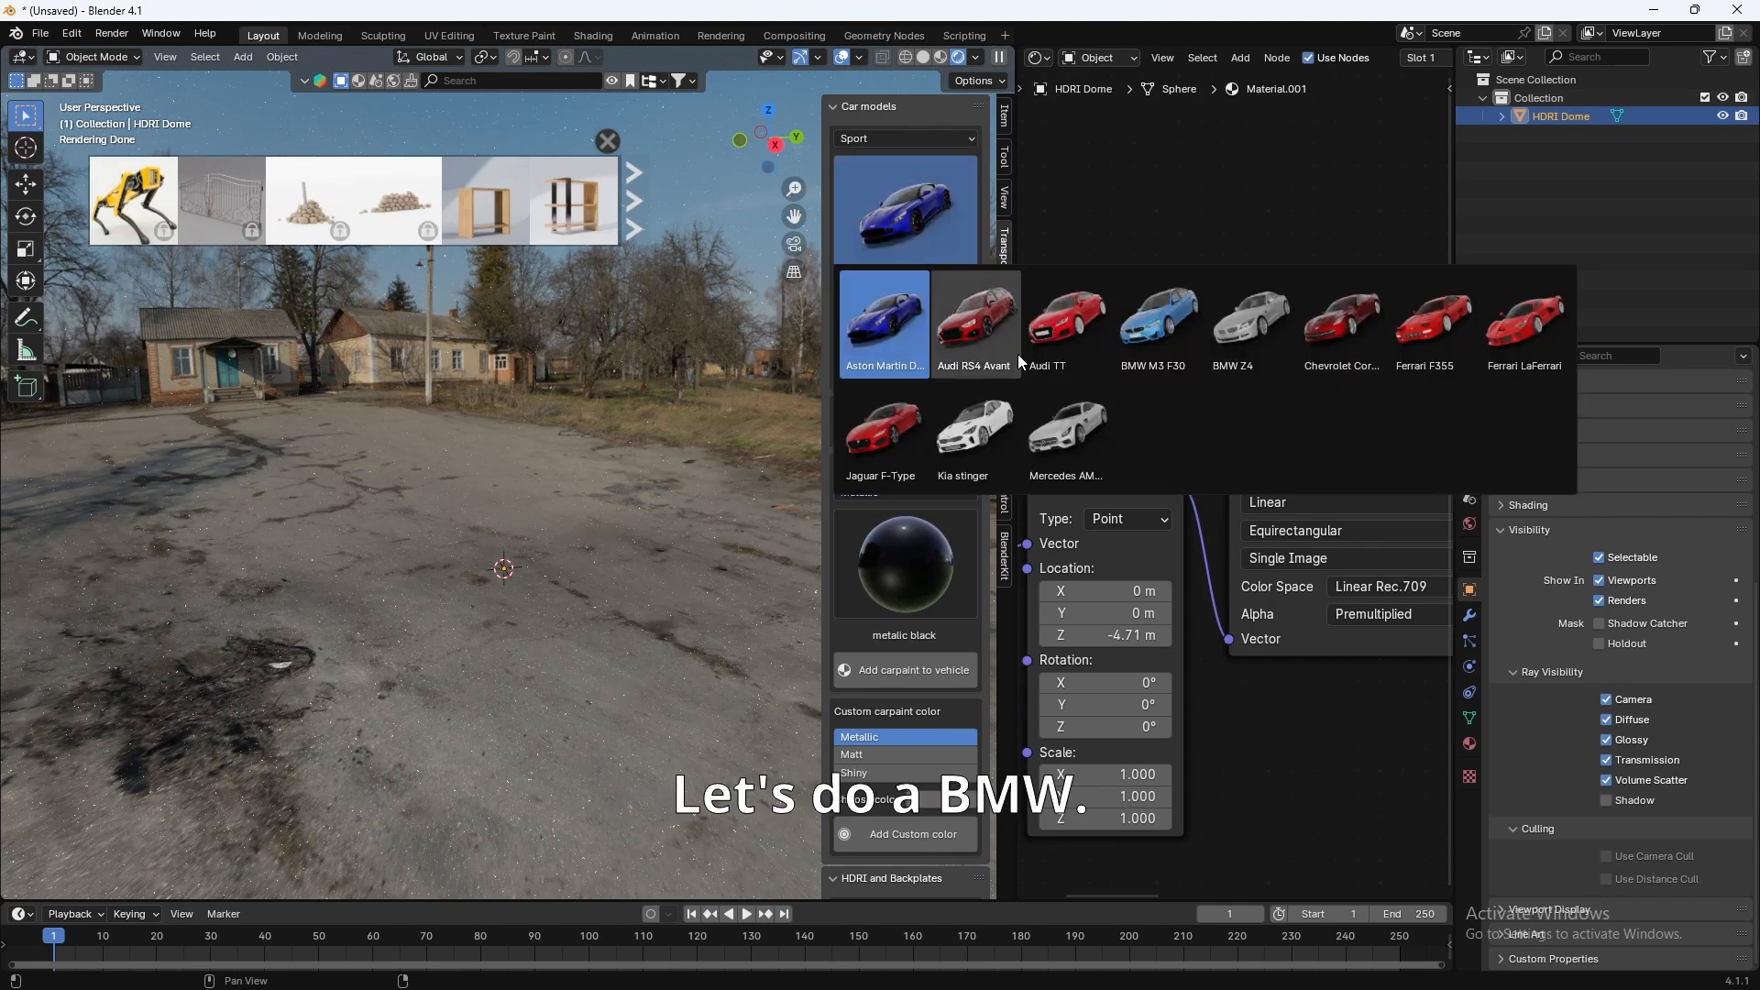
{"action": "mouse_move", "coordinate": [1250, 322]}
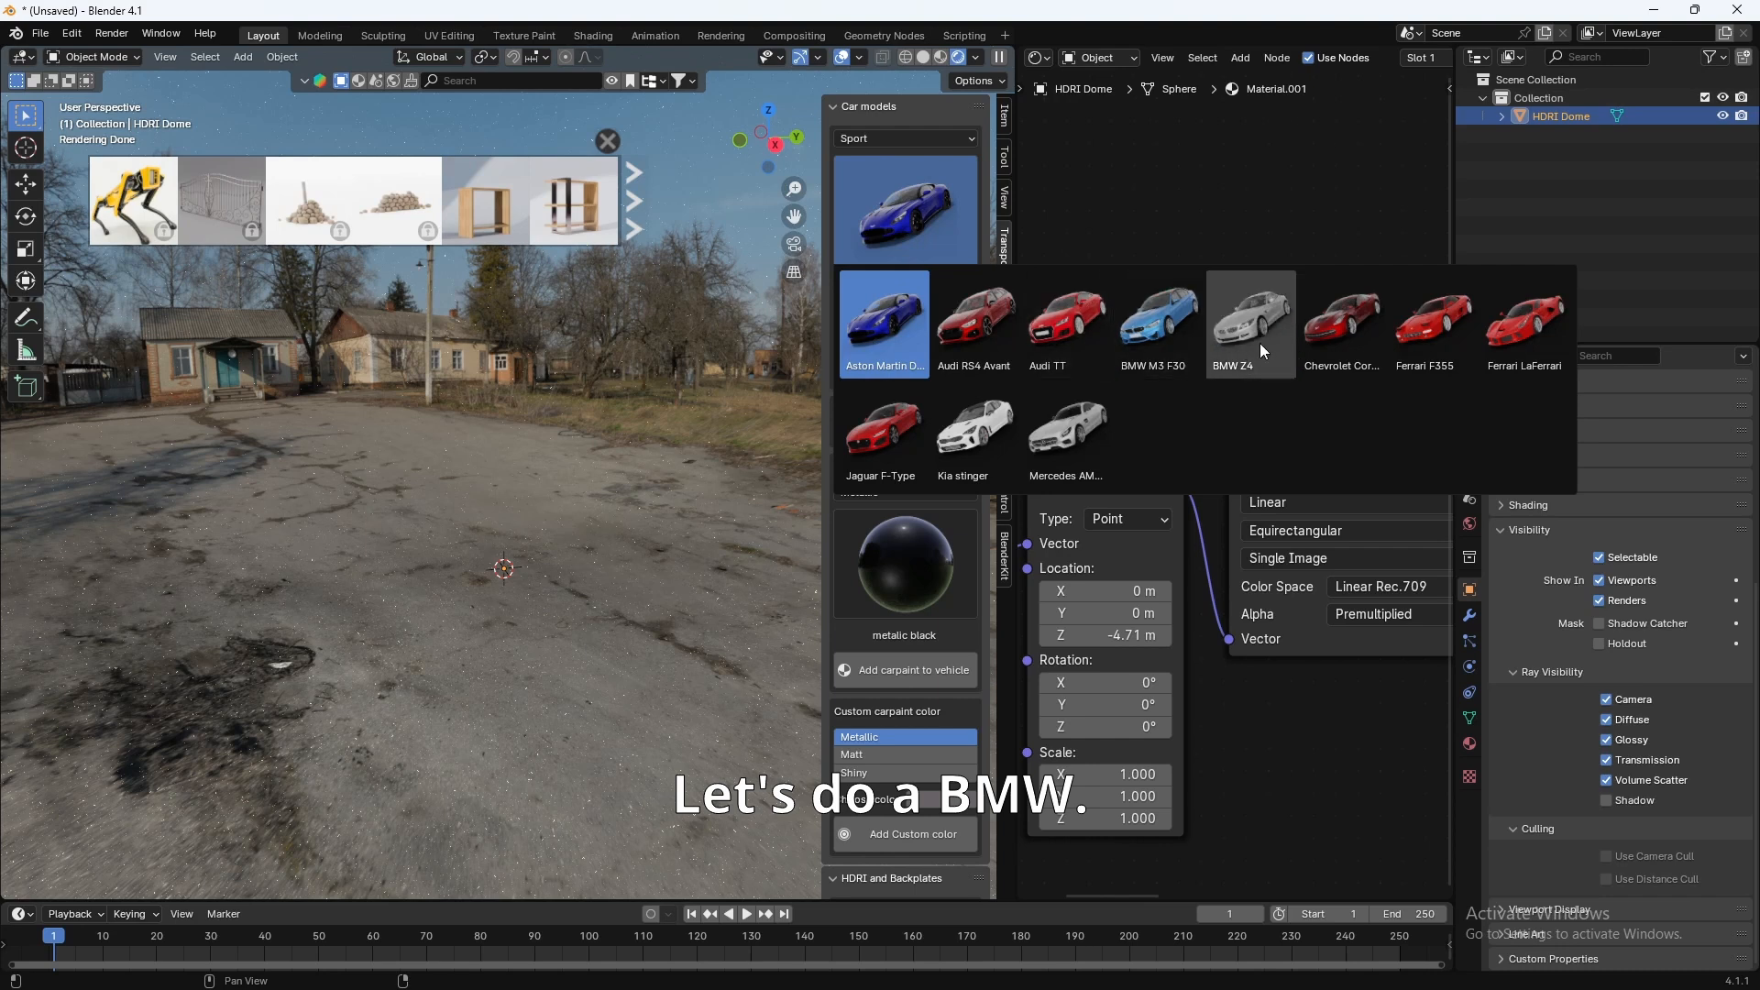
{"action": "mouse_move", "coordinate": [1159, 326]}
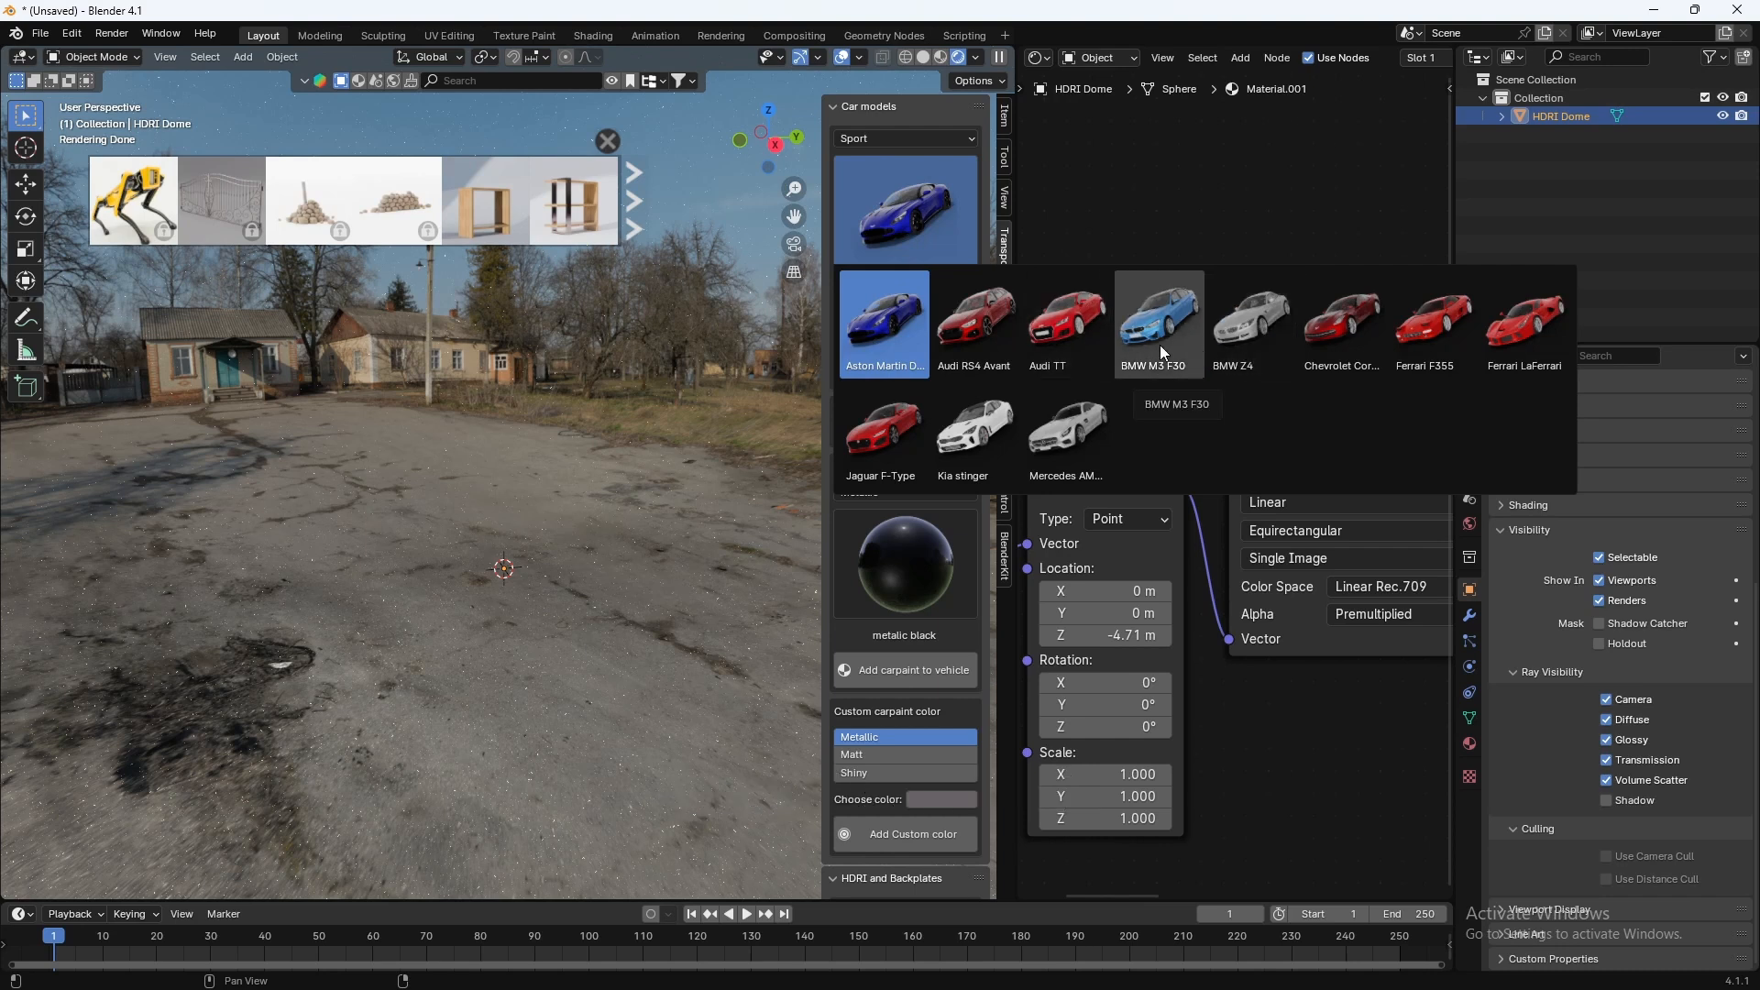
{"action": "left_click", "coordinate": [1158, 323]}
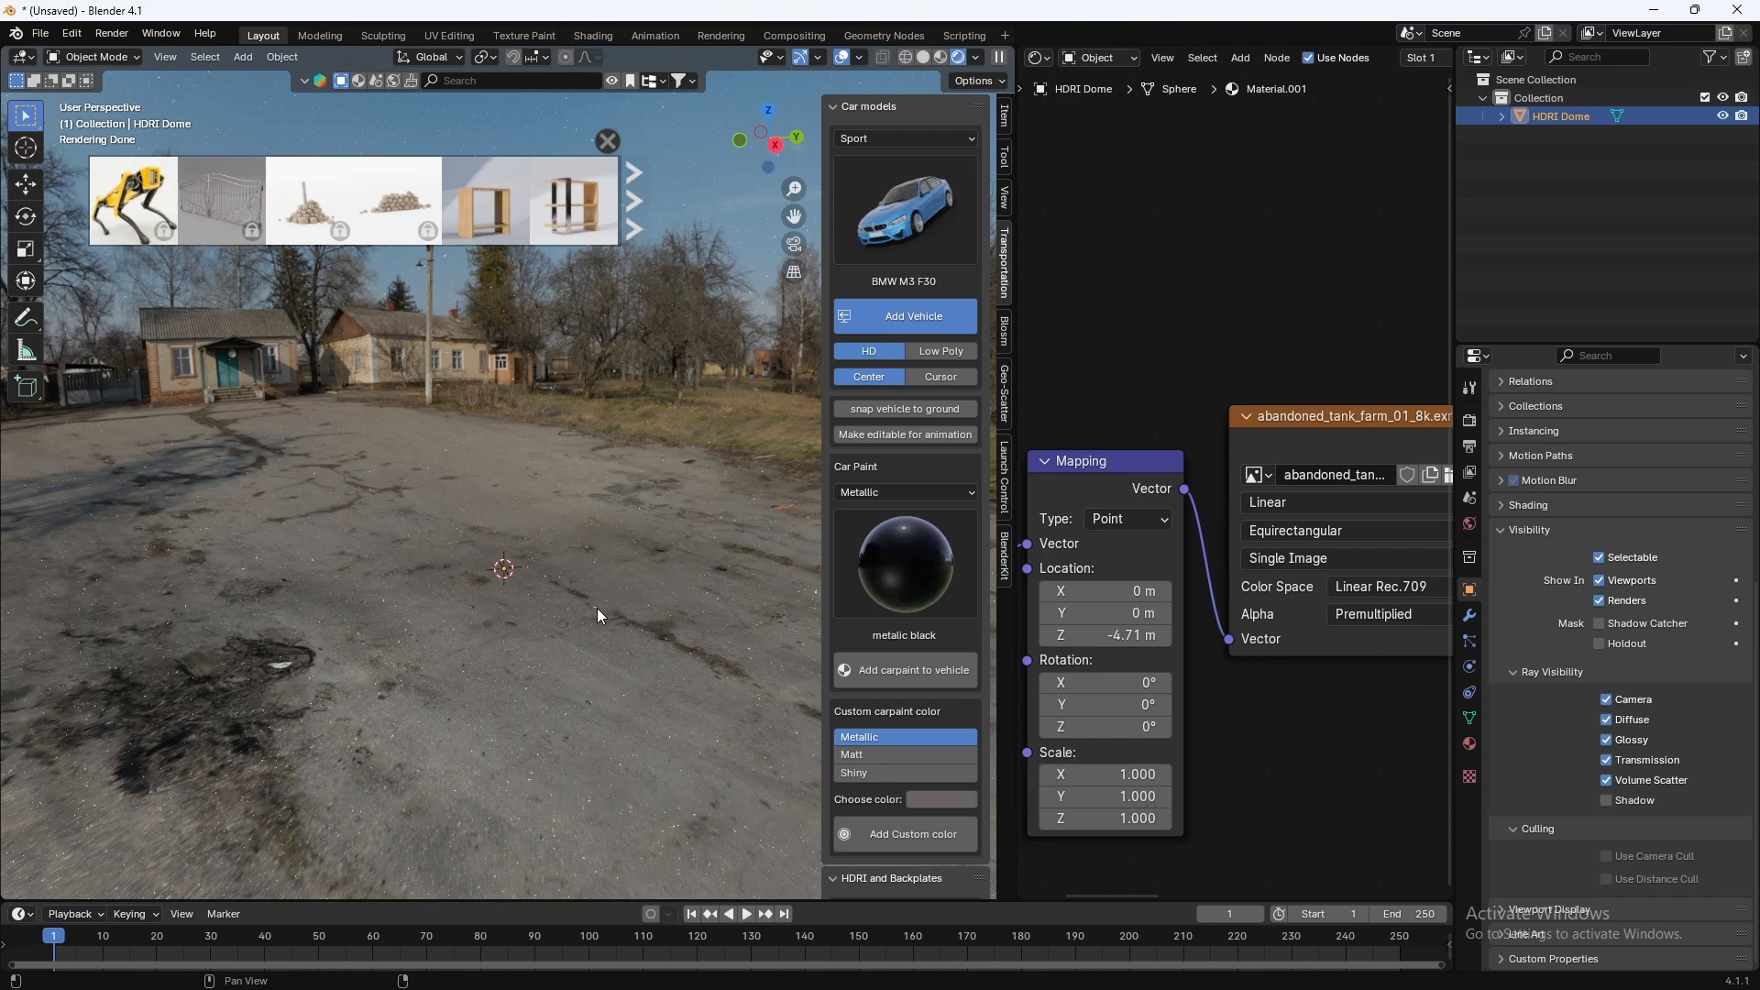
{"action": "left_click", "coordinate": [904, 317]}
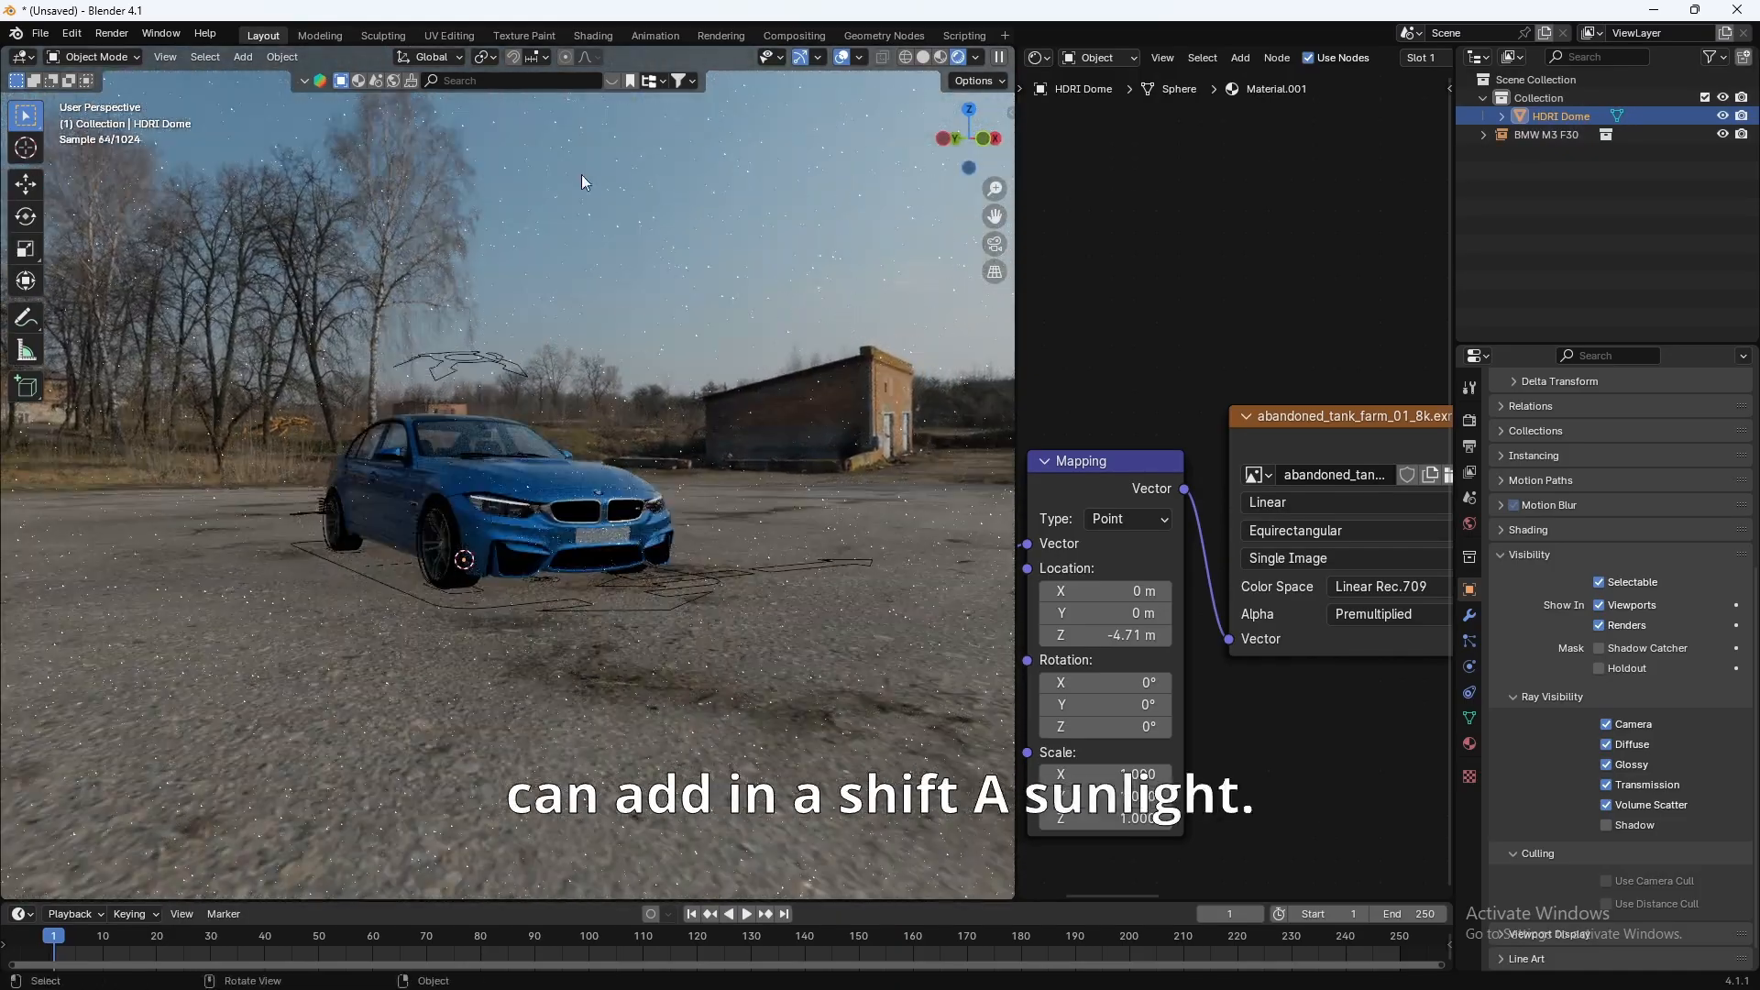
Step: Add a Sun light from the Shift+A menu to illuminate the BMW
{"action": "key", "text": "shift+a"}
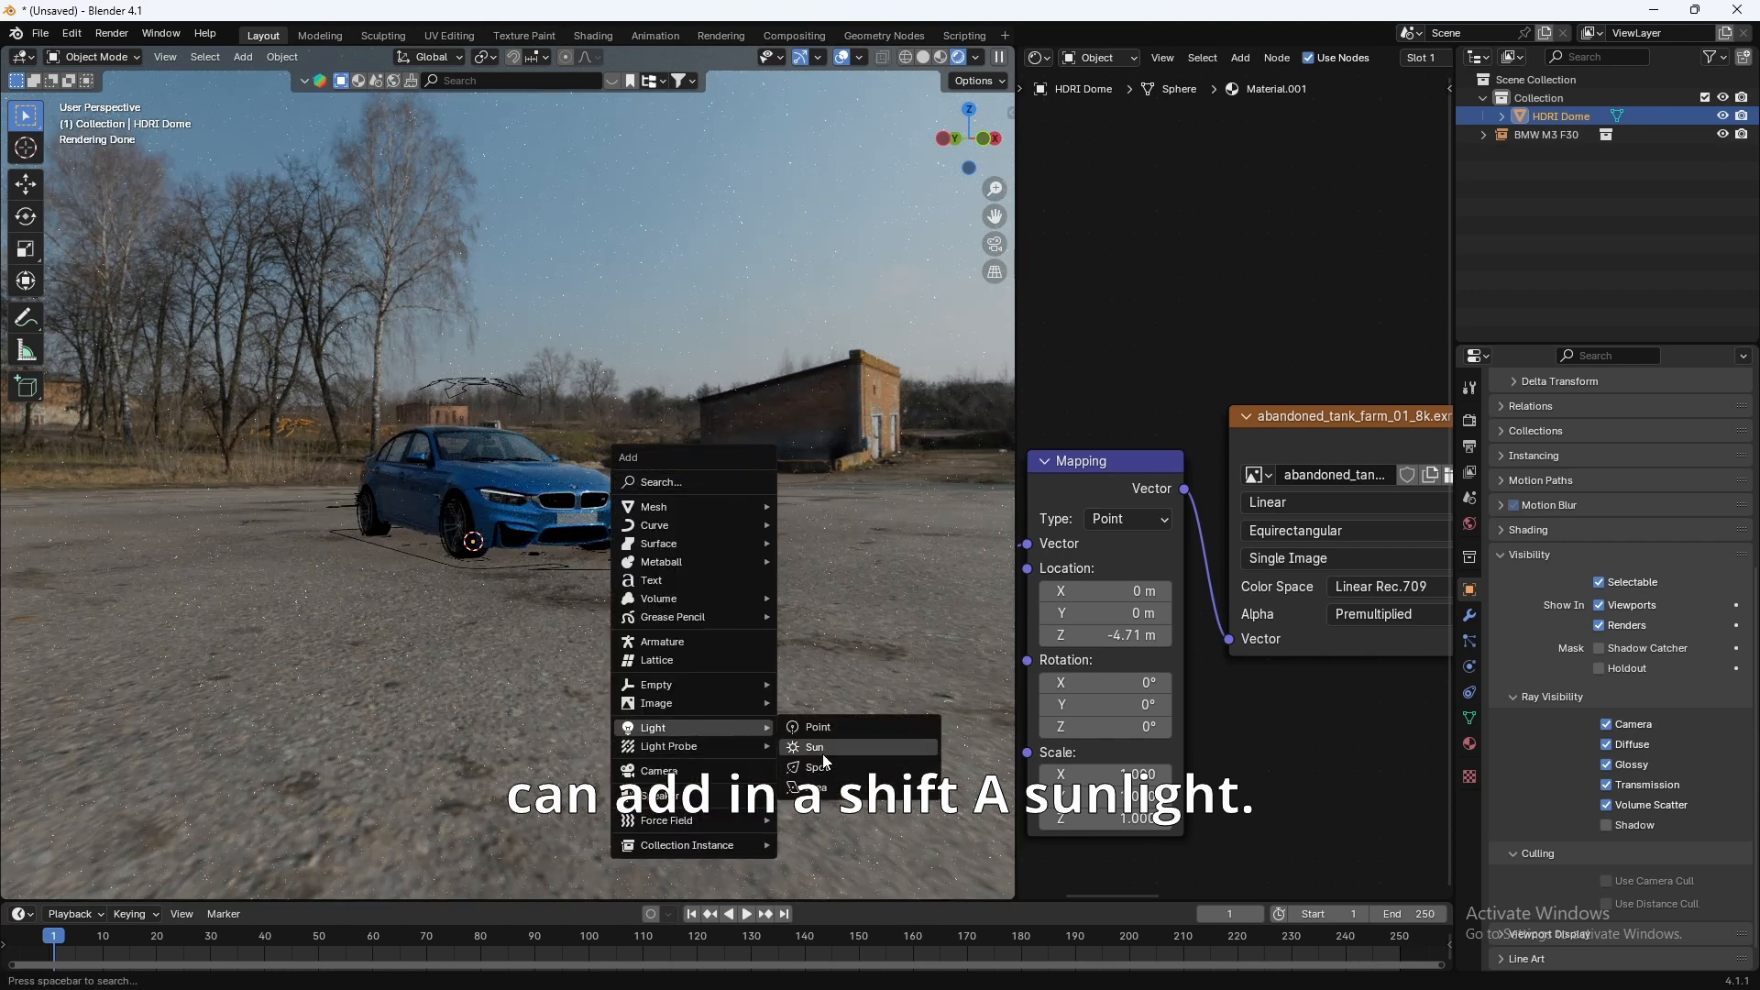
{"action": "left_click", "coordinate": [812, 748]}
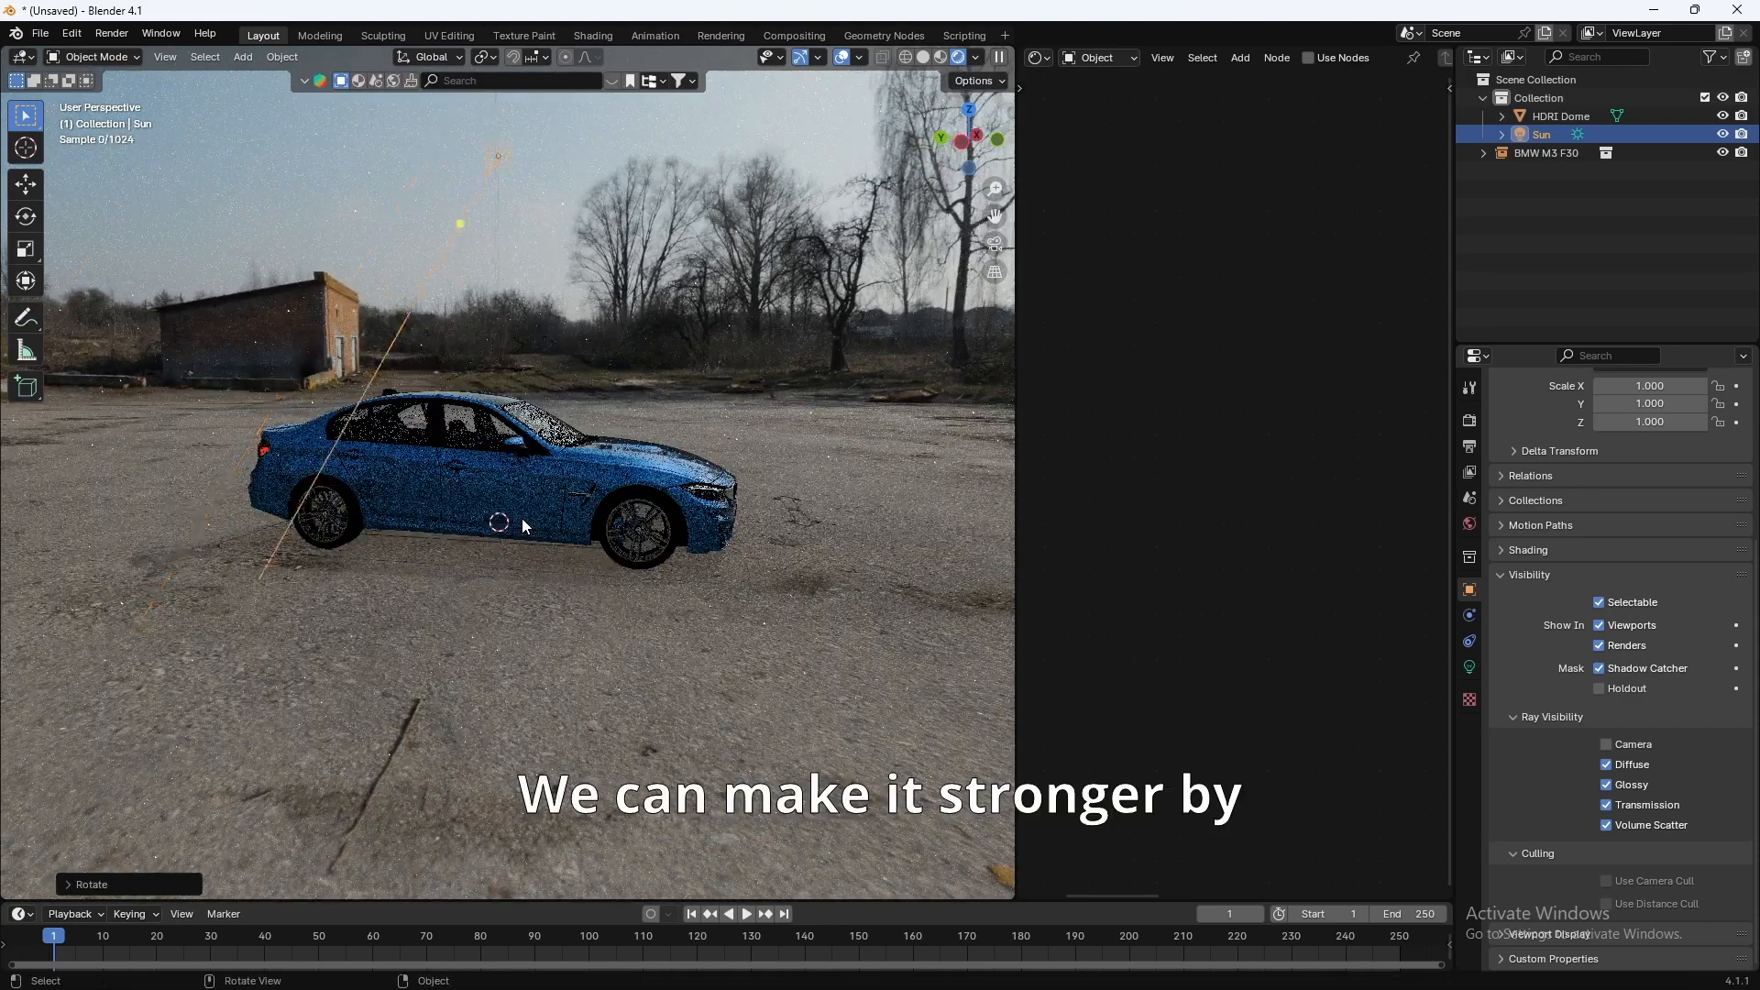
Step: Set the Sun's strength to 3, enable Shadow Caustics and widen its angle to about 40°
{"action": "left_click", "coordinate": [1468, 641]}
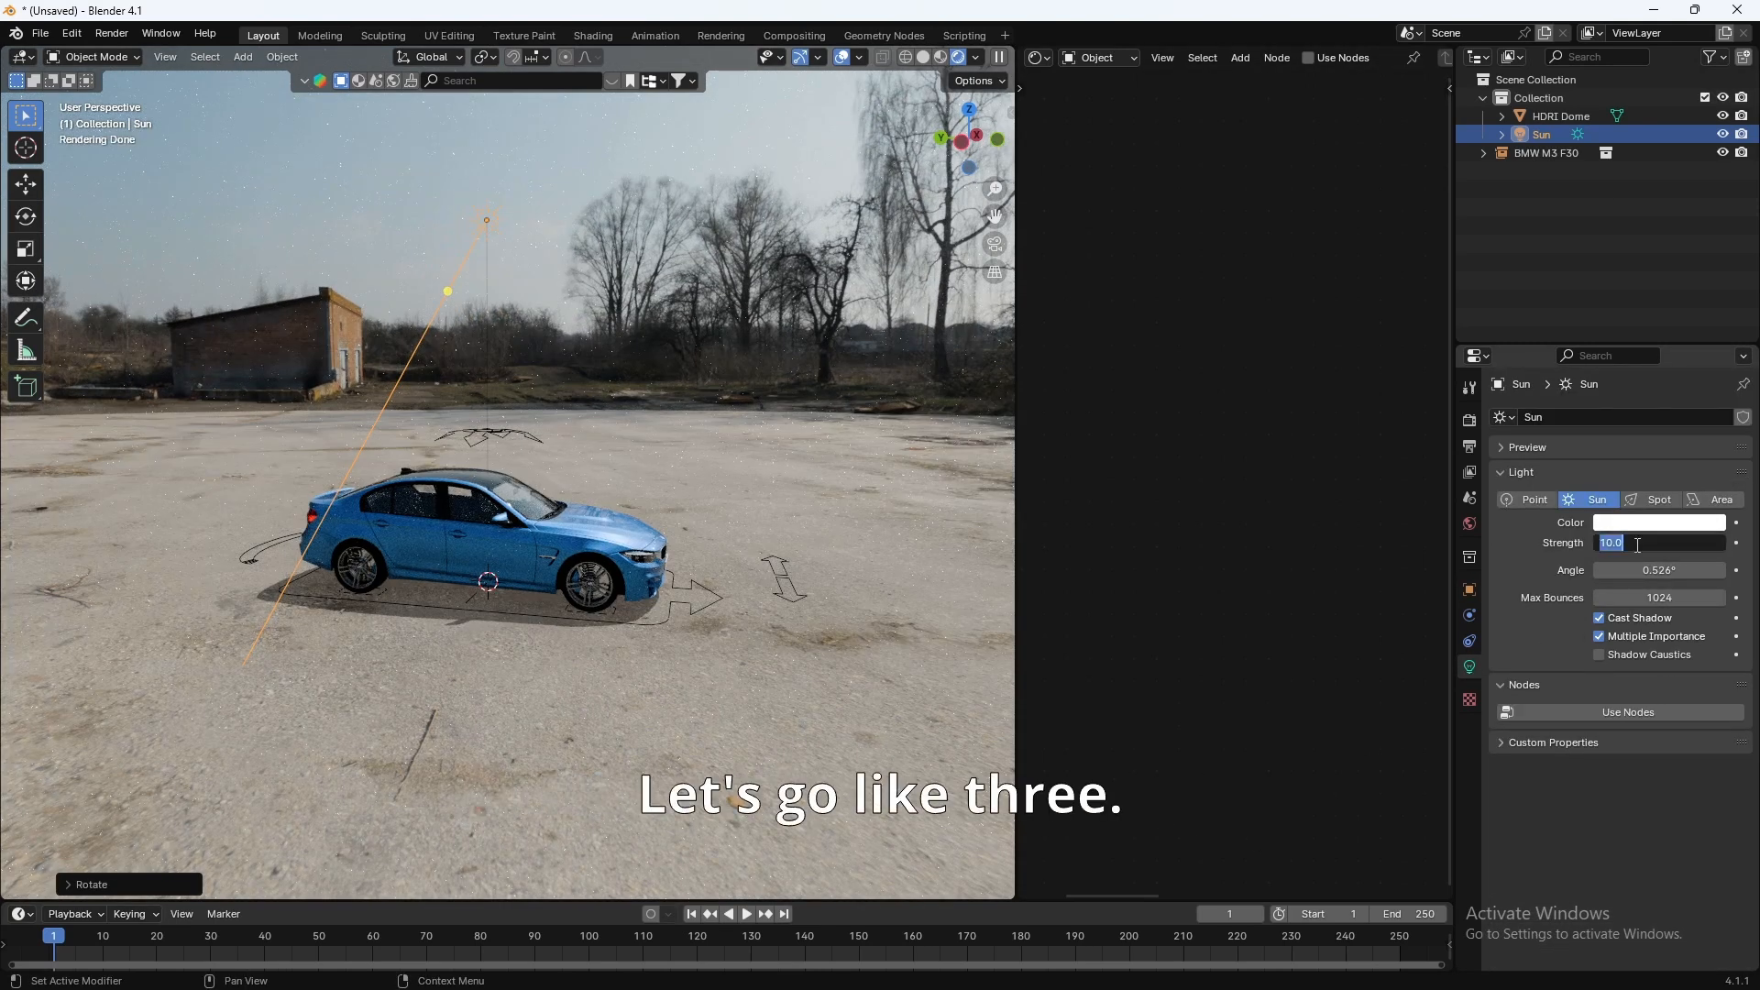
{"action": "type", "text": "3.000"}
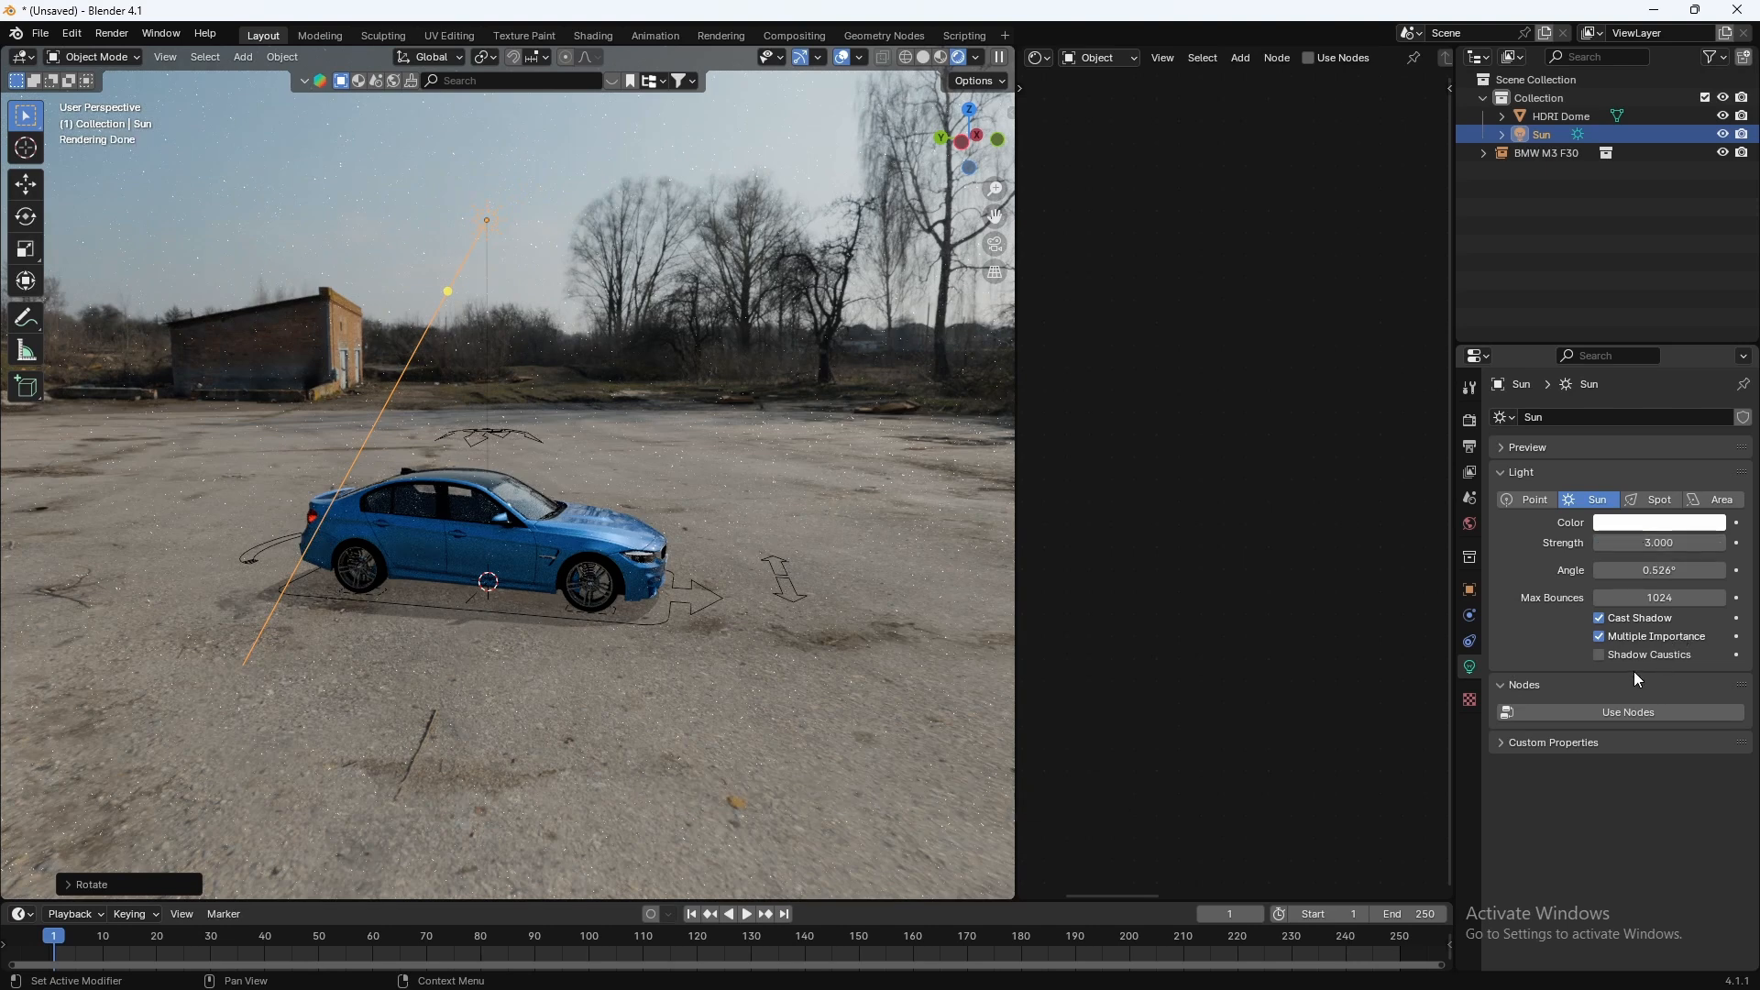
{"action": "left_click", "coordinate": [1599, 655]}
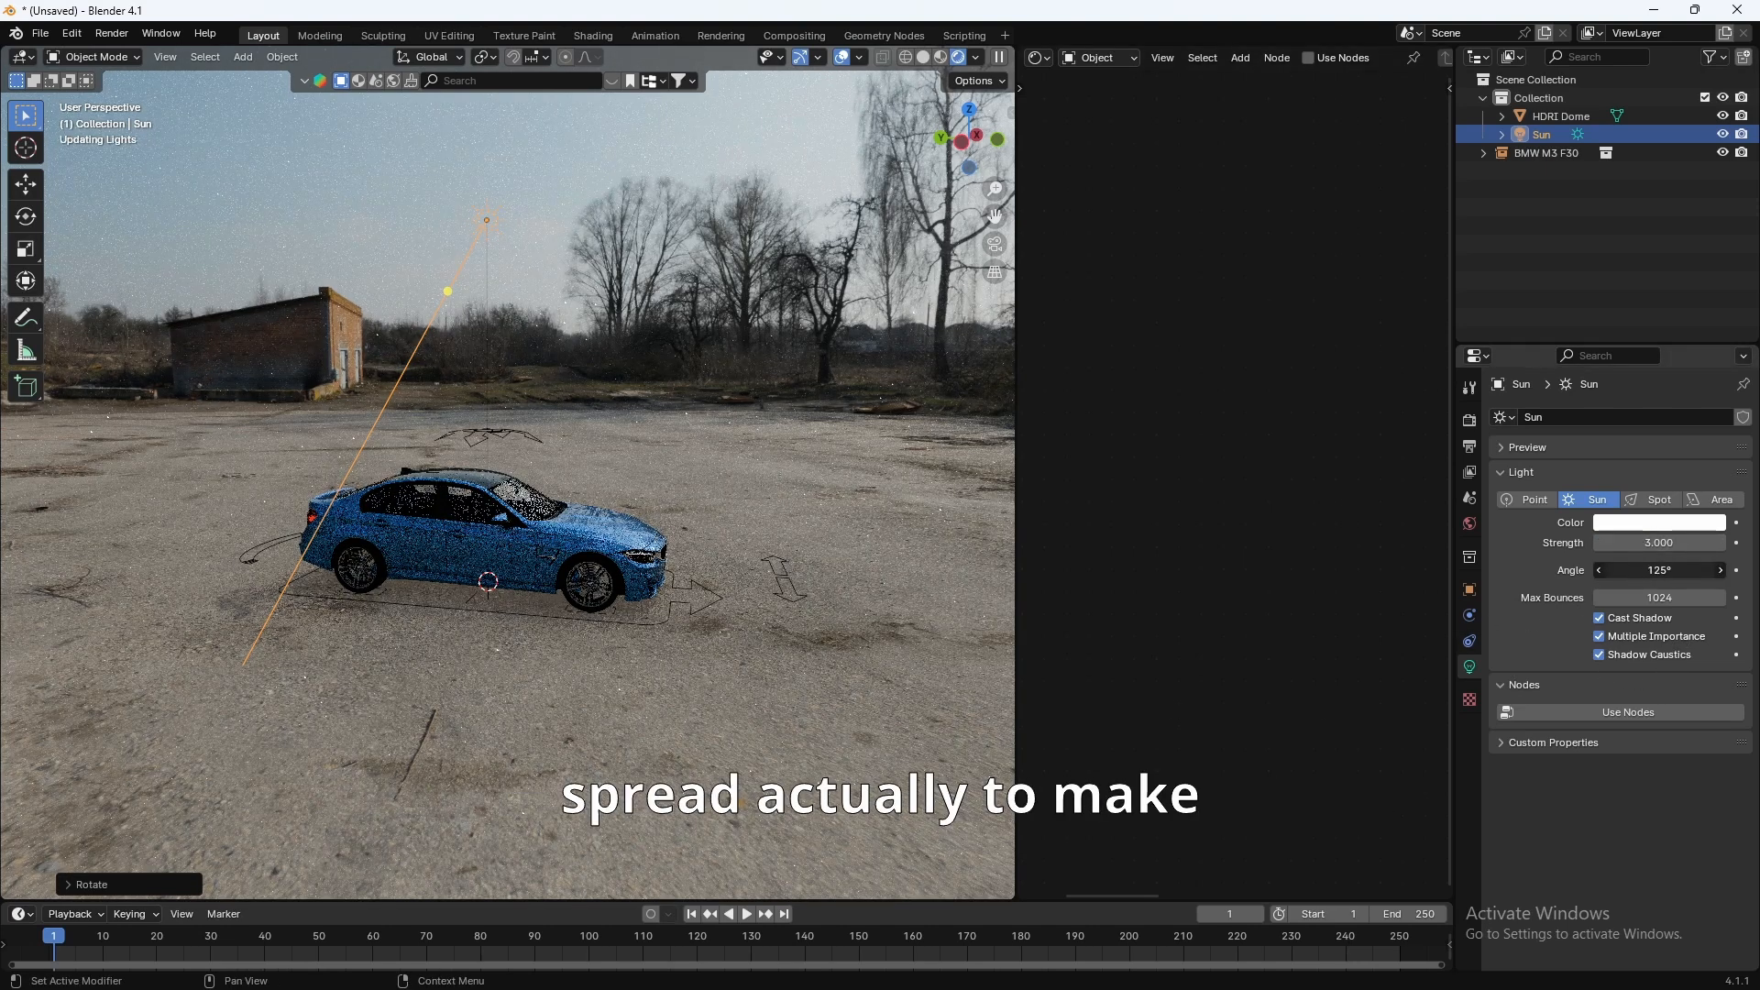
{"action": "left_click", "coordinate": [1657, 570]}
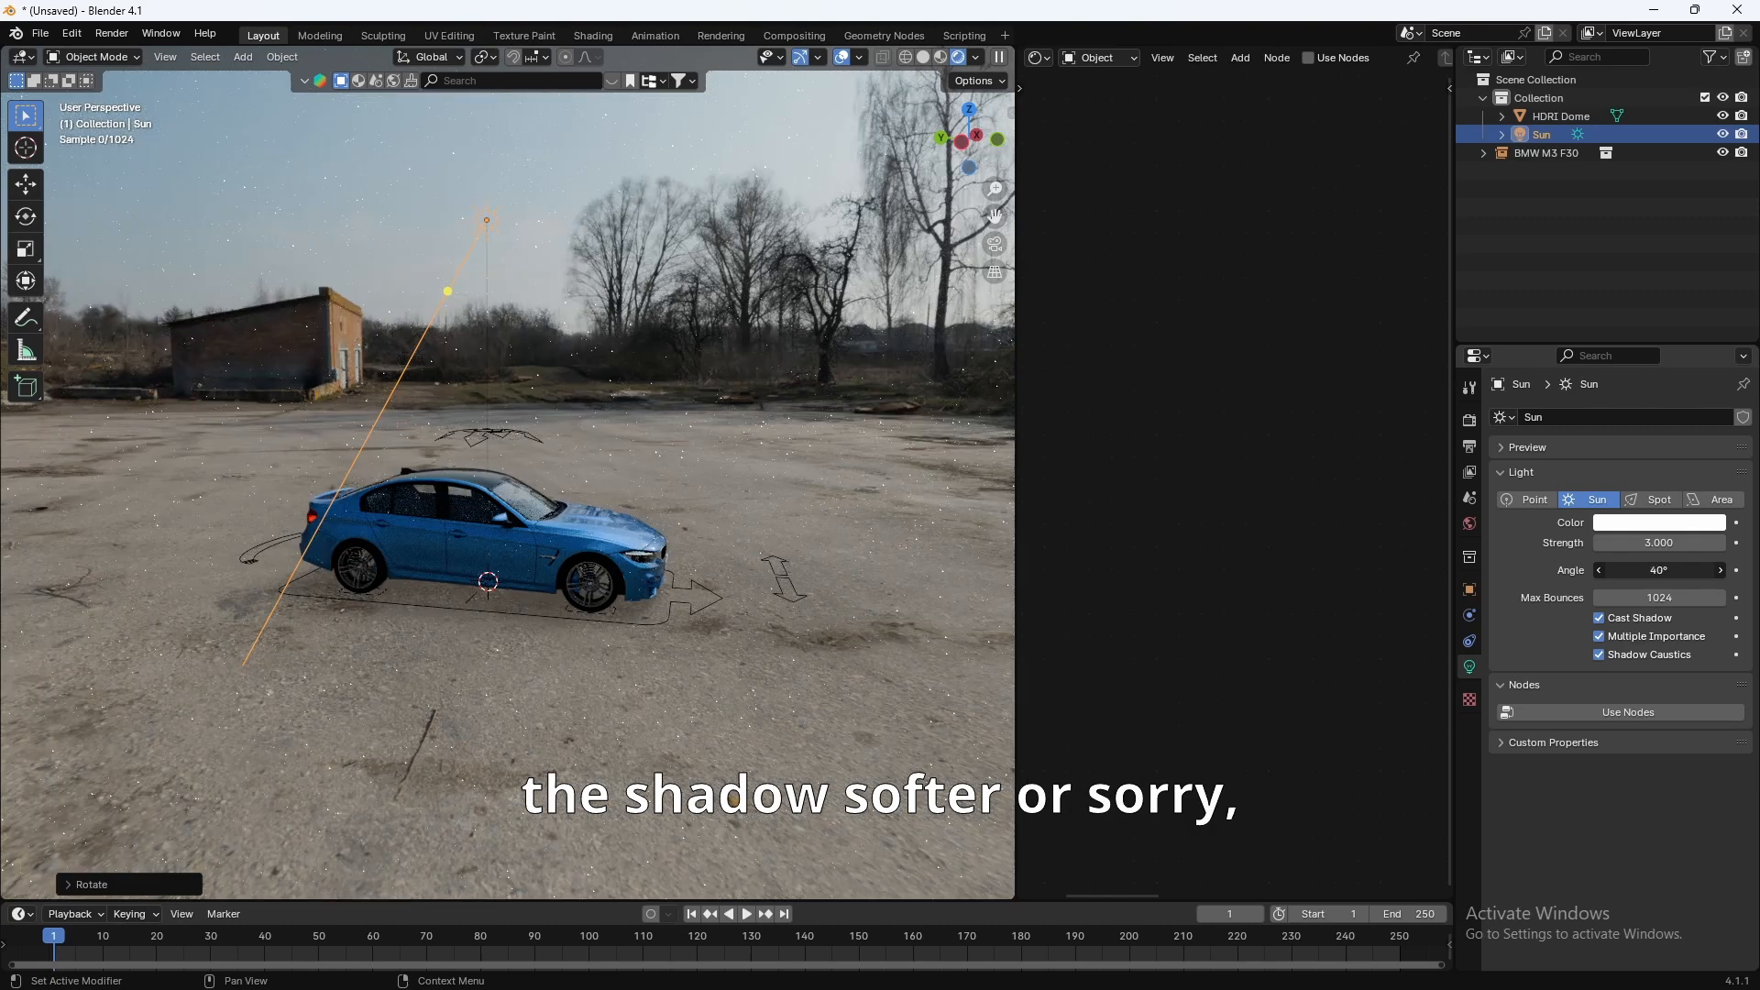
{"action": "left_click_drag", "start_coordinate": [1659, 570], "coordinate": [1672, 570]}
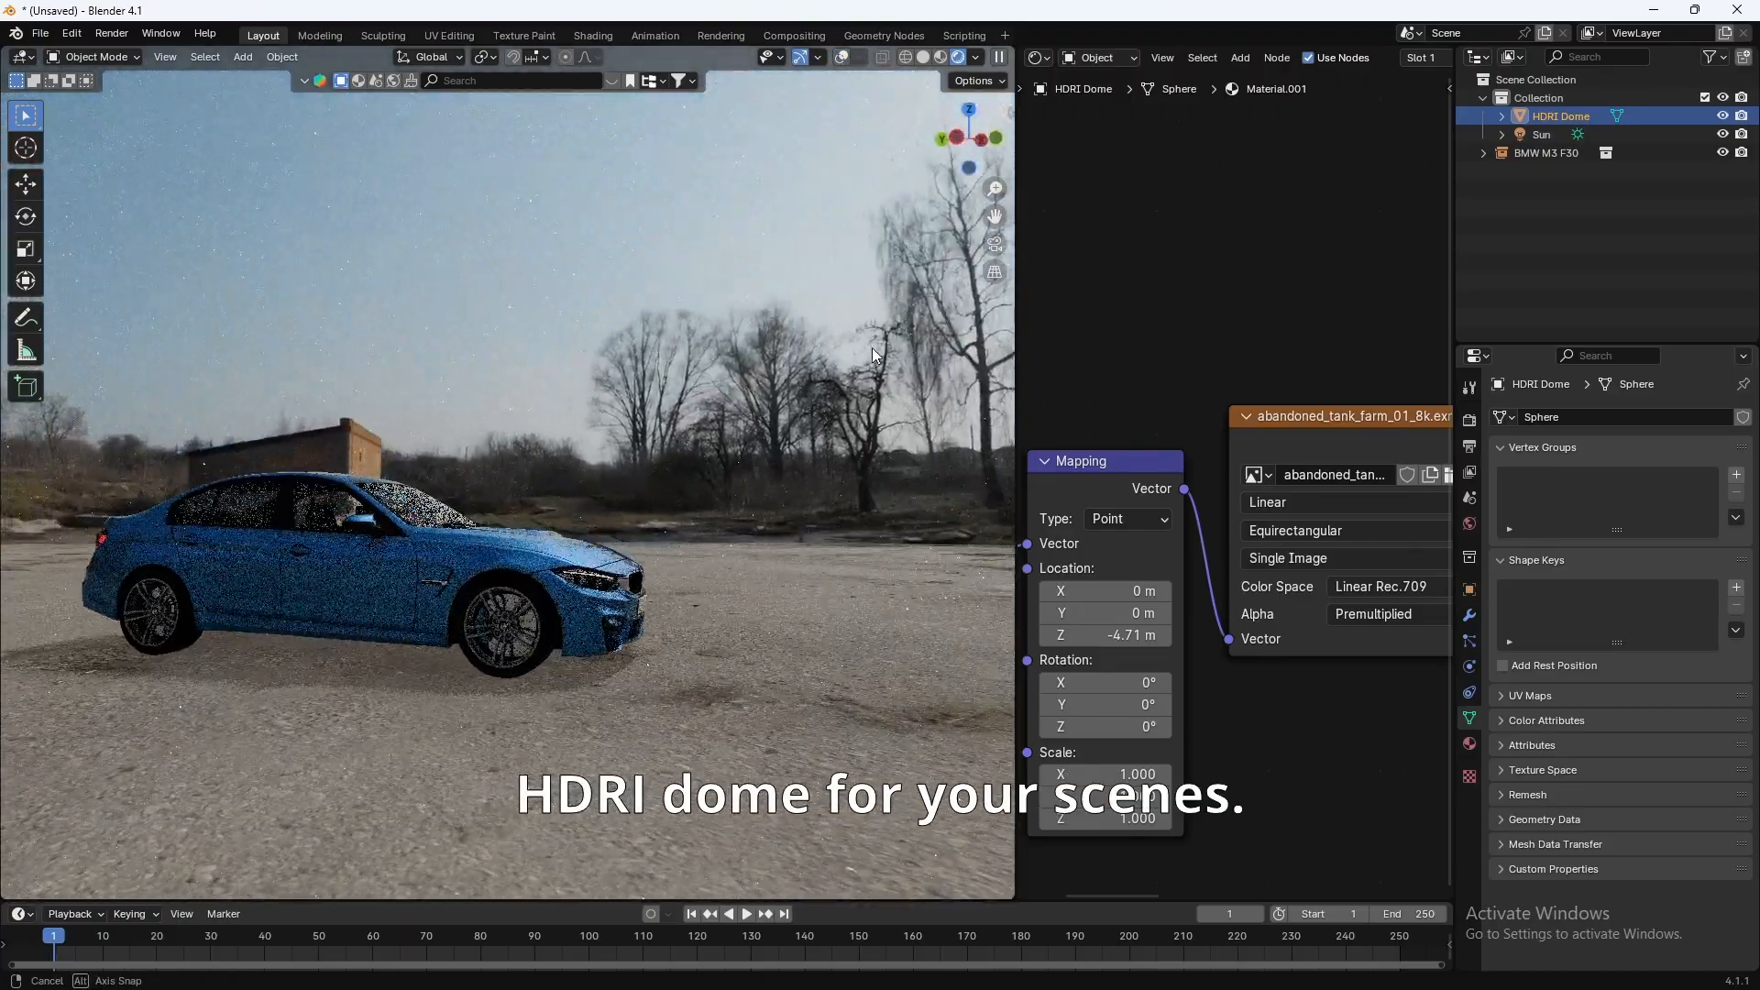
{"action": "left_click_drag", "start_coordinate": [876, 353], "coordinate": [550, 354]}
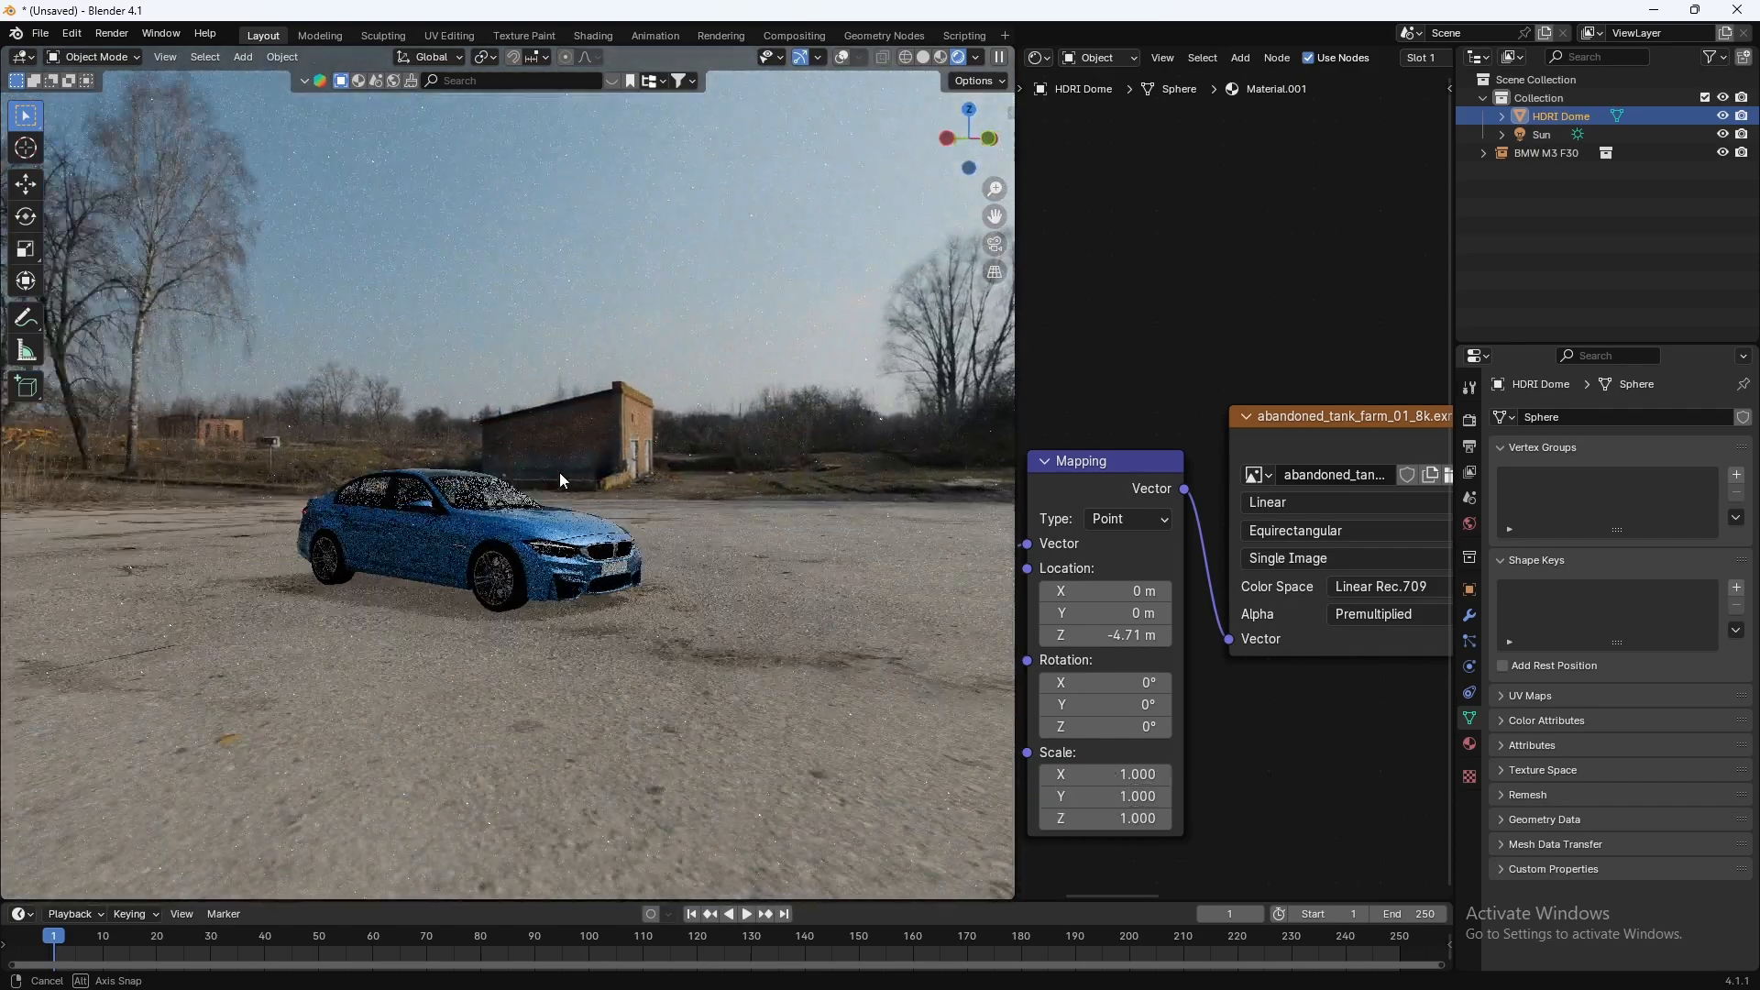
{"action": "left_click_drag", "start_coordinate": [561, 480], "coordinate": [519, 526]}
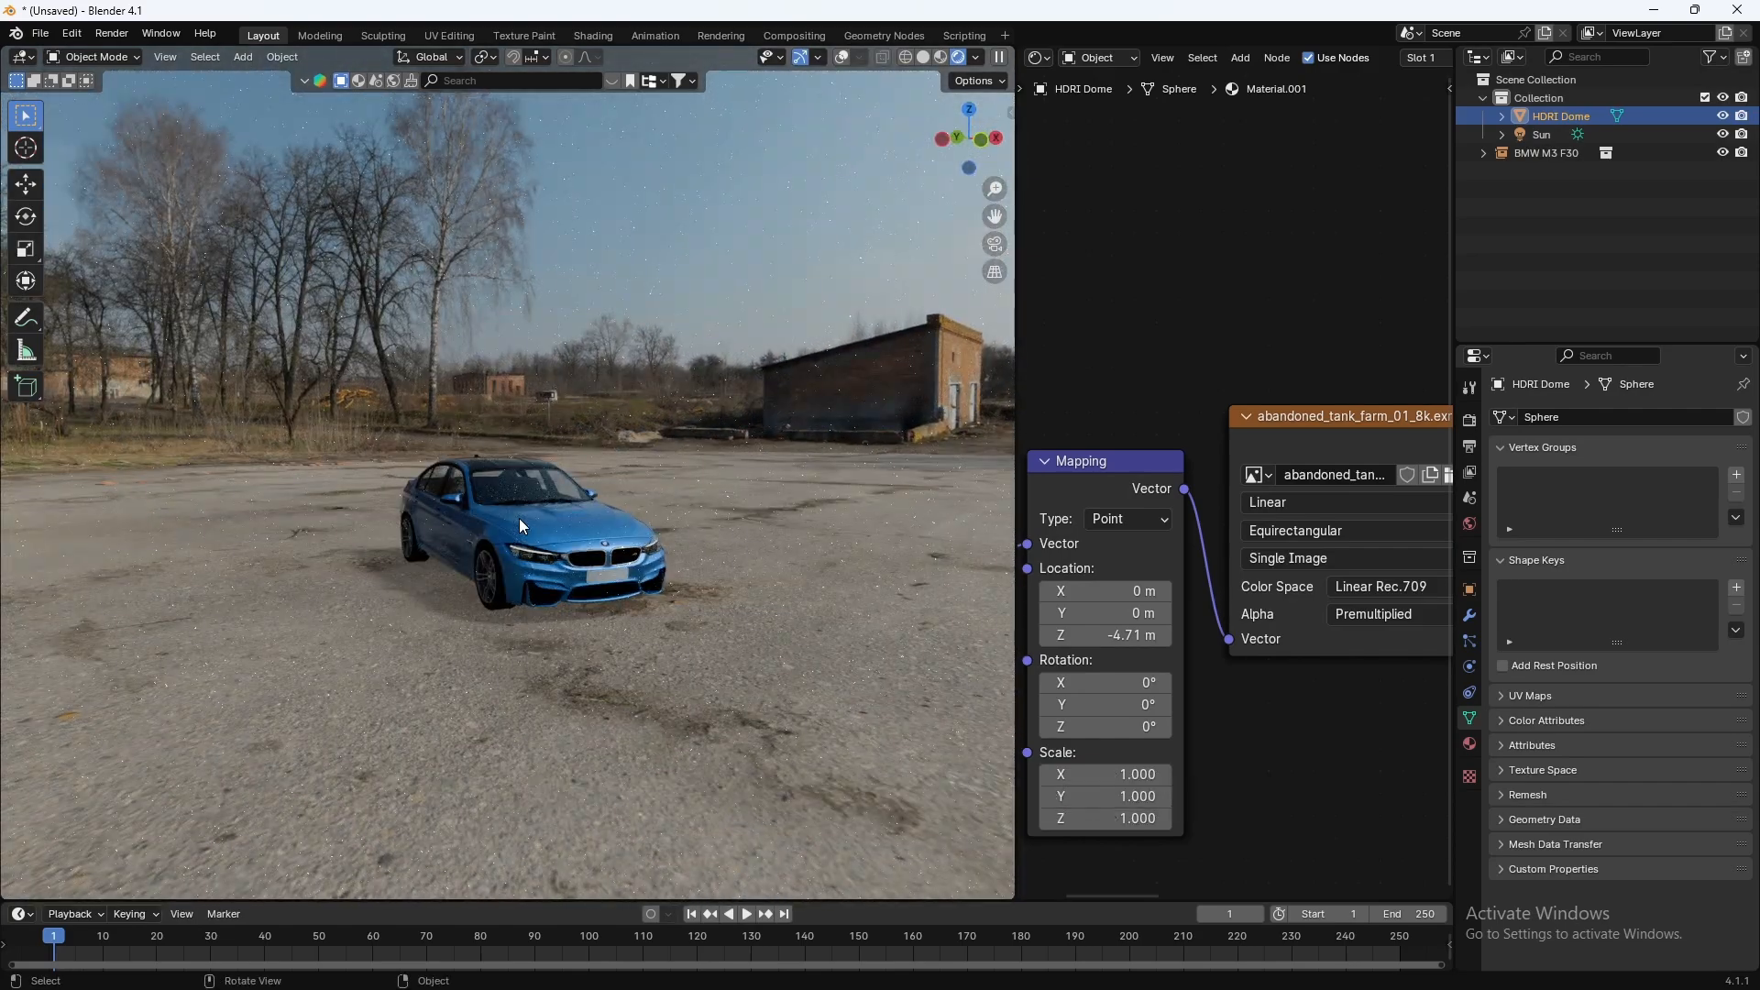